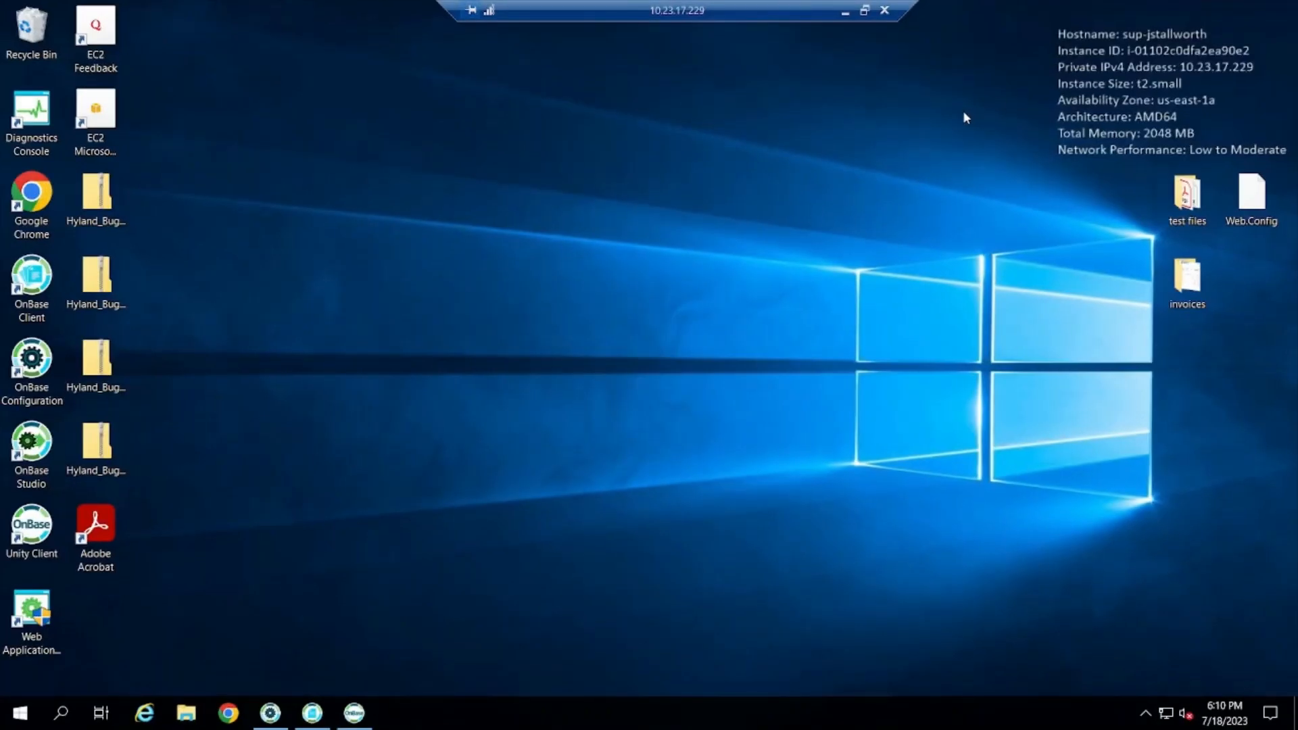
pyautogui.moveTo(952, 118)
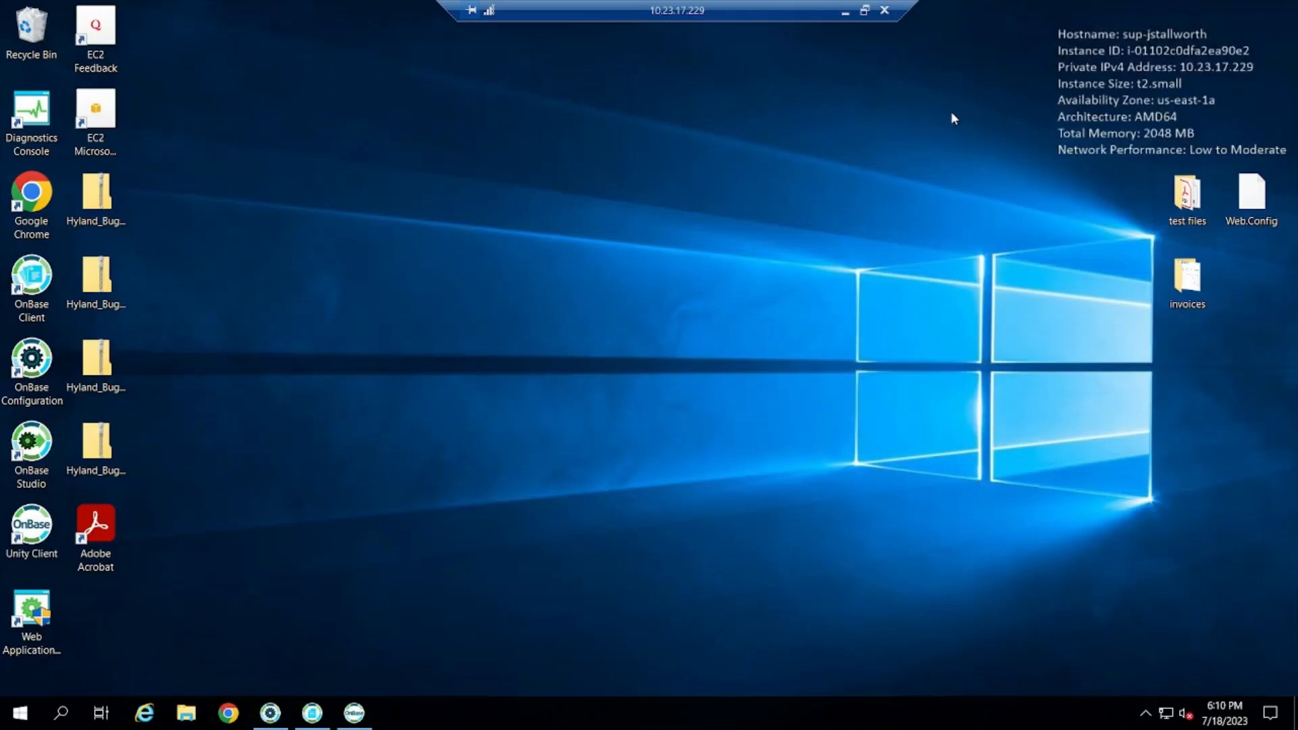
pyautogui.moveTo(944, 115)
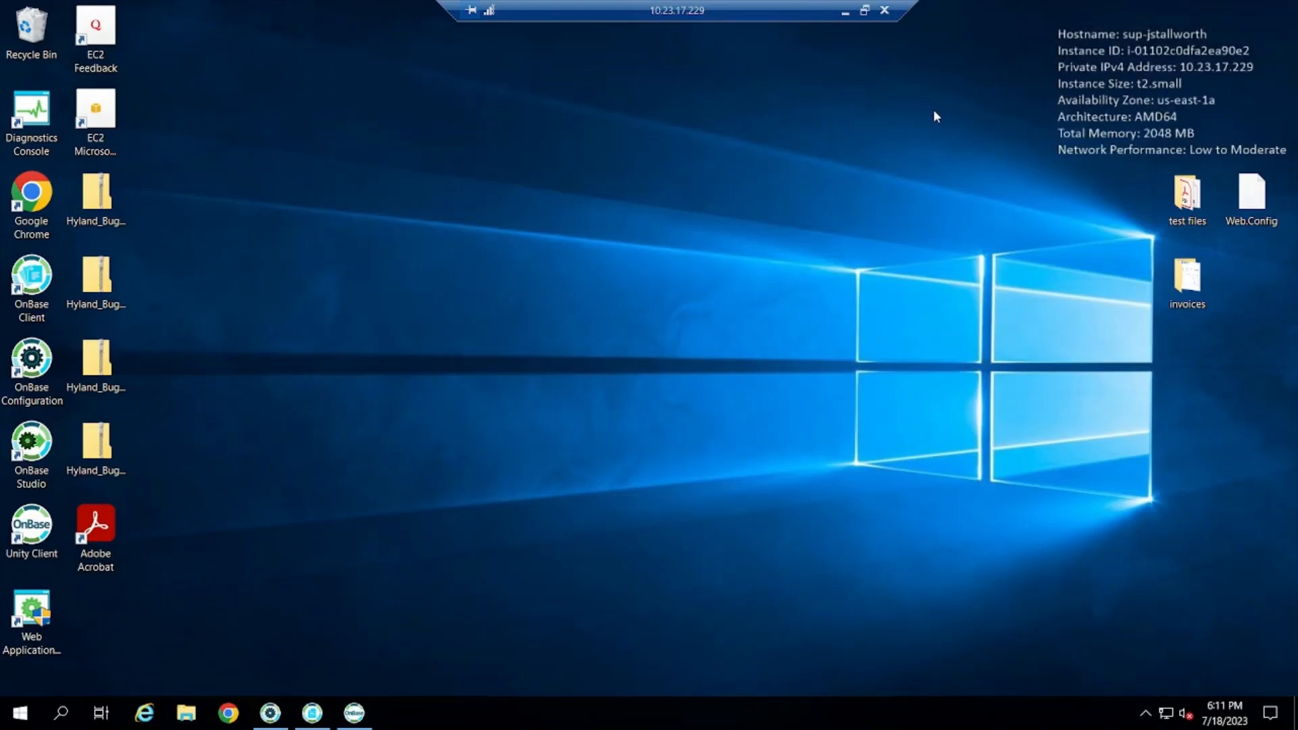
pyautogui.moveTo(928, 115)
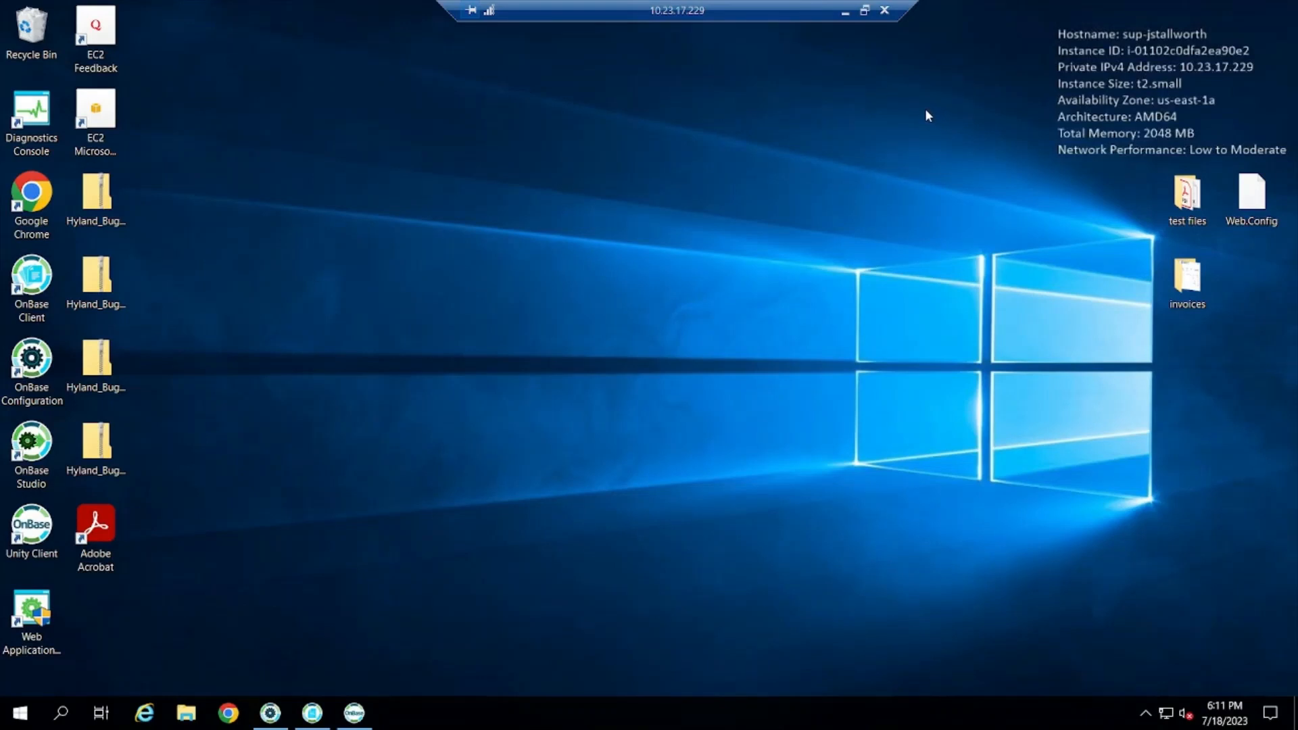
pyautogui.moveTo(920, 119)
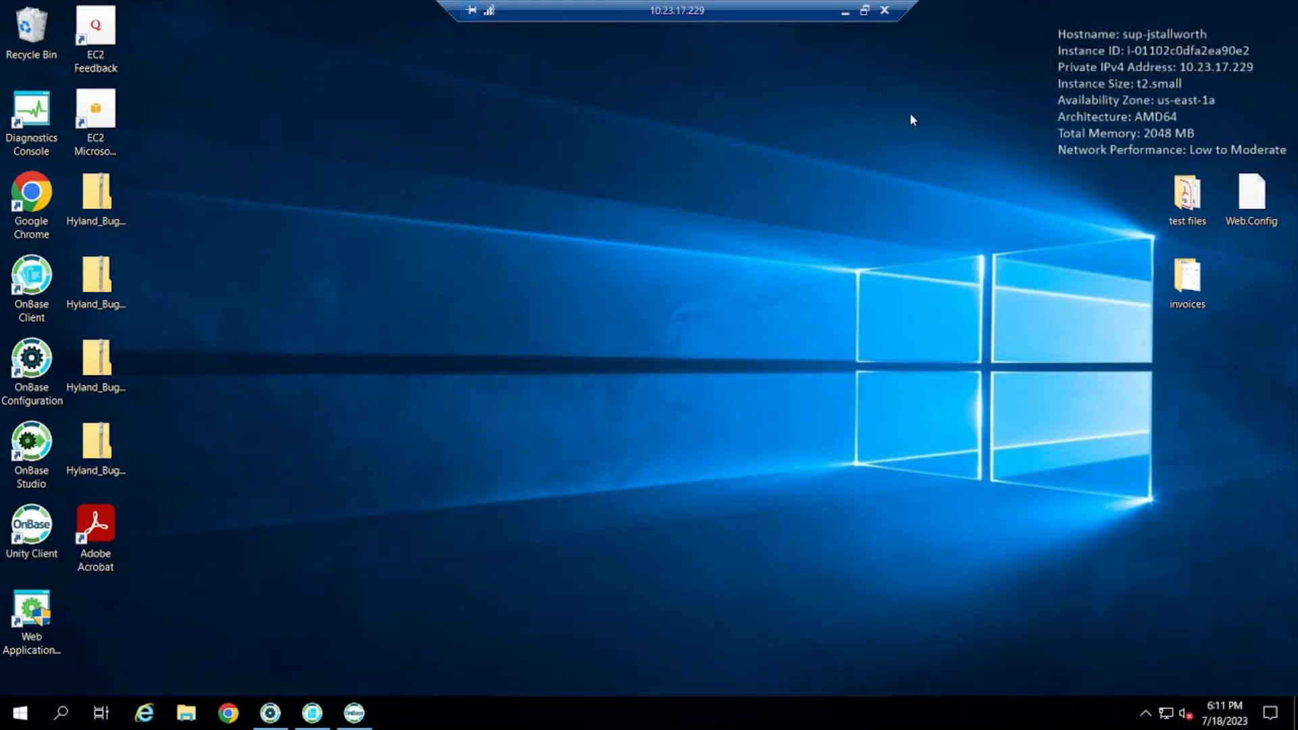
pyautogui.moveTo(909, 125)
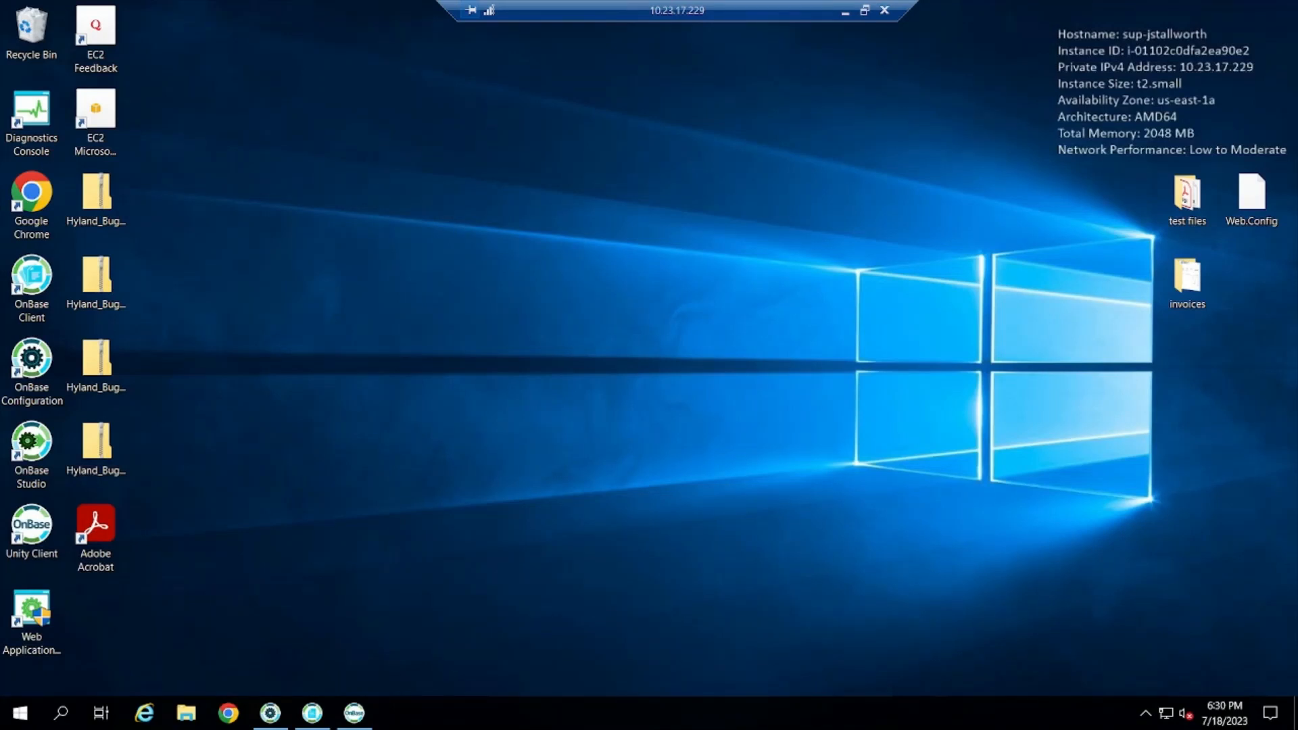
pyautogui.moveTo(1073, 175)
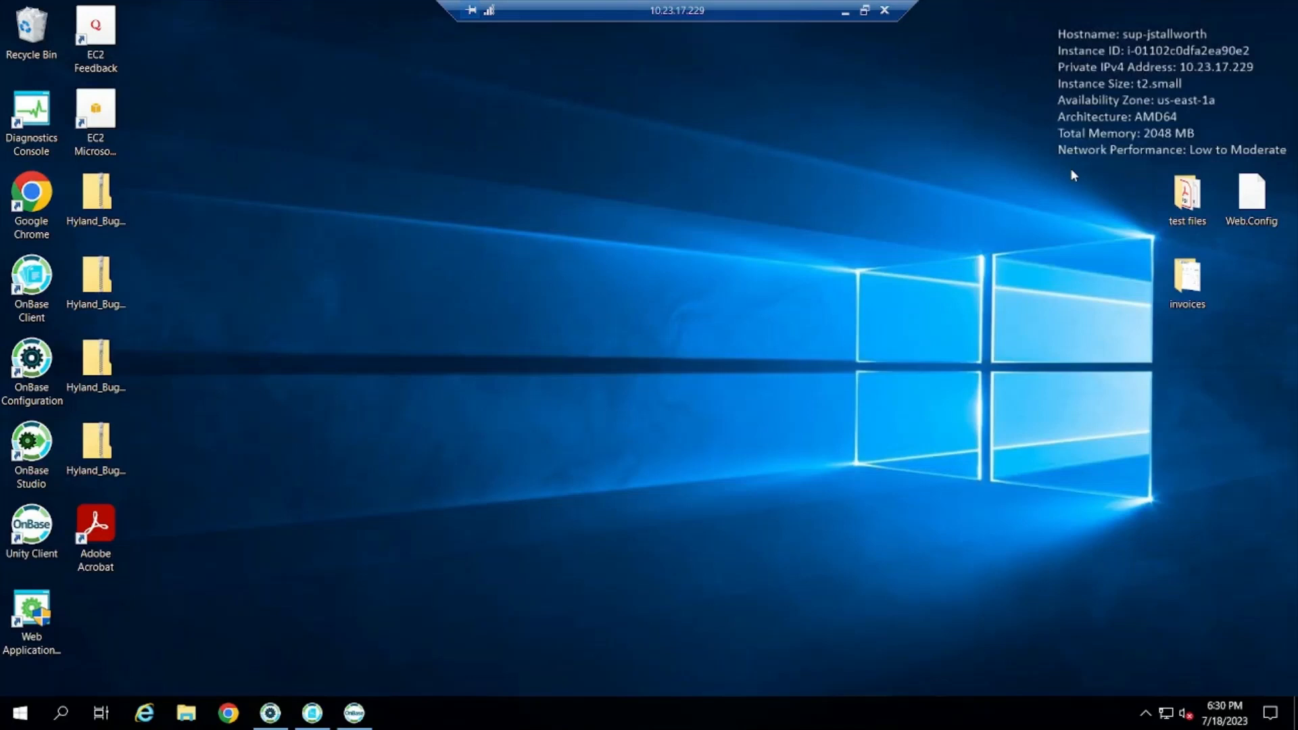
pyautogui.moveTo(997, 172)
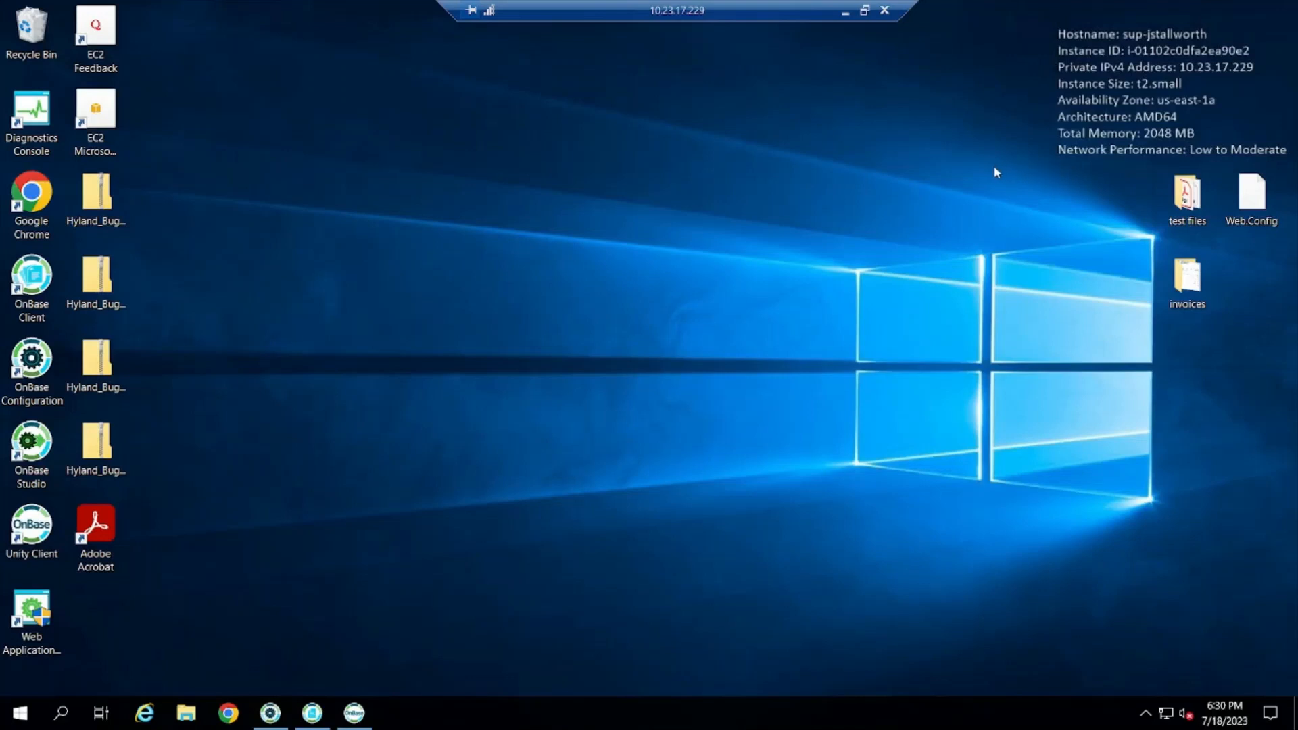
pyautogui.moveTo(761, 271)
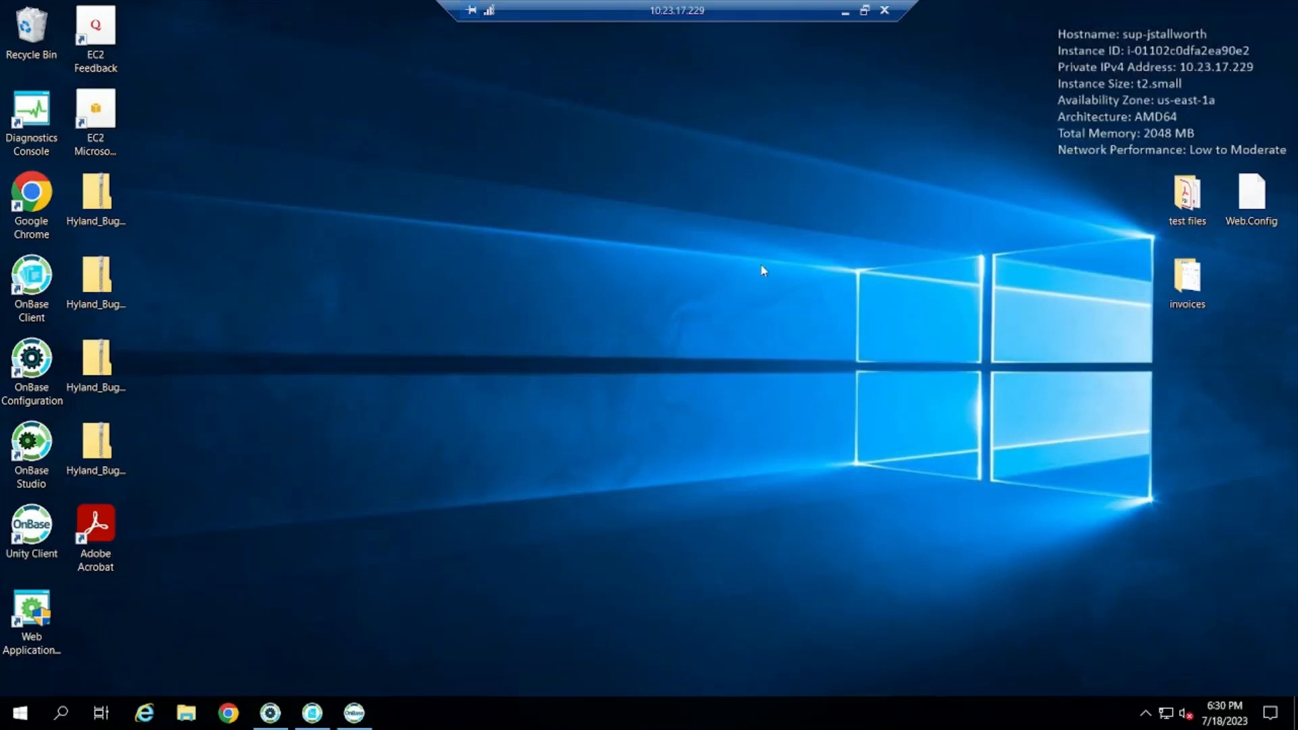
pyautogui.moveTo(298, 704)
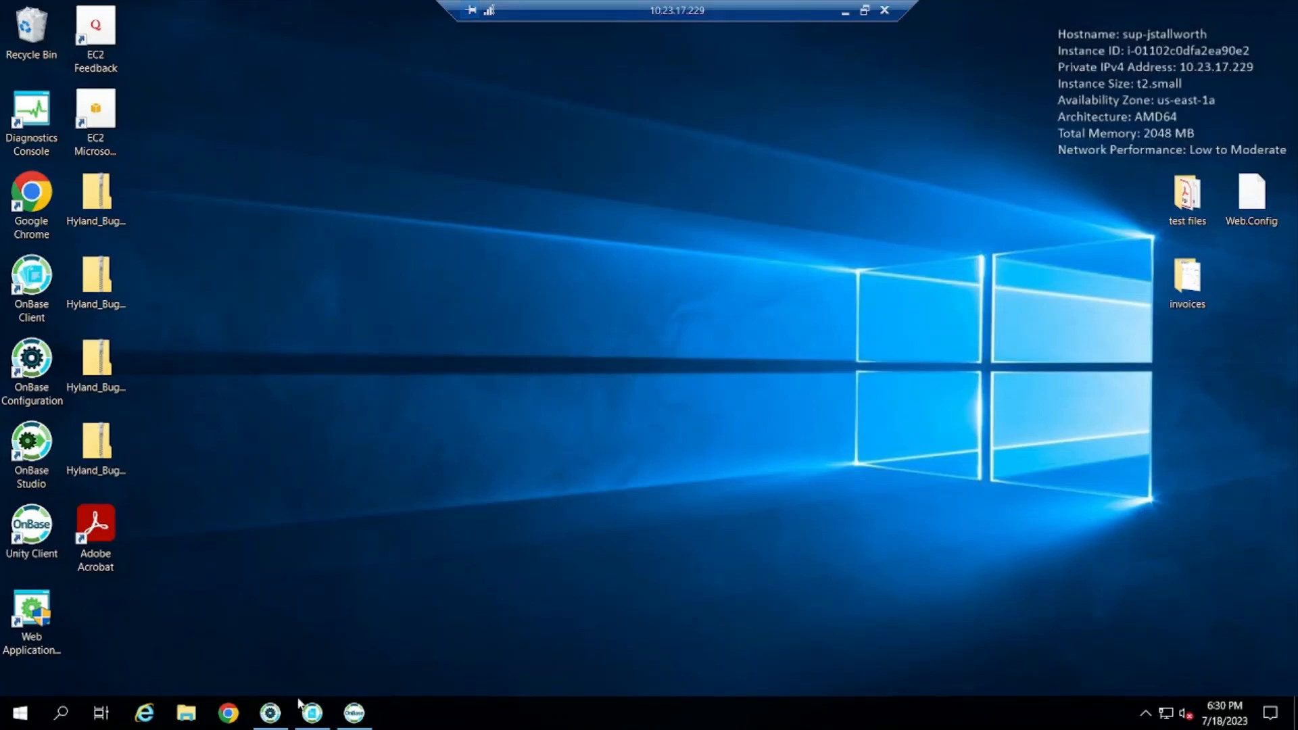
# Create a new scan queue named SCANTESTDEMO from the scan queue configuration
pyautogui.click(226, 27)
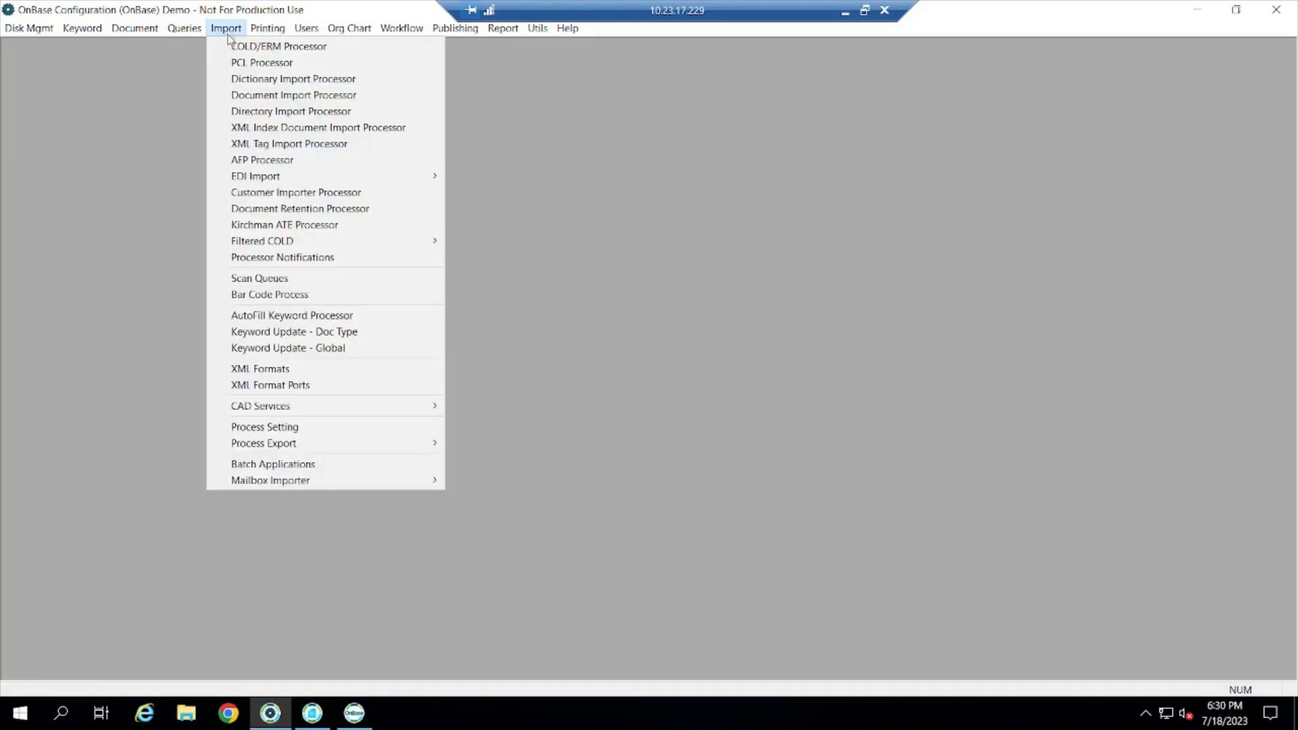
pyautogui.click(258, 279)
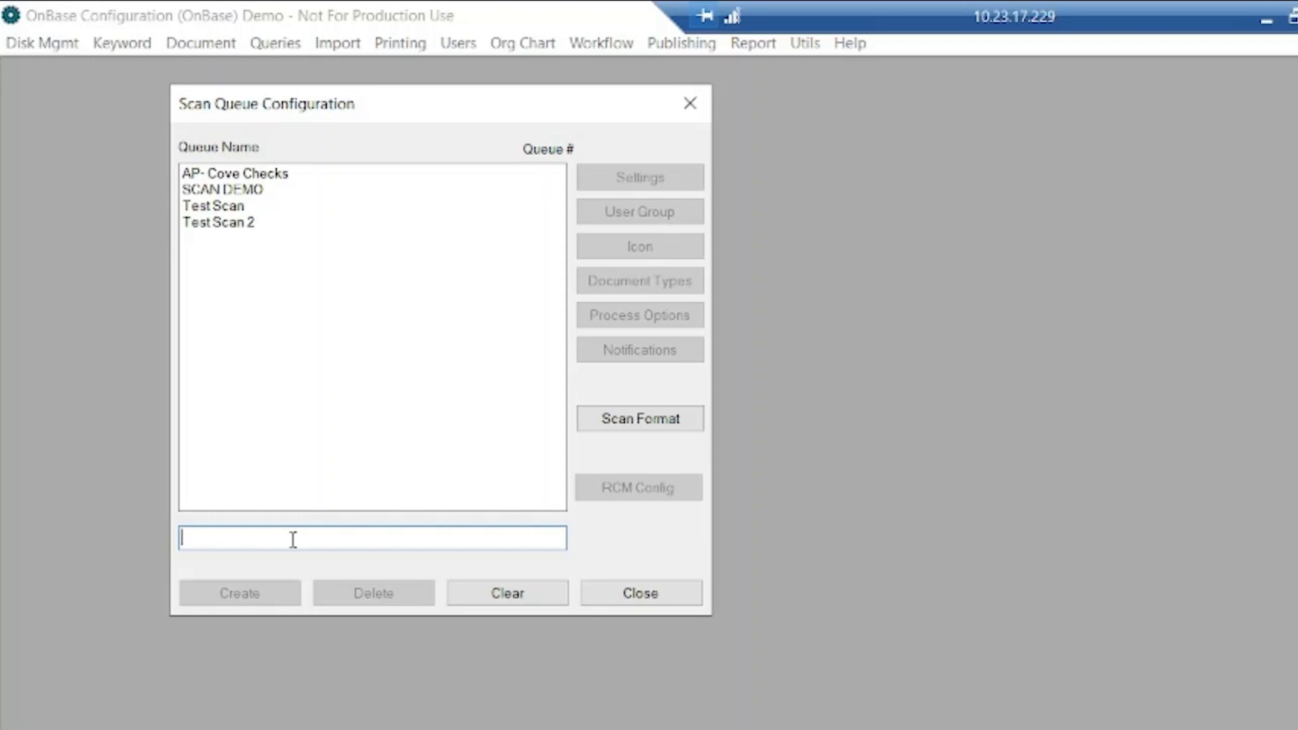
pyautogui.write('SCANTEST')
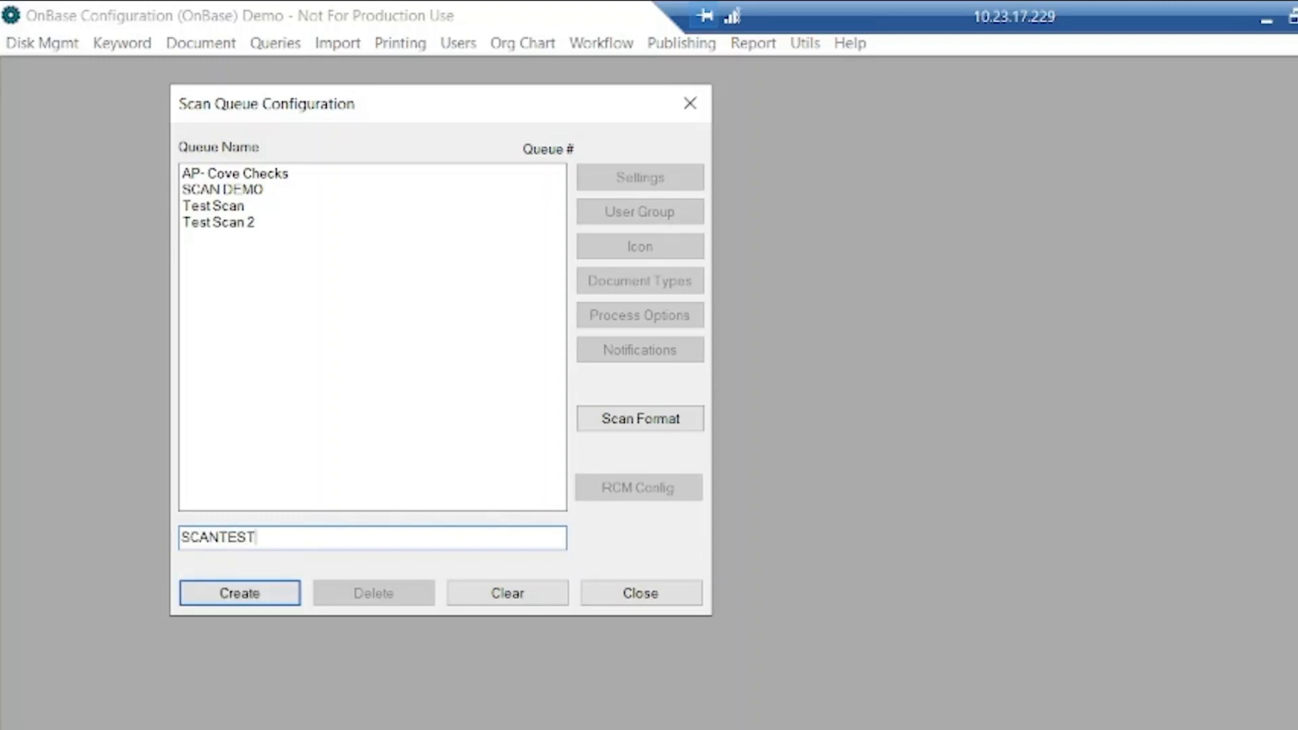
pyautogui.write('DEMO')
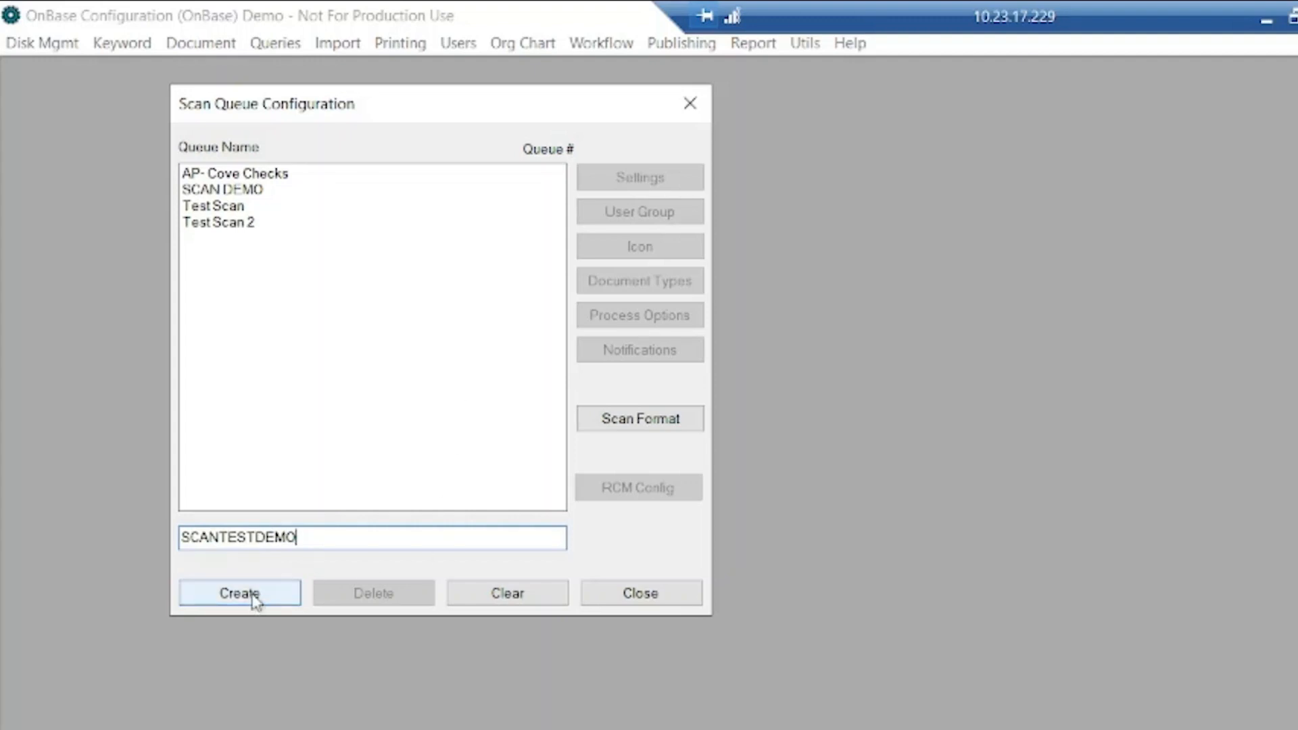
pyautogui.click(240, 592)
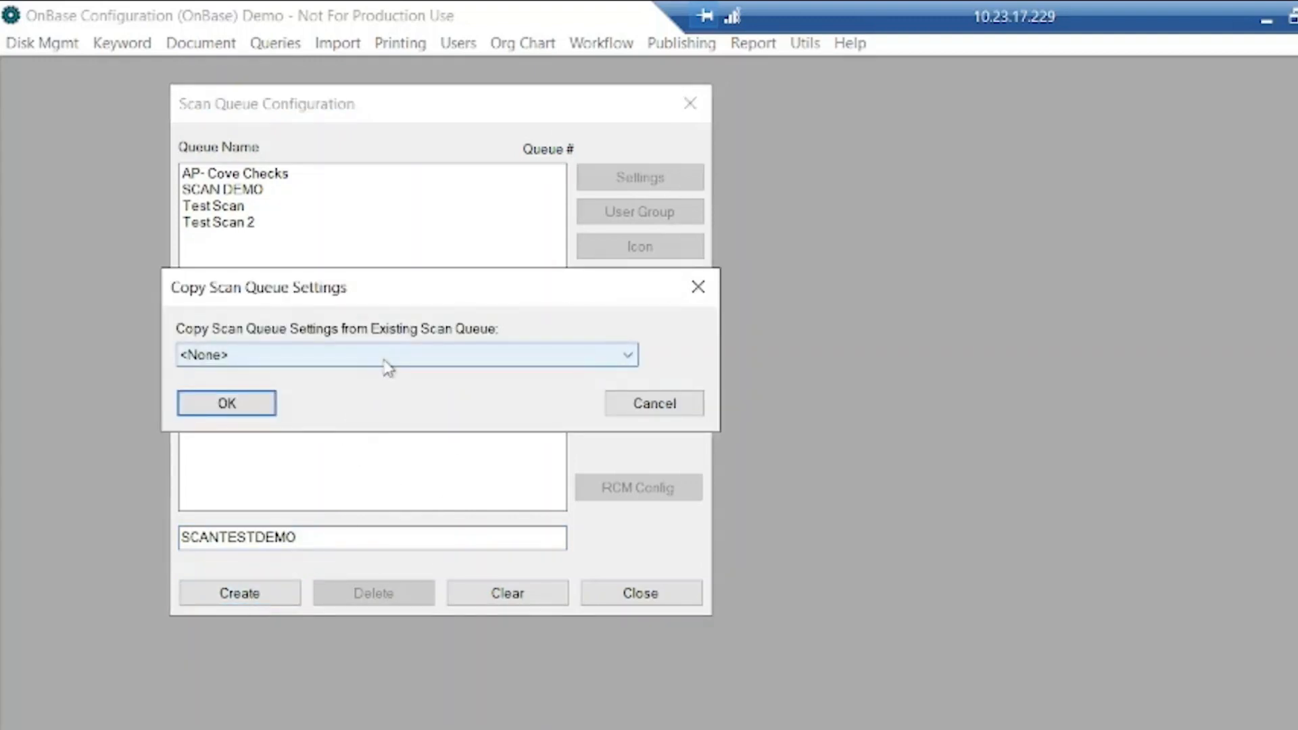
pyautogui.moveTo(375, 367)
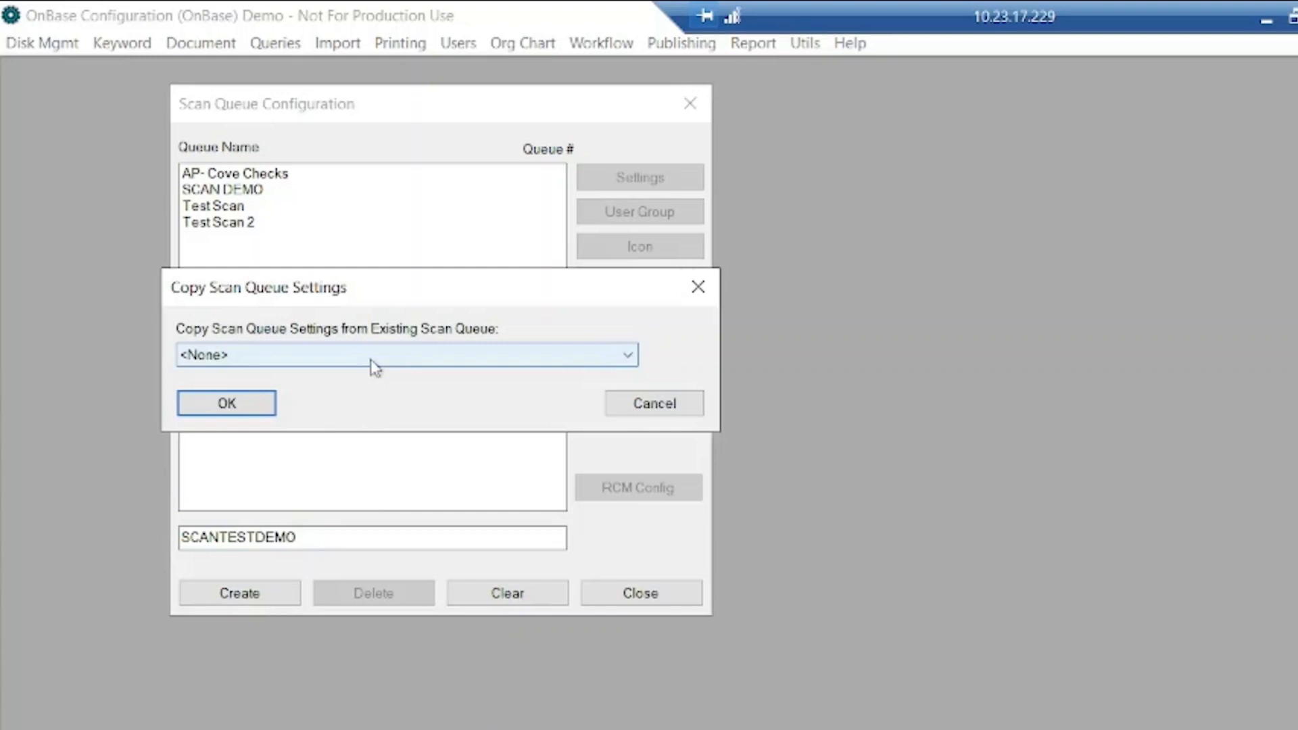
# Leave the copy-settings source at <None> so no existing queue is copied
pyautogui.click(405, 354)
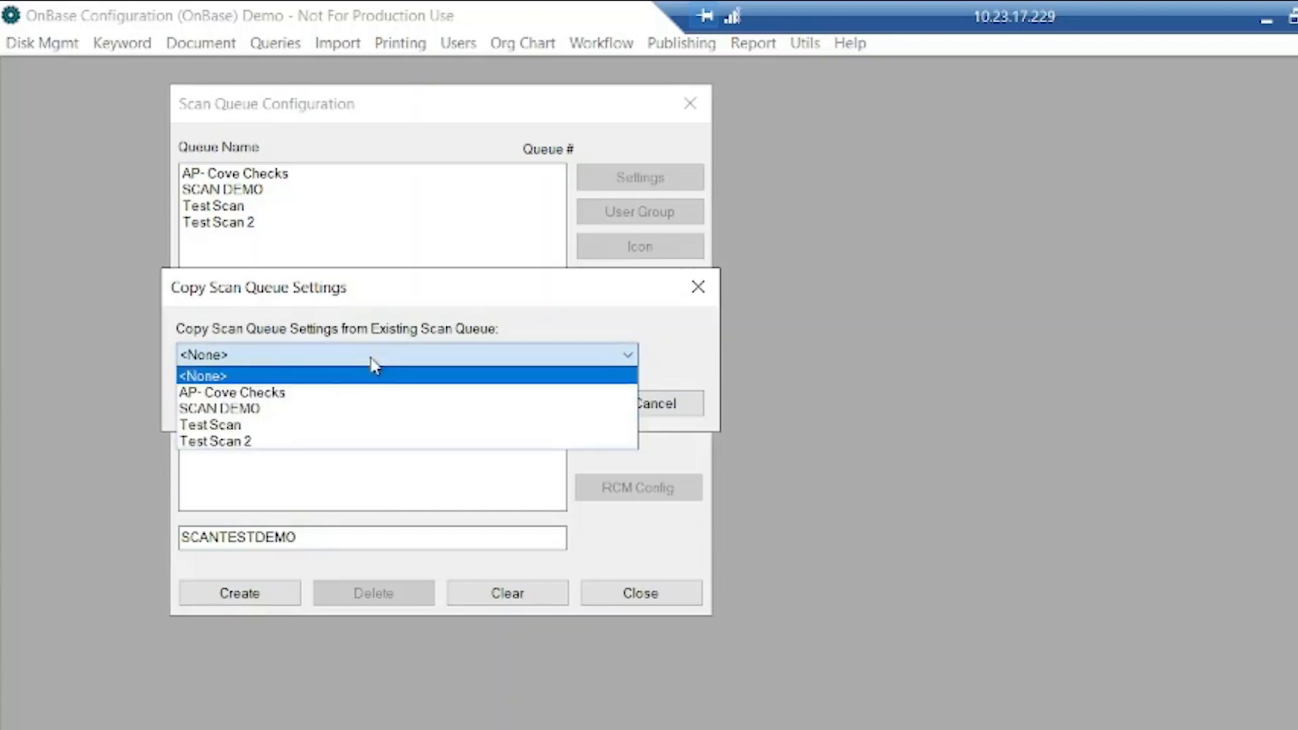
pyautogui.click(203, 376)
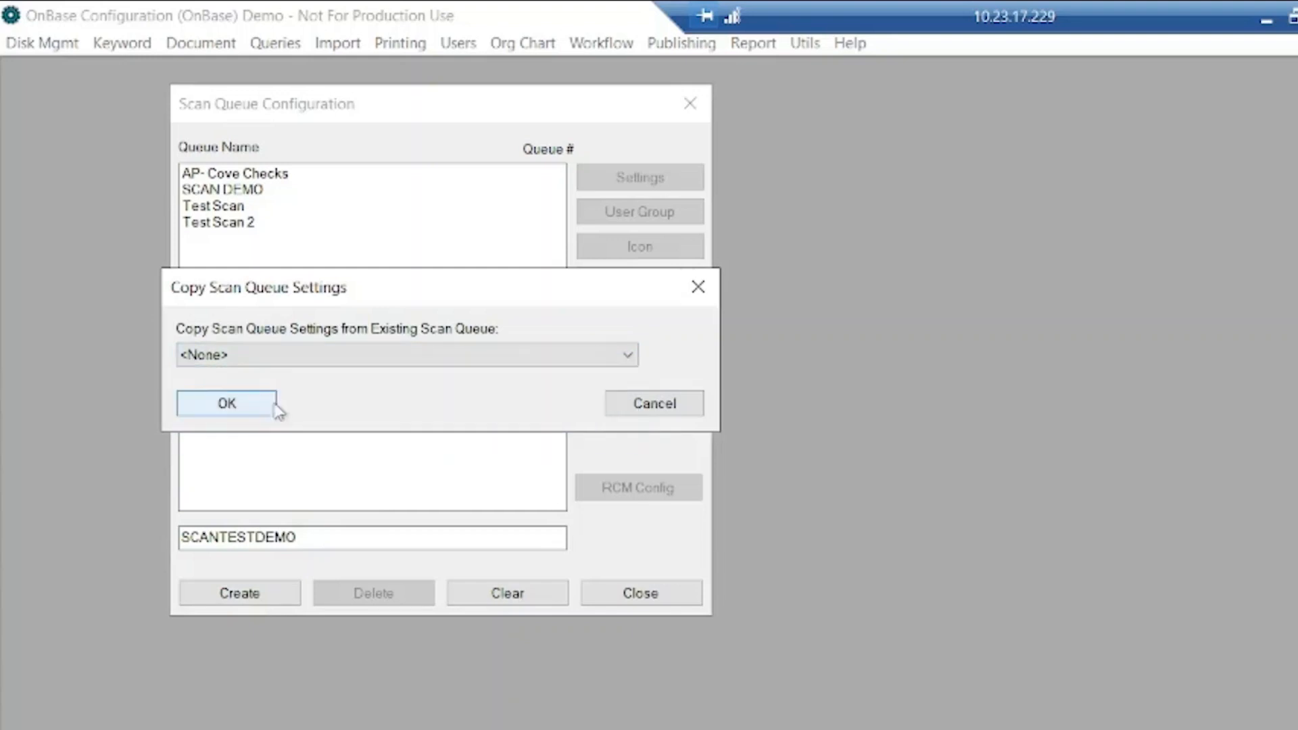
# Confirm creation without copied settings and skip user group assignment, yielding queue 111
pyautogui.click(225, 403)
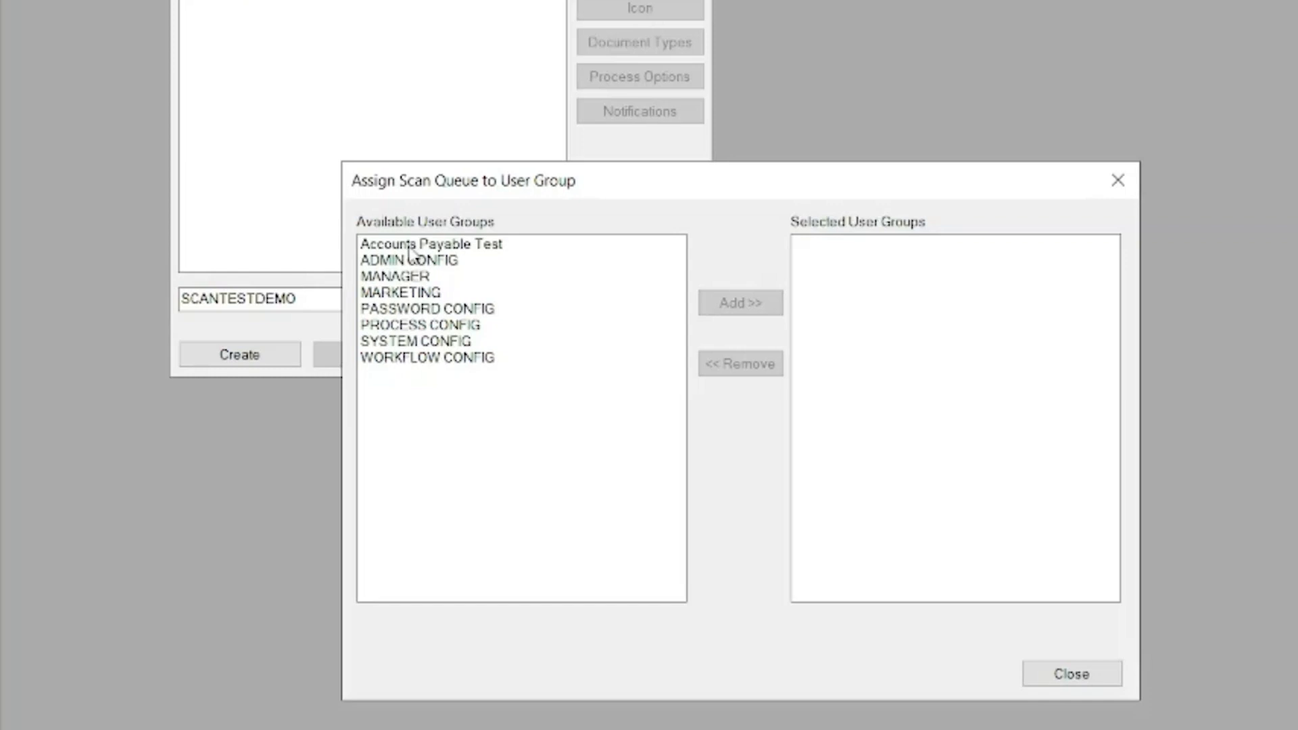
pyautogui.click(740, 301)
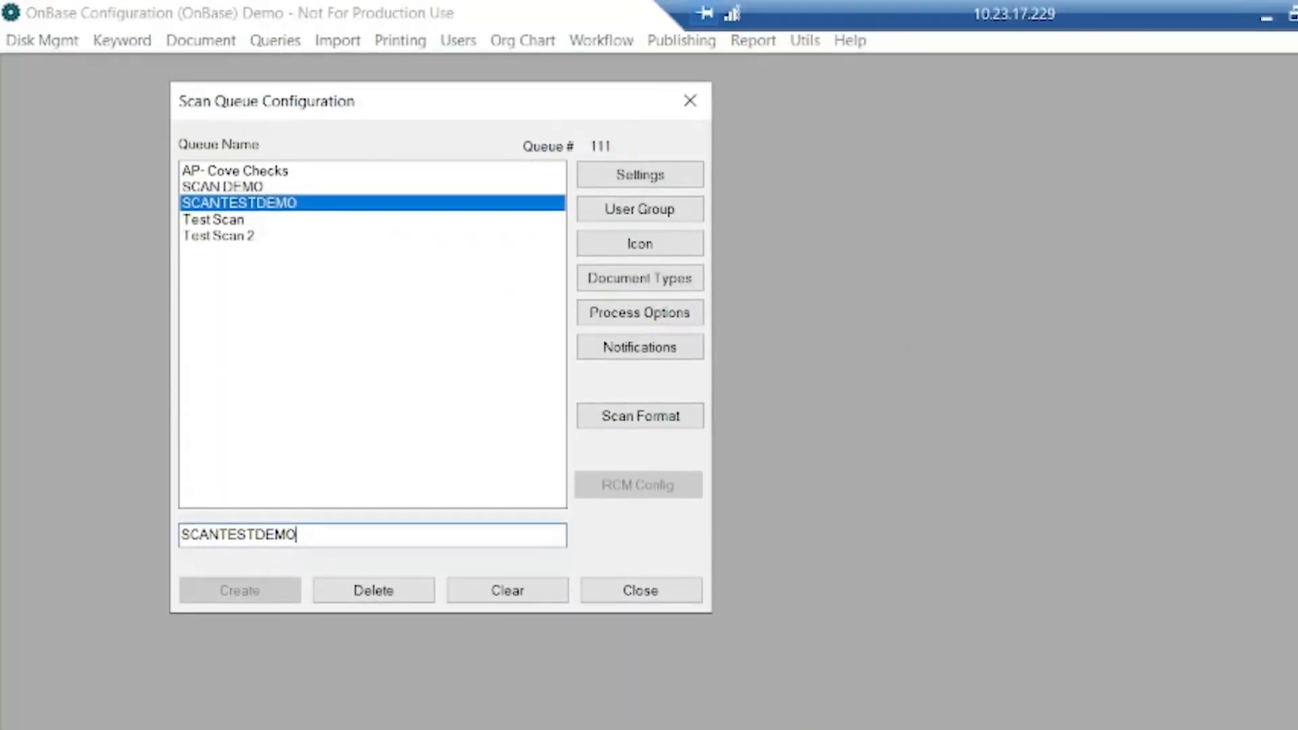
pyautogui.moveTo(1097, 292)
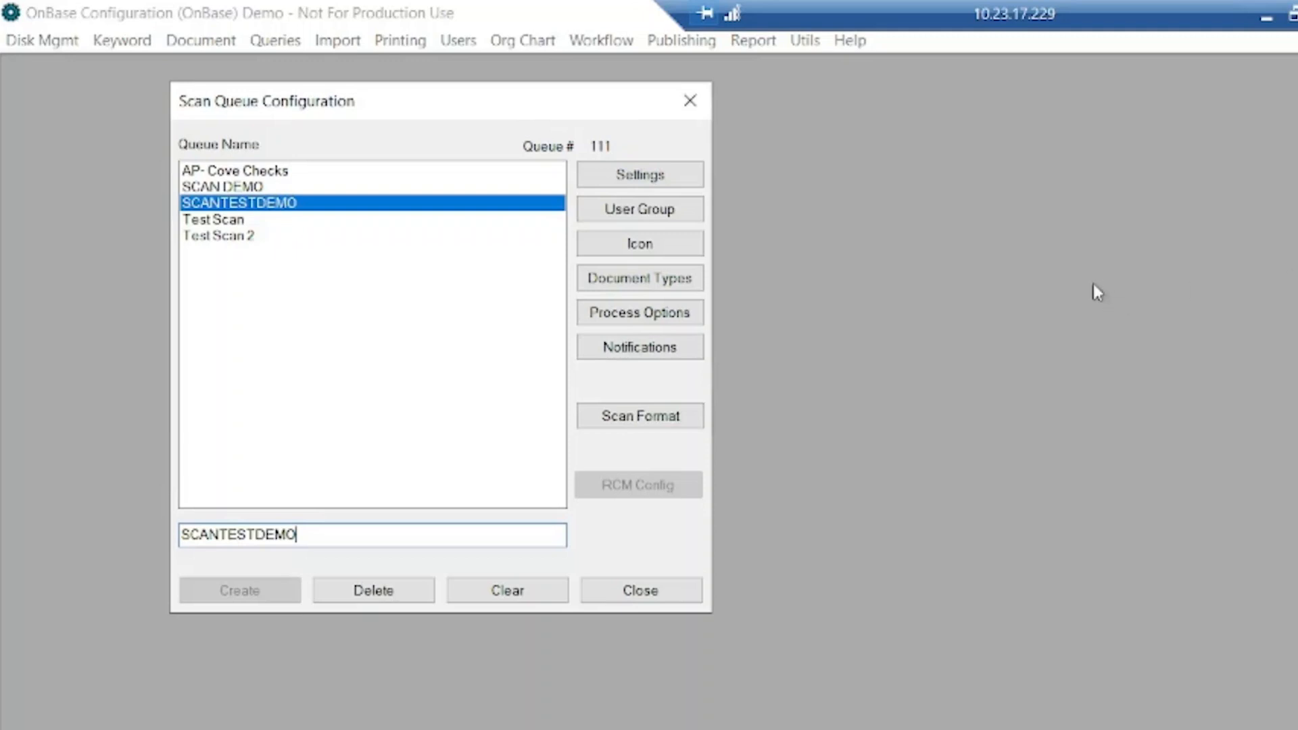
pyautogui.moveTo(639, 278)
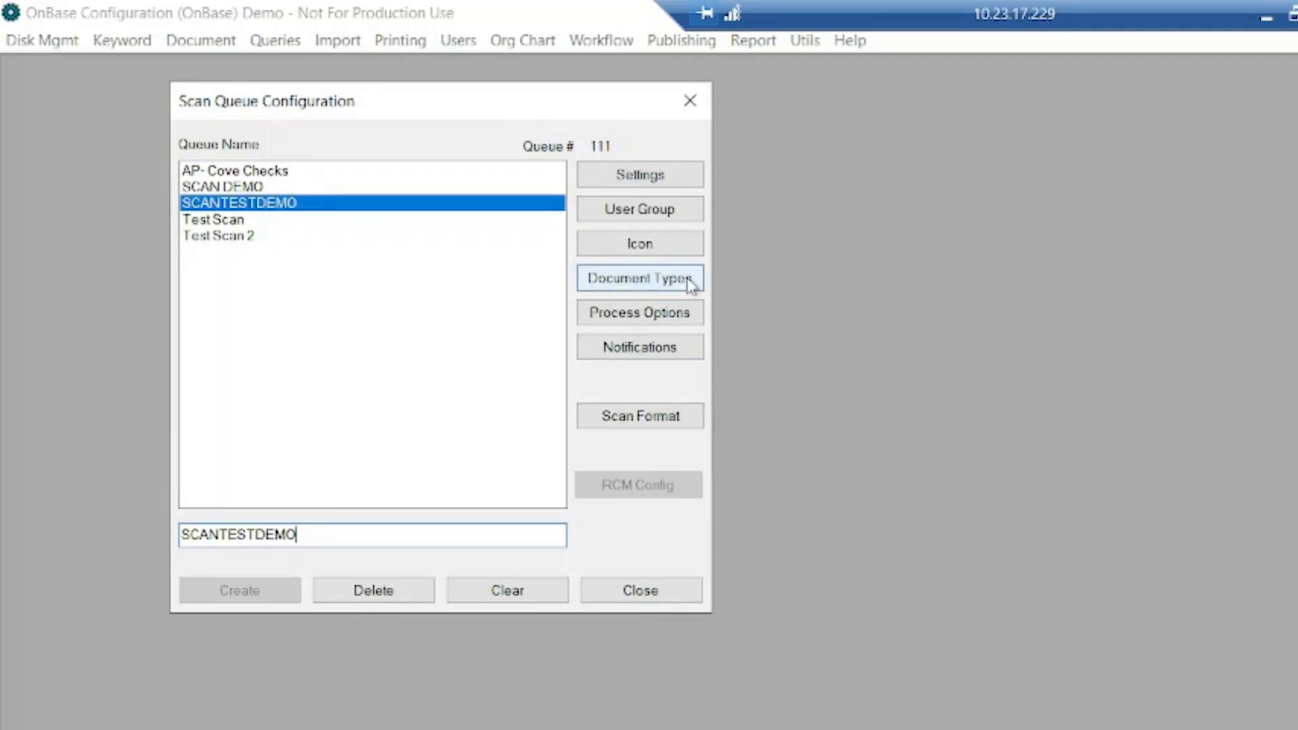
# Assign the AP check document types, including AP - Test Cove Checks, to SCANTESTDEMO
pyautogui.click(638, 277)
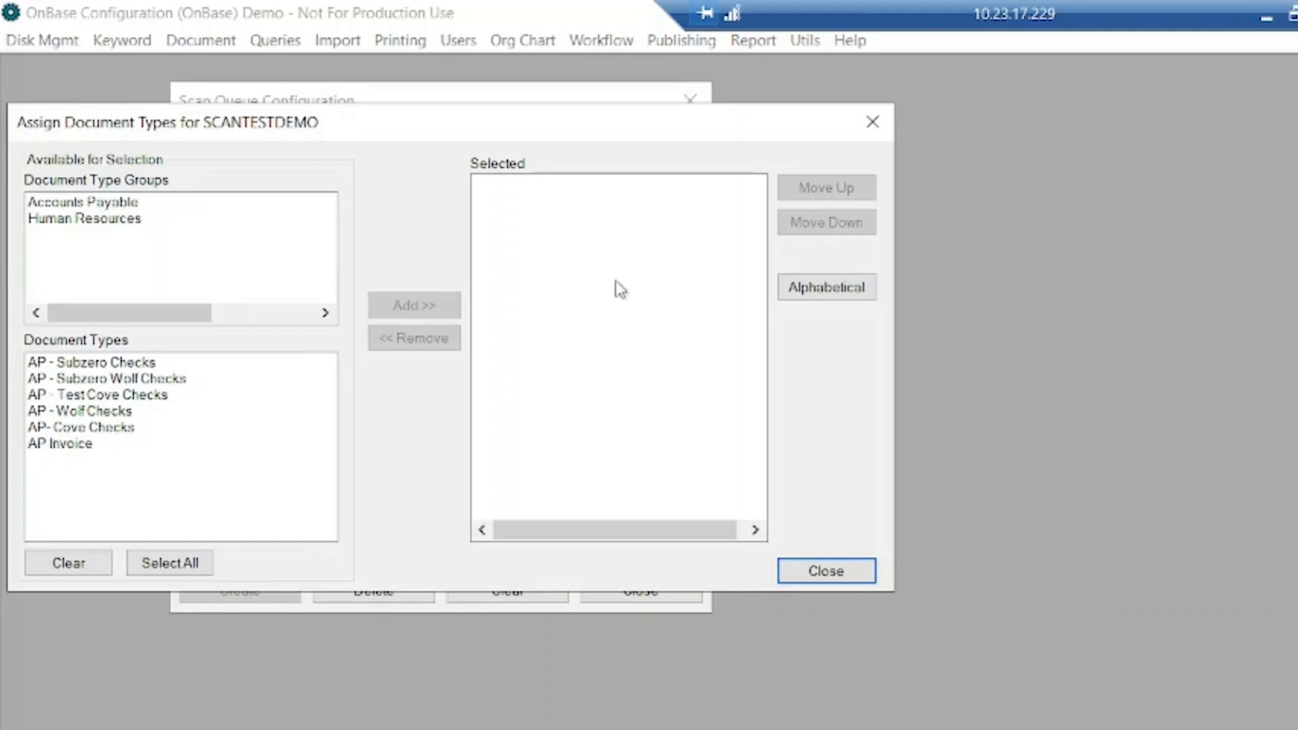
pyautogui.click(414, 304)
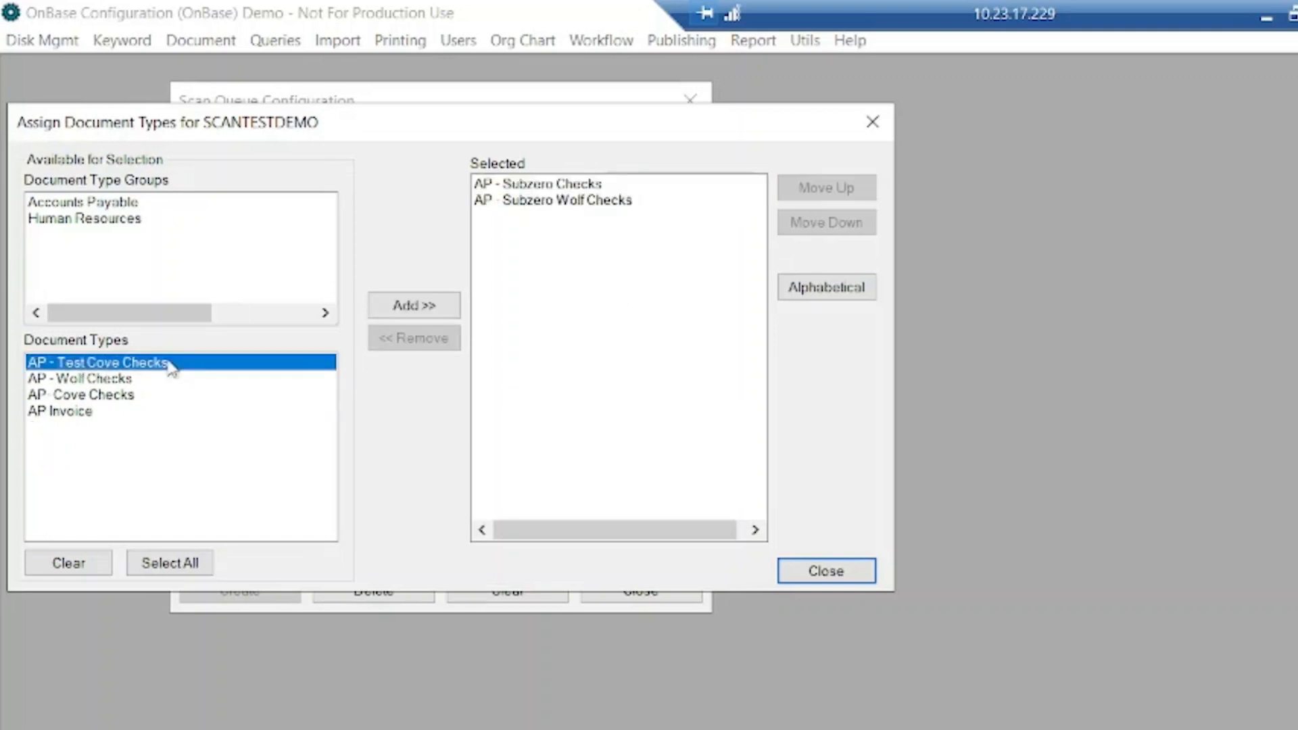
pyautogui.click(414, 305)
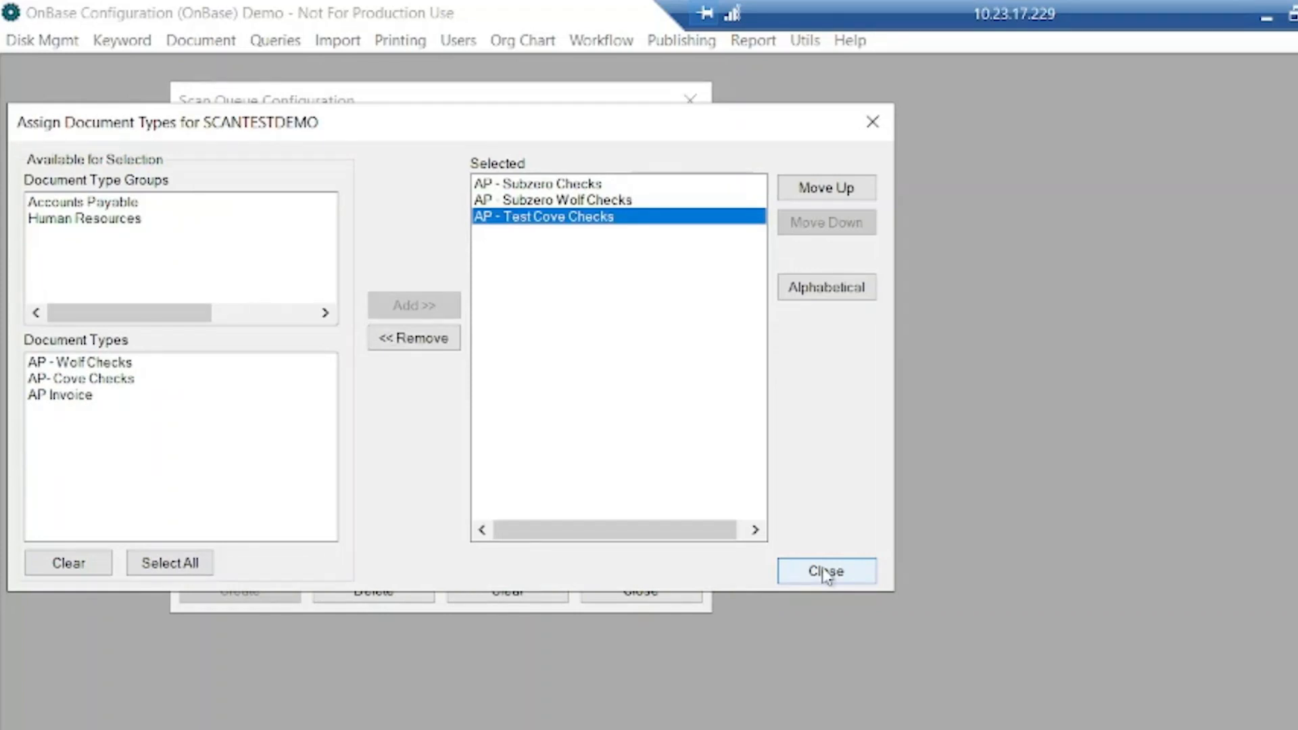
pyautogui.click(825, 571)
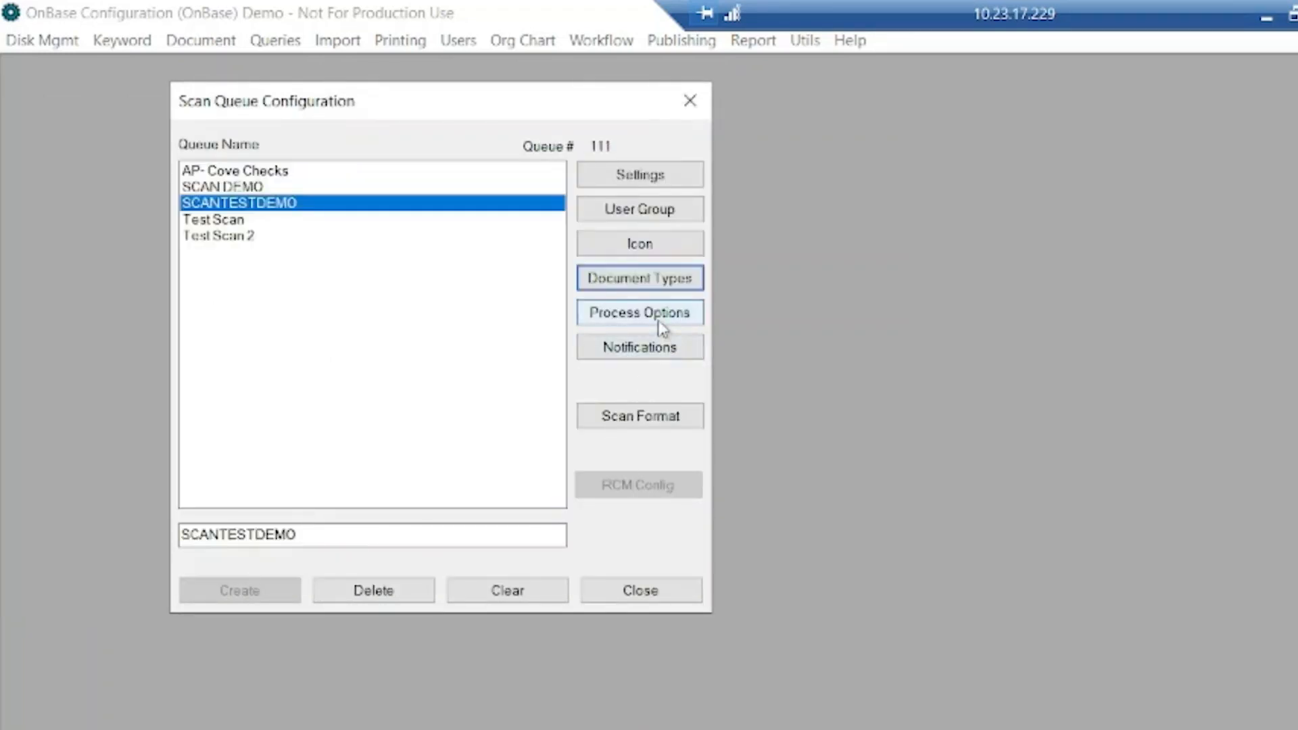
pyautogui.moveTo(655, 326)
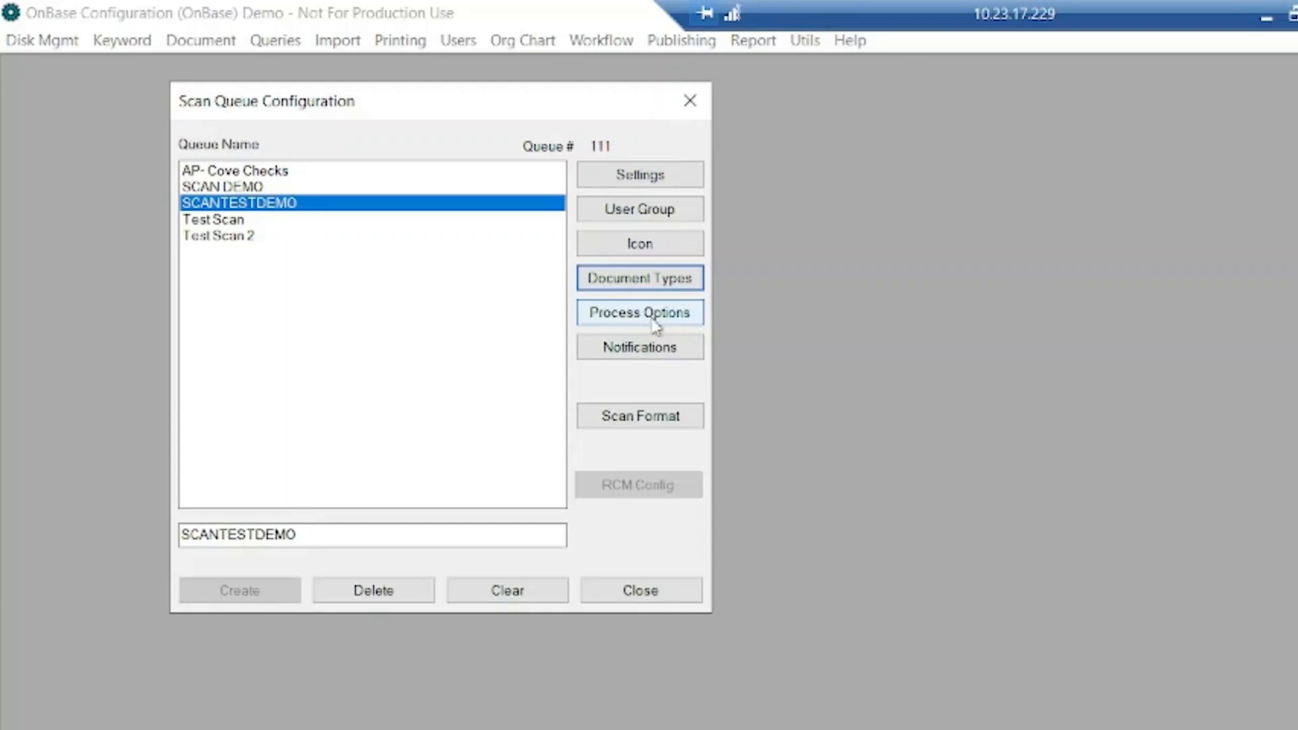
pyautogui.click(638, 313)
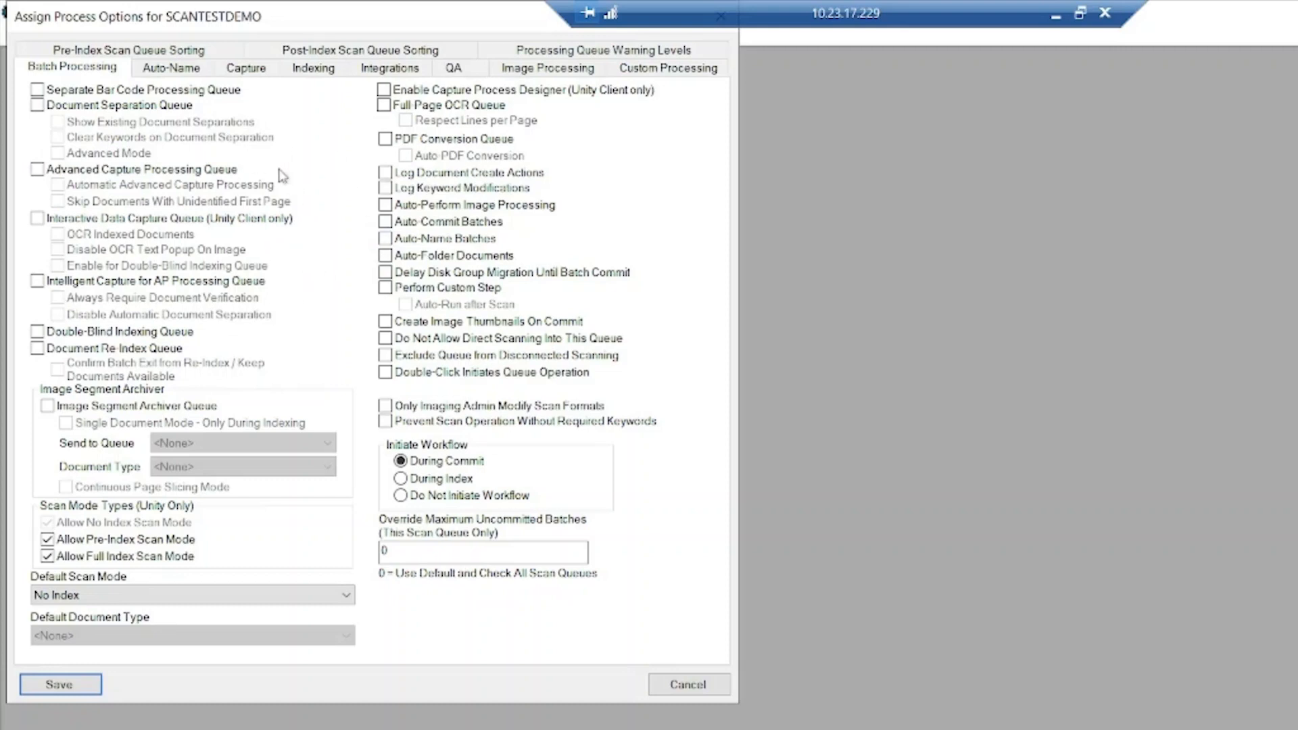
pyautogui.click(245, 68)
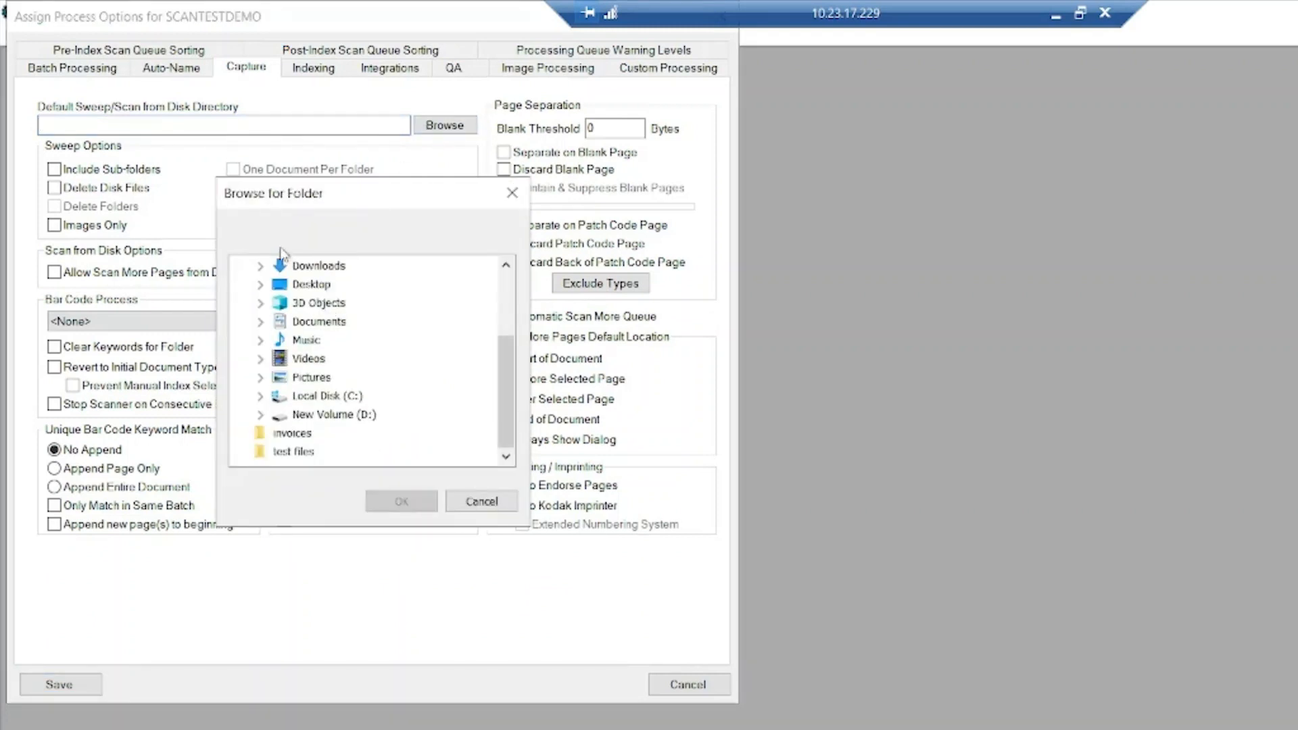
pyautogui.moveTo(307, 445)
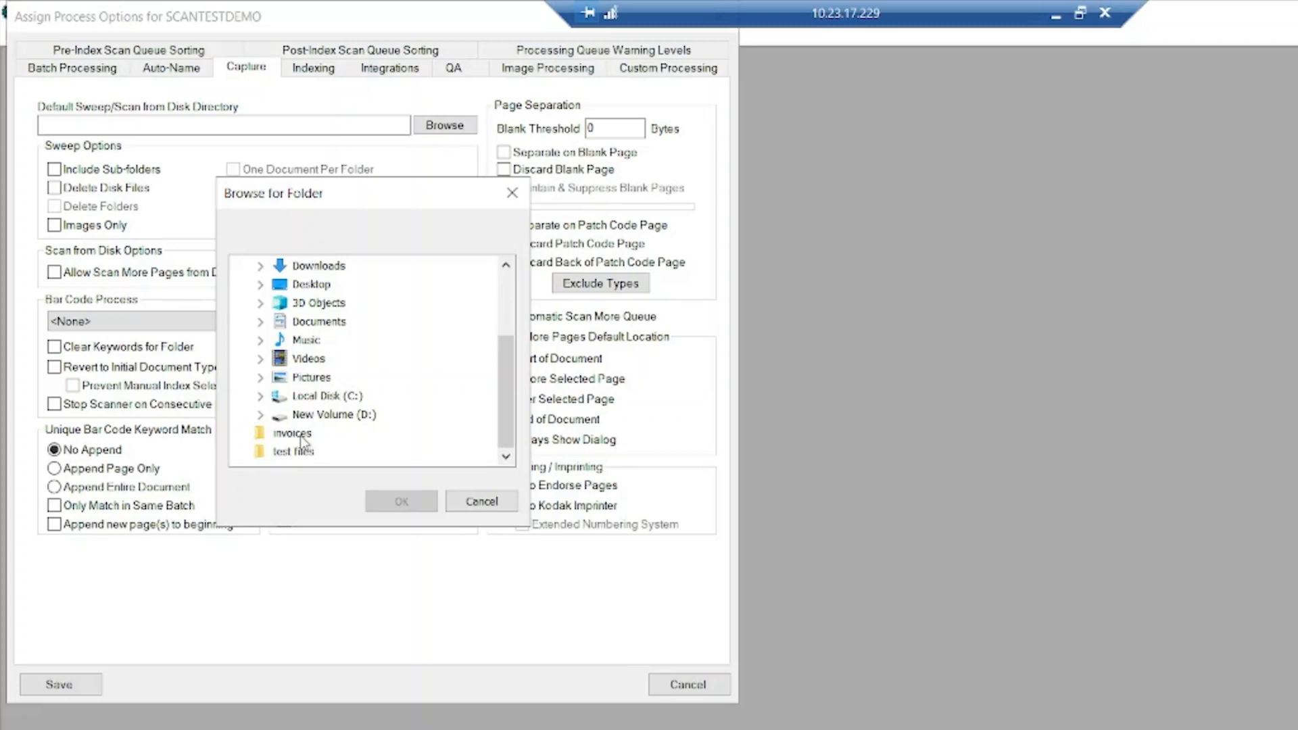
pyautogui.click(292, 433)
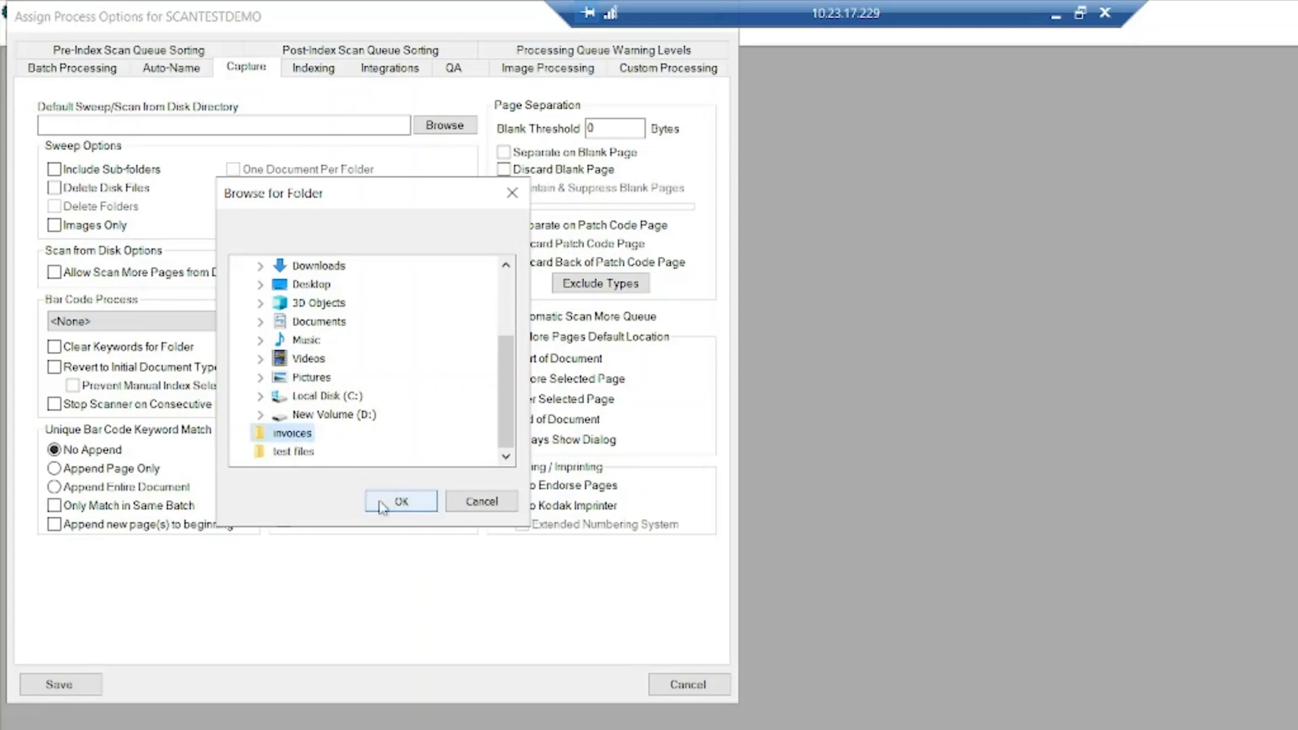
pyautogui.click(400, 501)
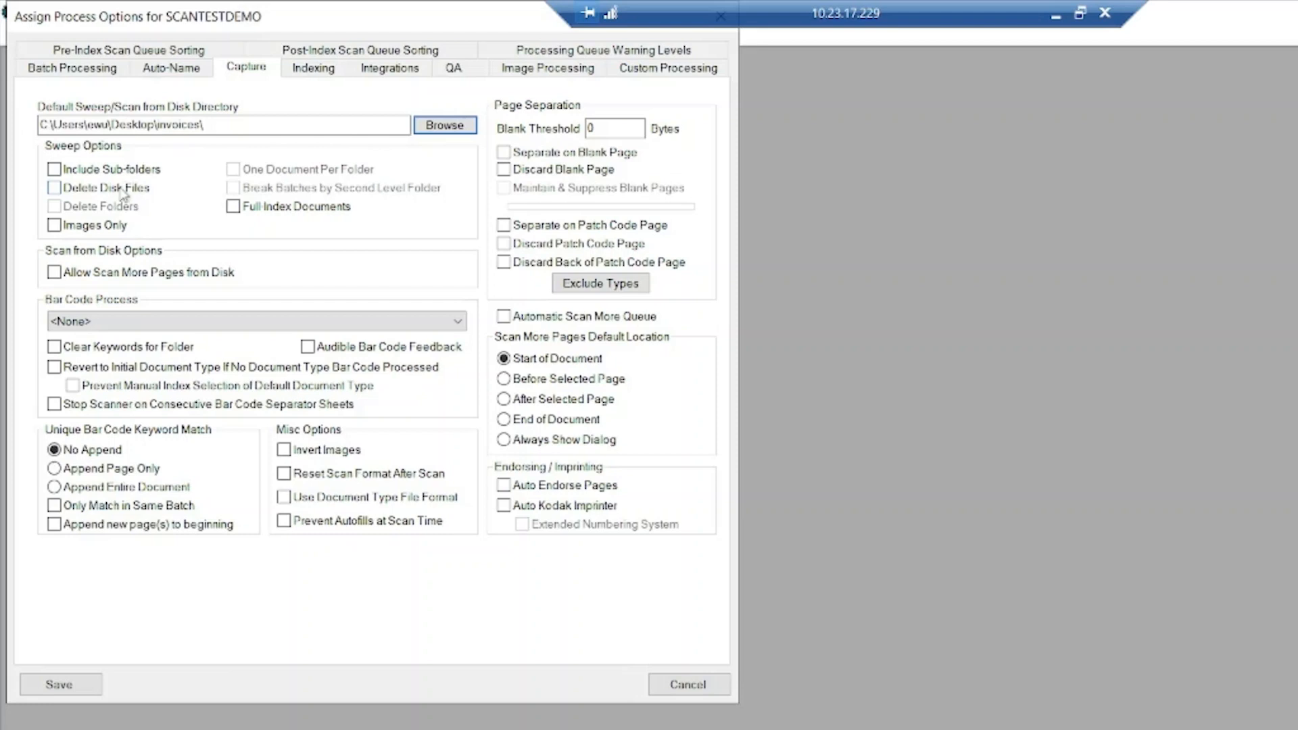
pyautogui.moveTo(123, 195)
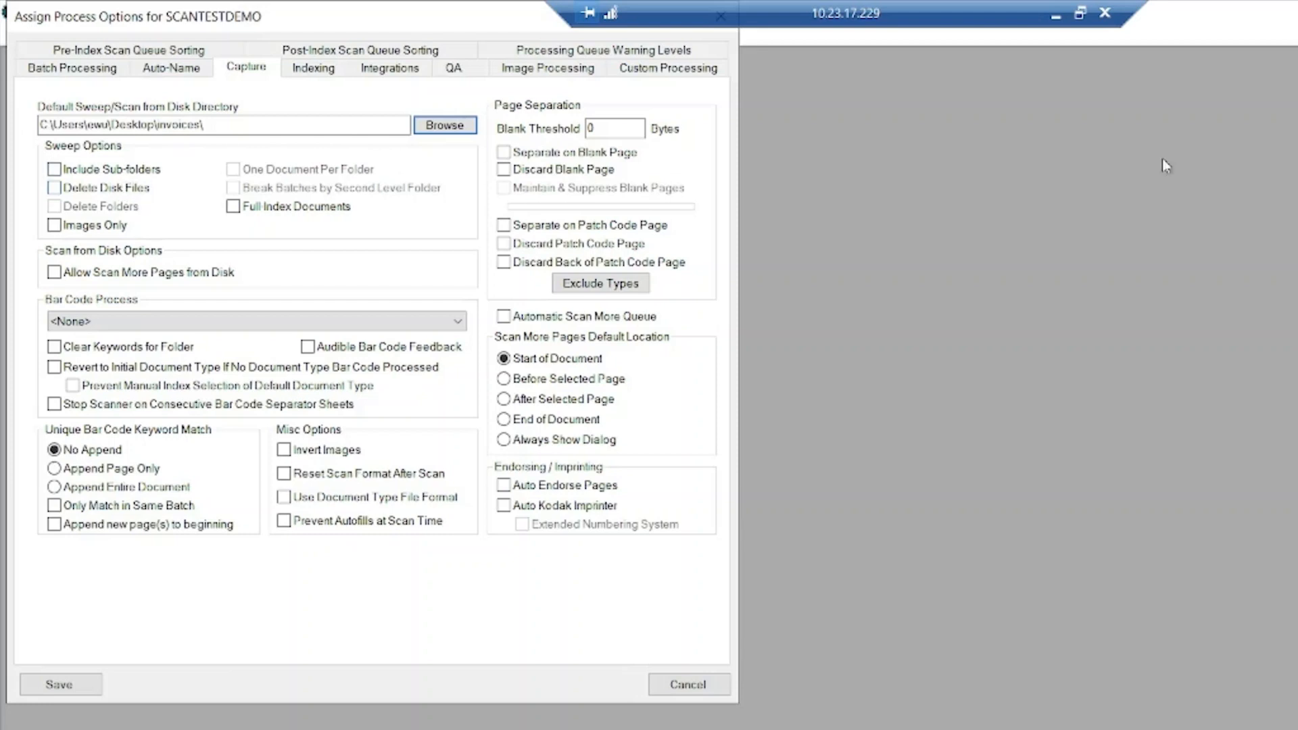
pyautogui.moveTo(874, 174)
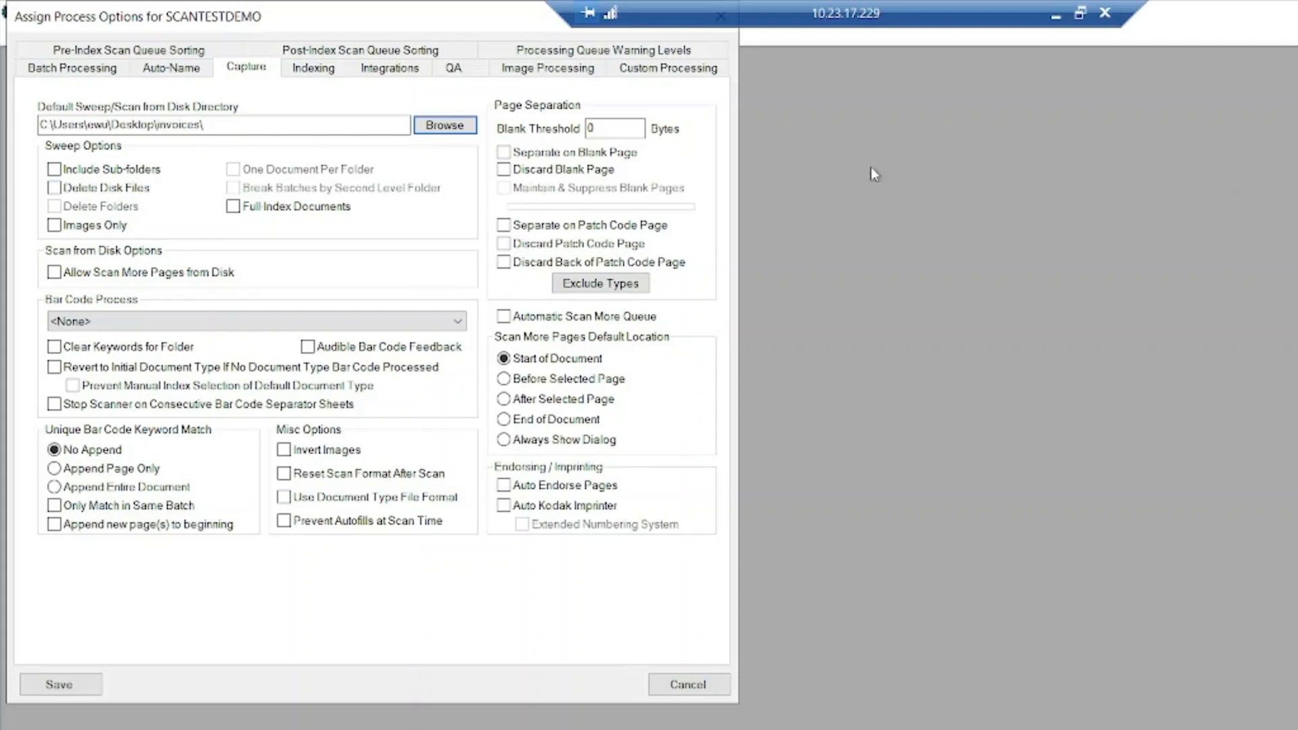
# Show the Batch Processing options for SCANTESTDEMO, still at default No Index scan mode
pyautogui.click(72, 67)
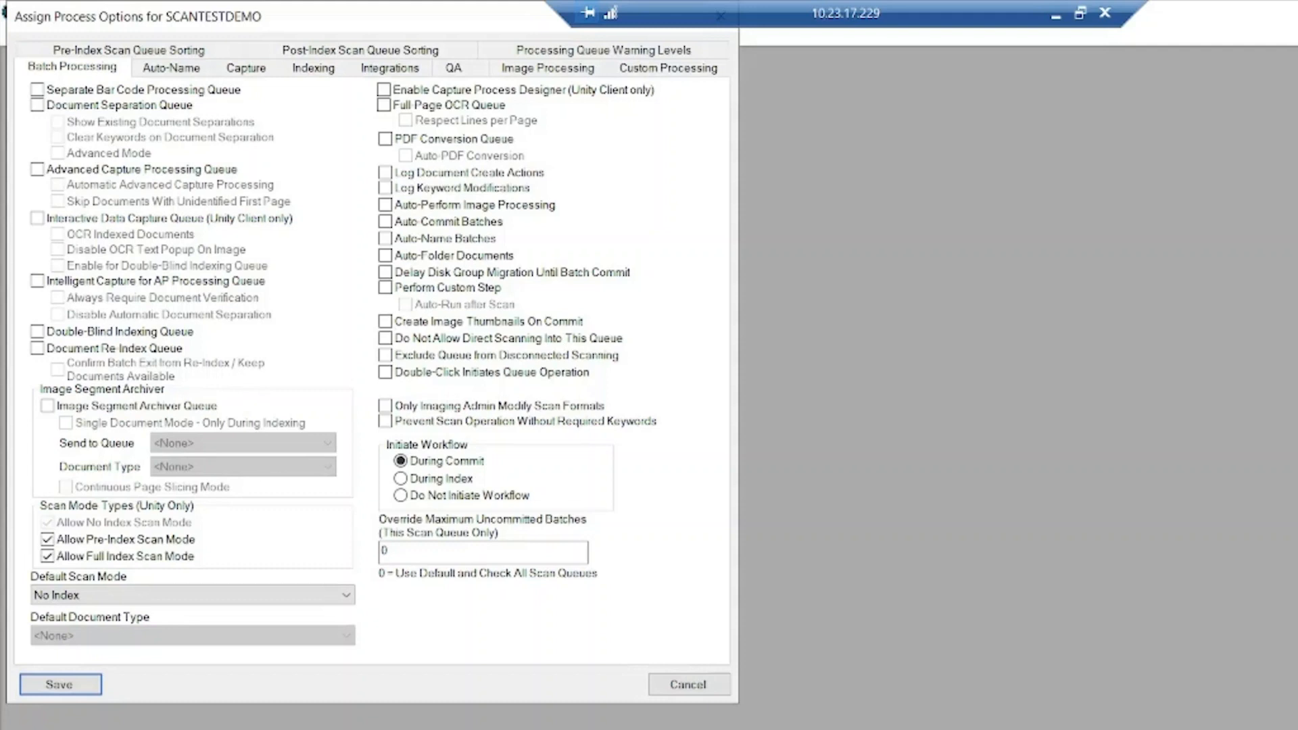
pyautogui.moveTo(373, 193)
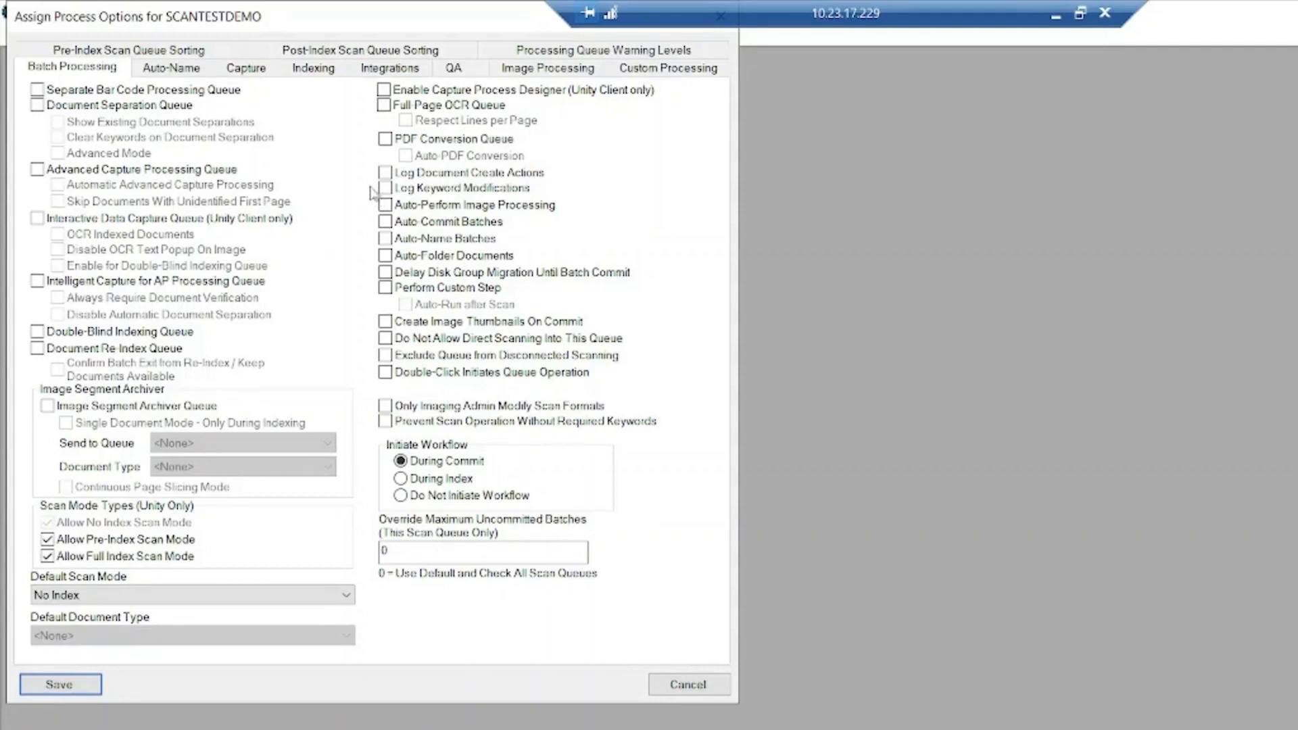
pyautogui.moveTo(370, 195)
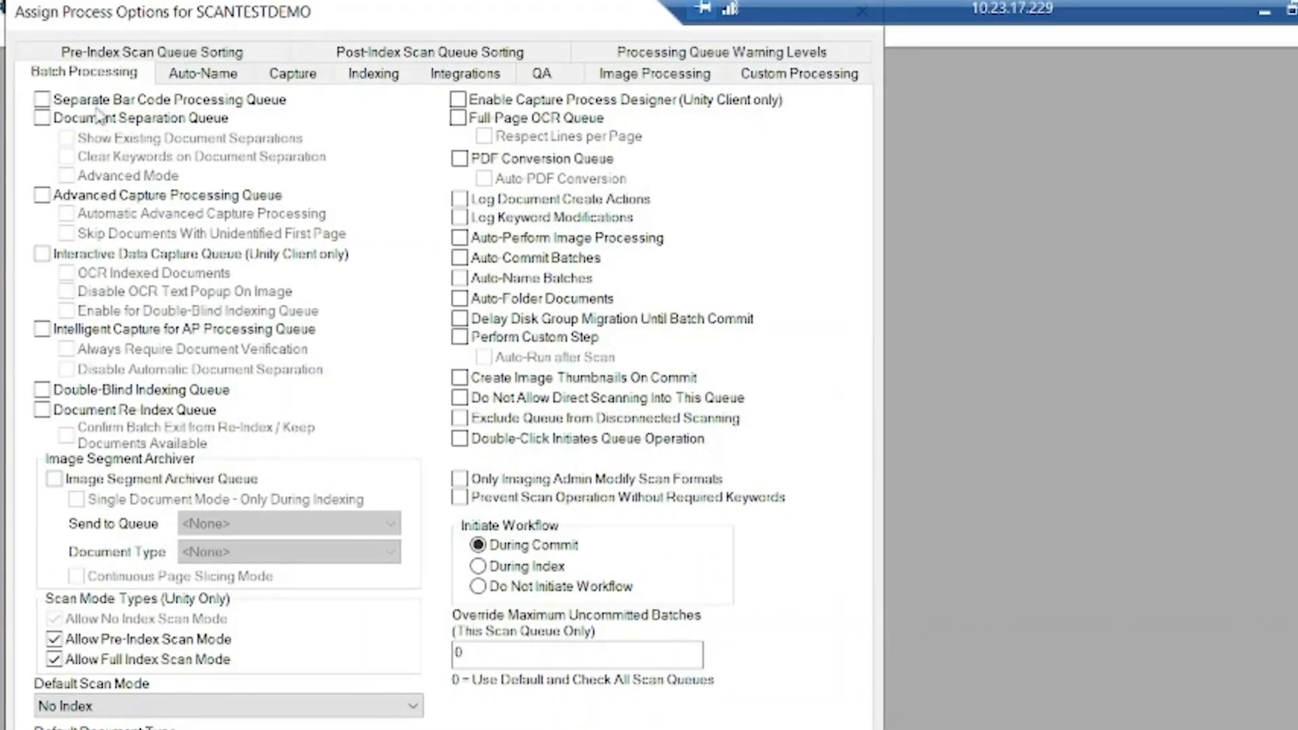
pyautogui.moveTo(223, 112)
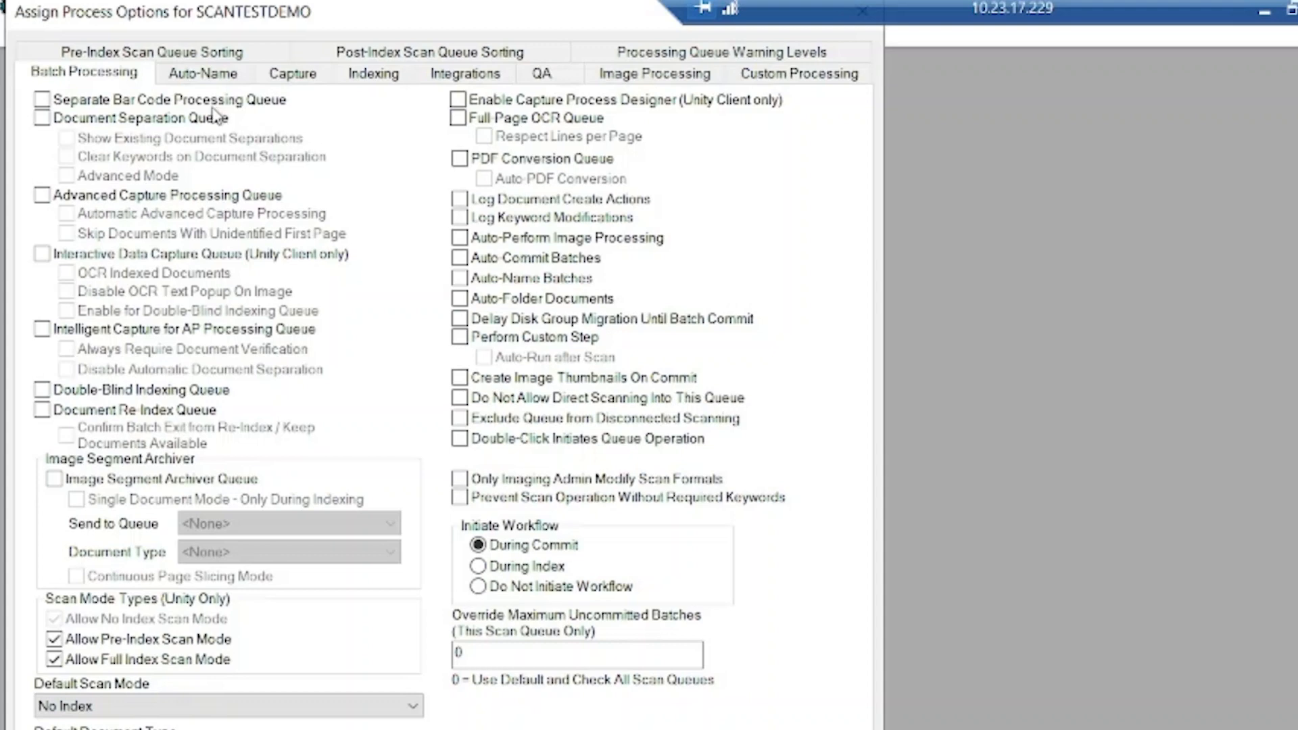
pyautogui.moveTo(215, 116)
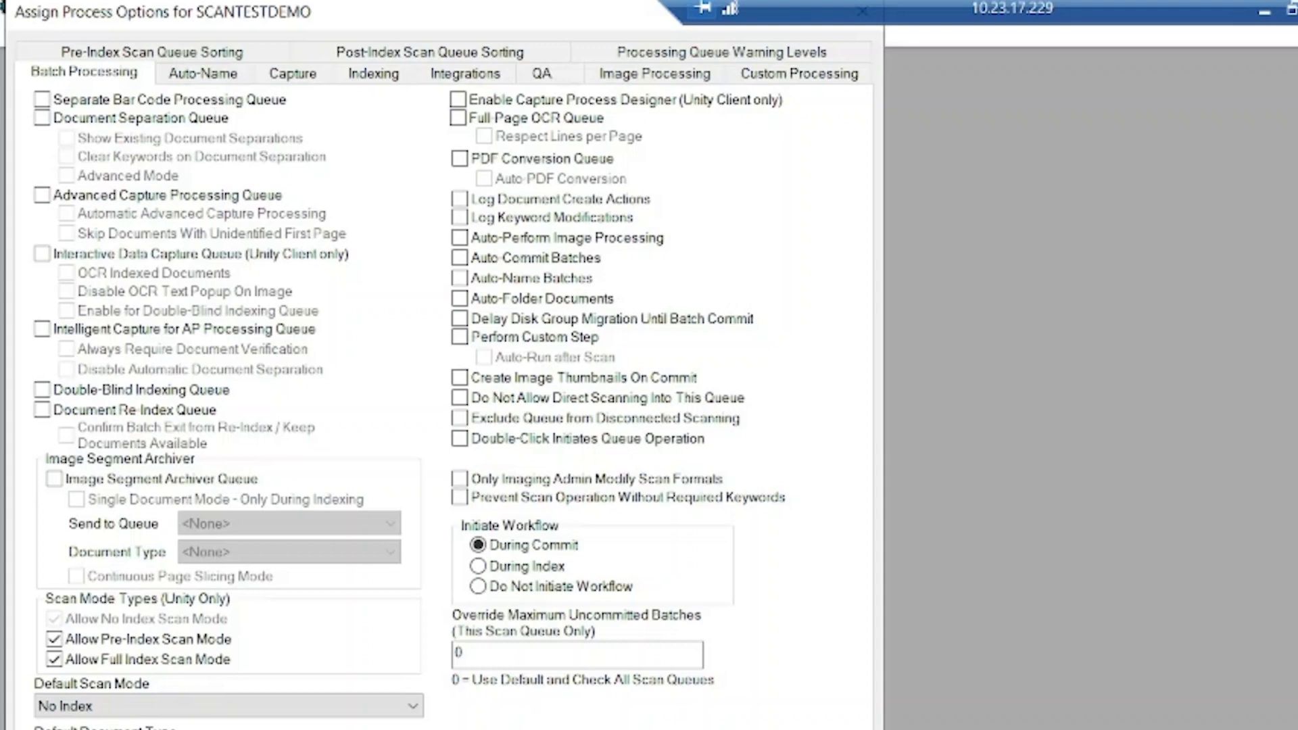
# Review the Test bar code process's process type settings under Import > Bar Code Process
pyautogui.click(334, 34)
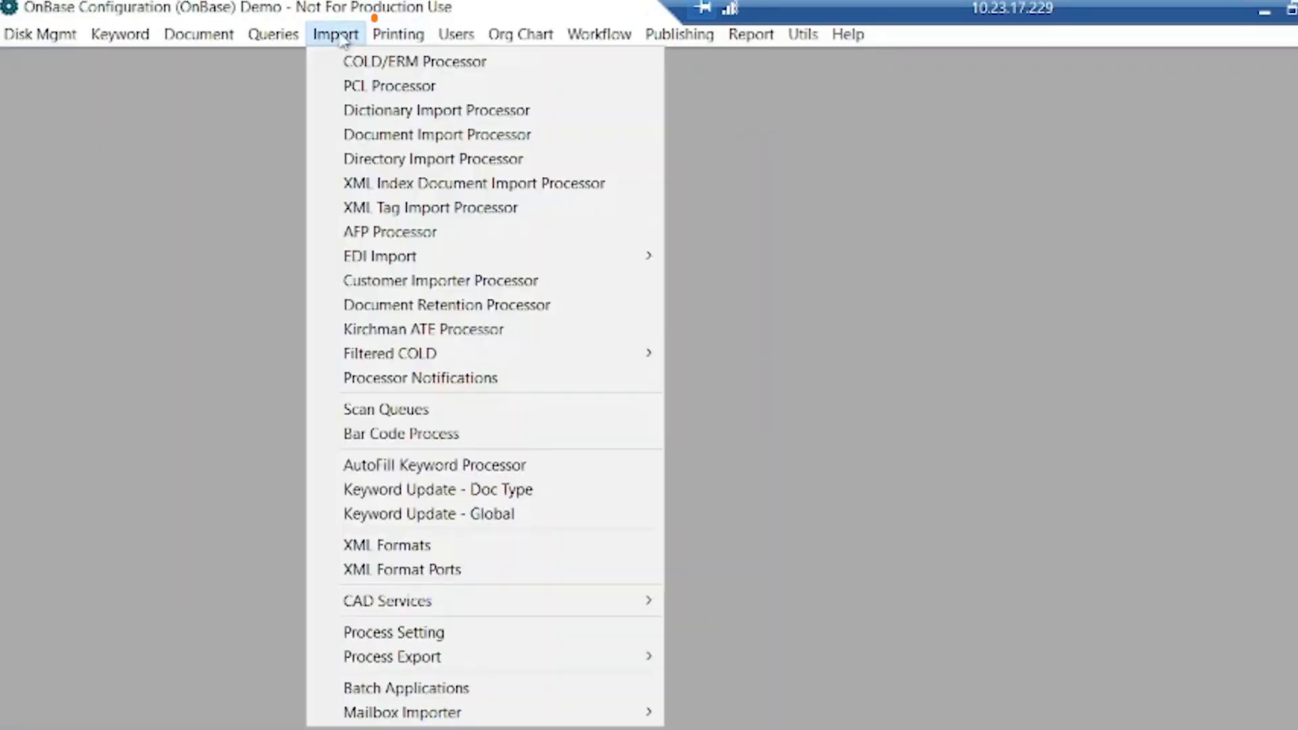
pyautogui.moveTo(401, 433)
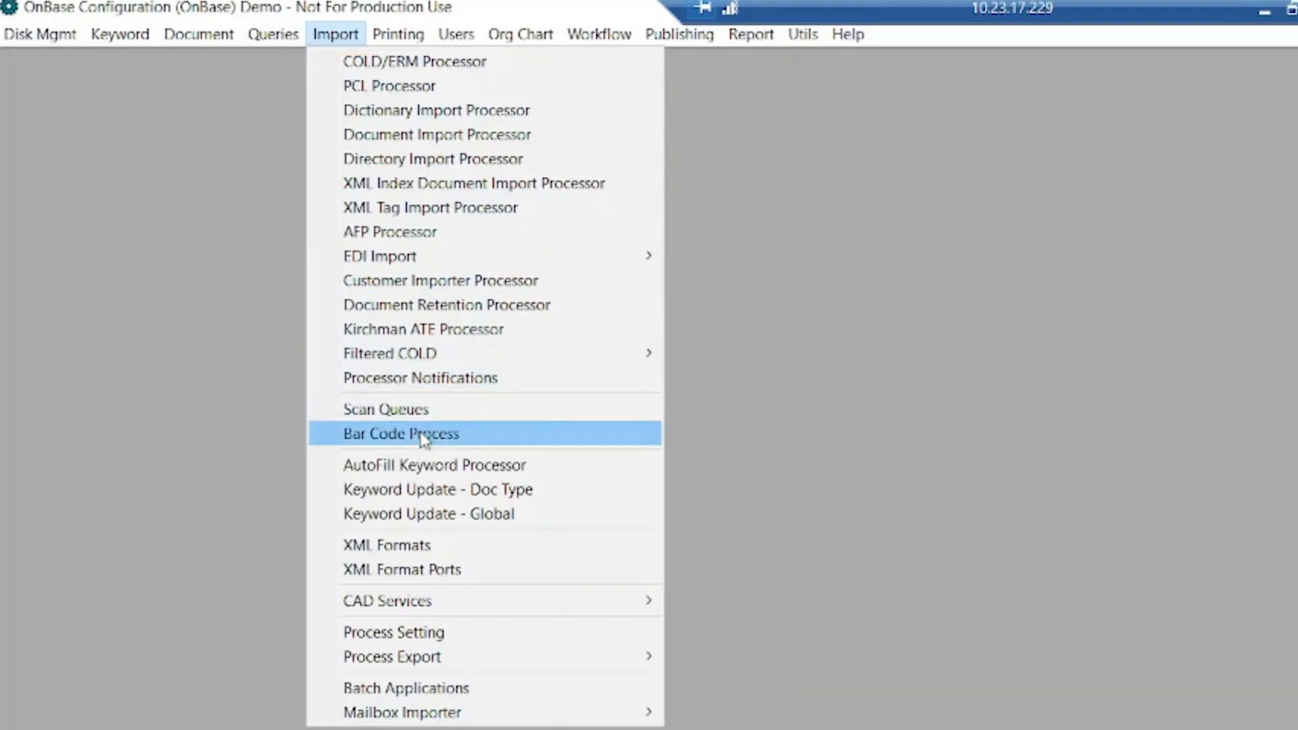
pyautogui.click(401, 433)
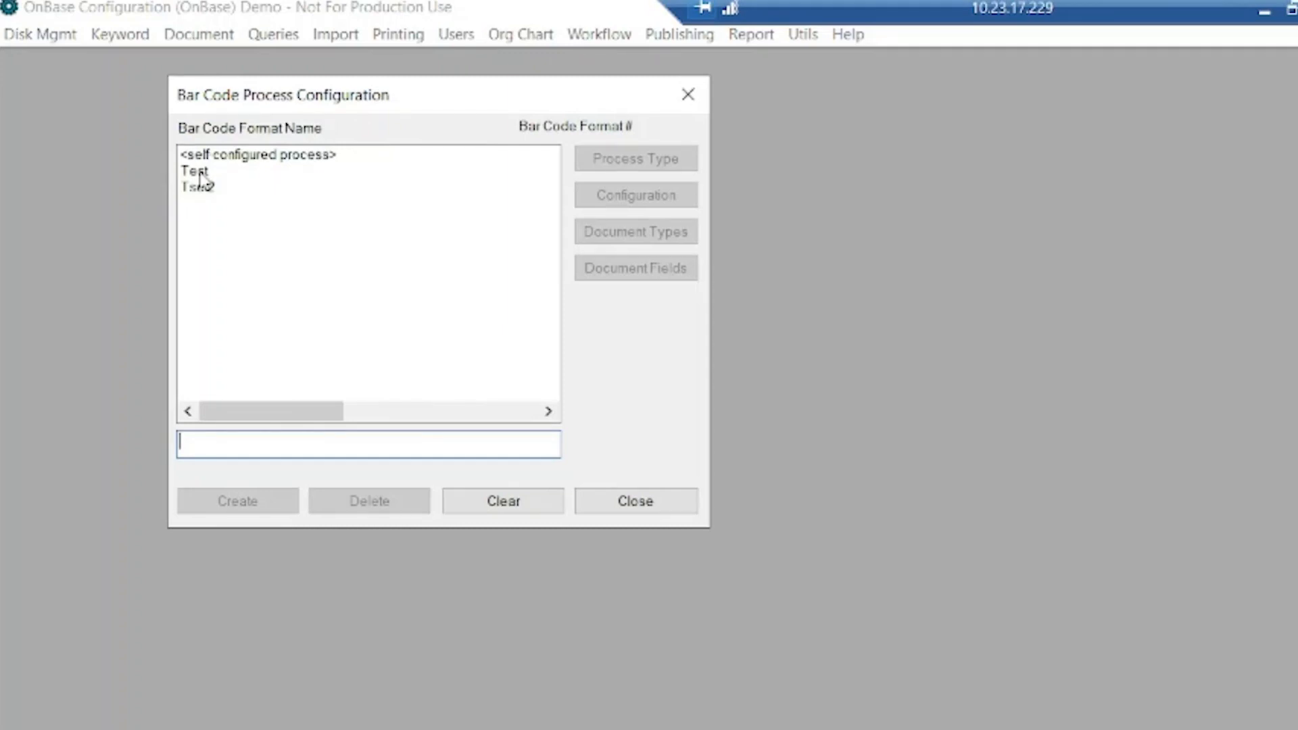
pyautogui.click(194, 171)
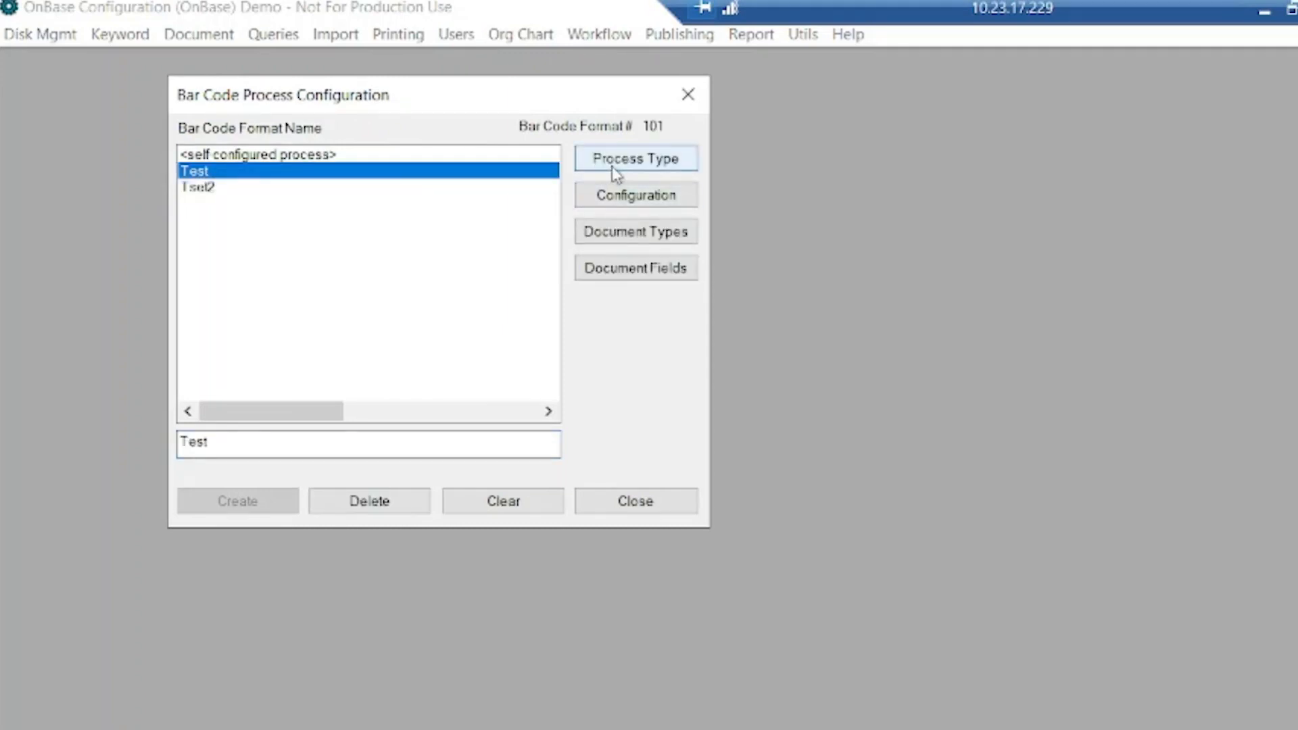
pyautogui.click(635, 159)
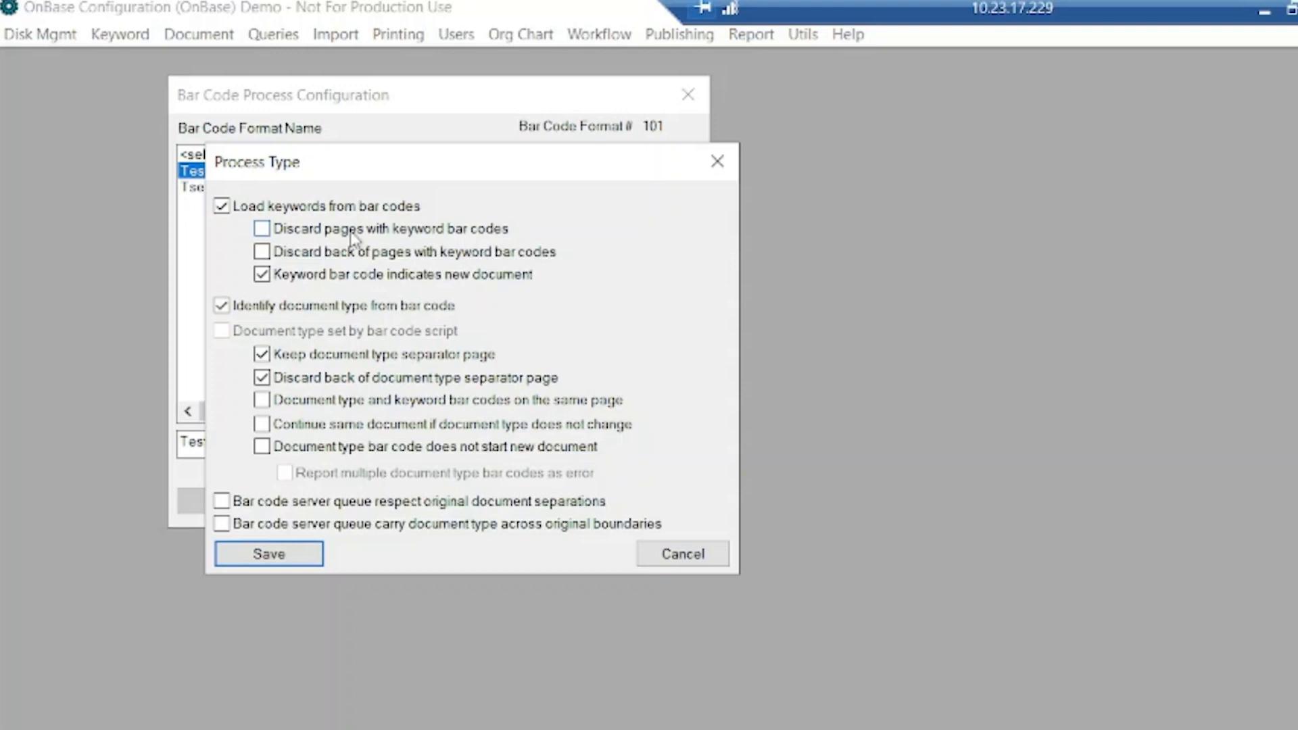
pyautogui.click(268, 553)
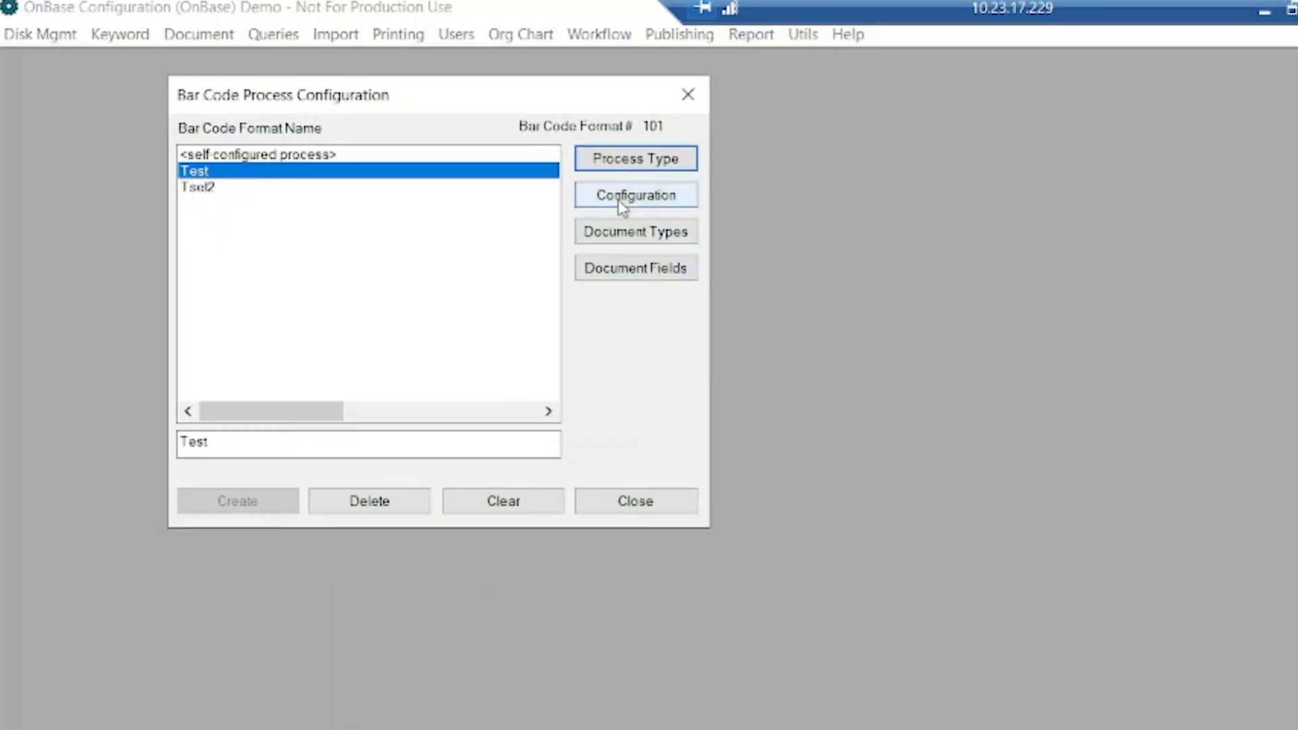
# Show the Test format's bar code configuration: Code 39, up to five codes per page
pyautogui.click(636, 194)
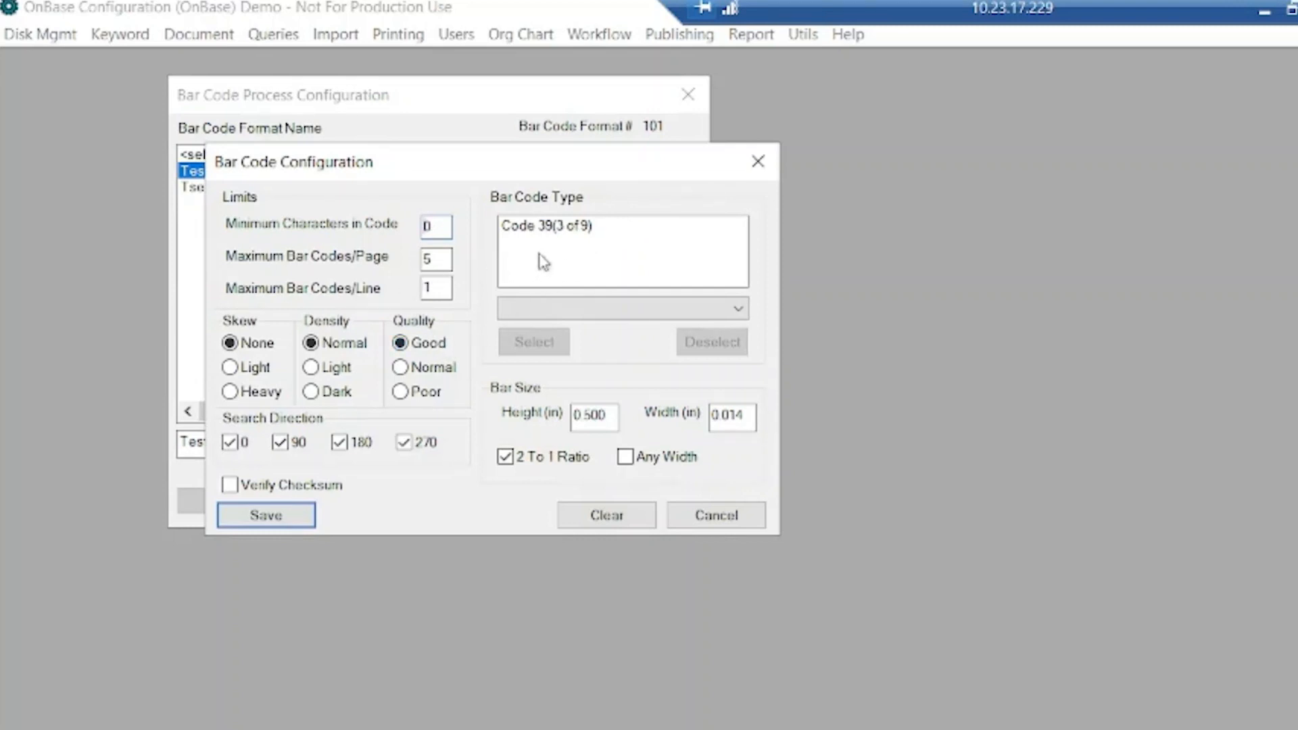
pyautogui.click(734, 309)
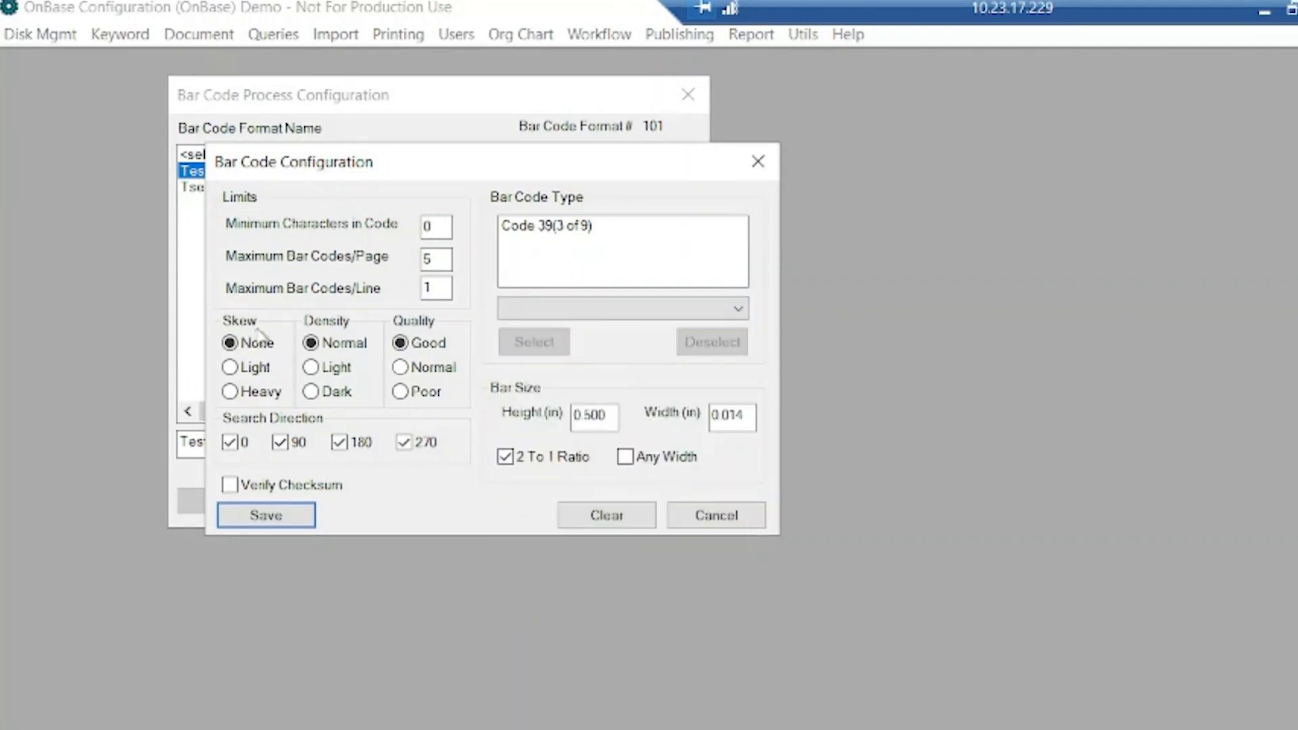
pyautogui.moveTo(322, 496)
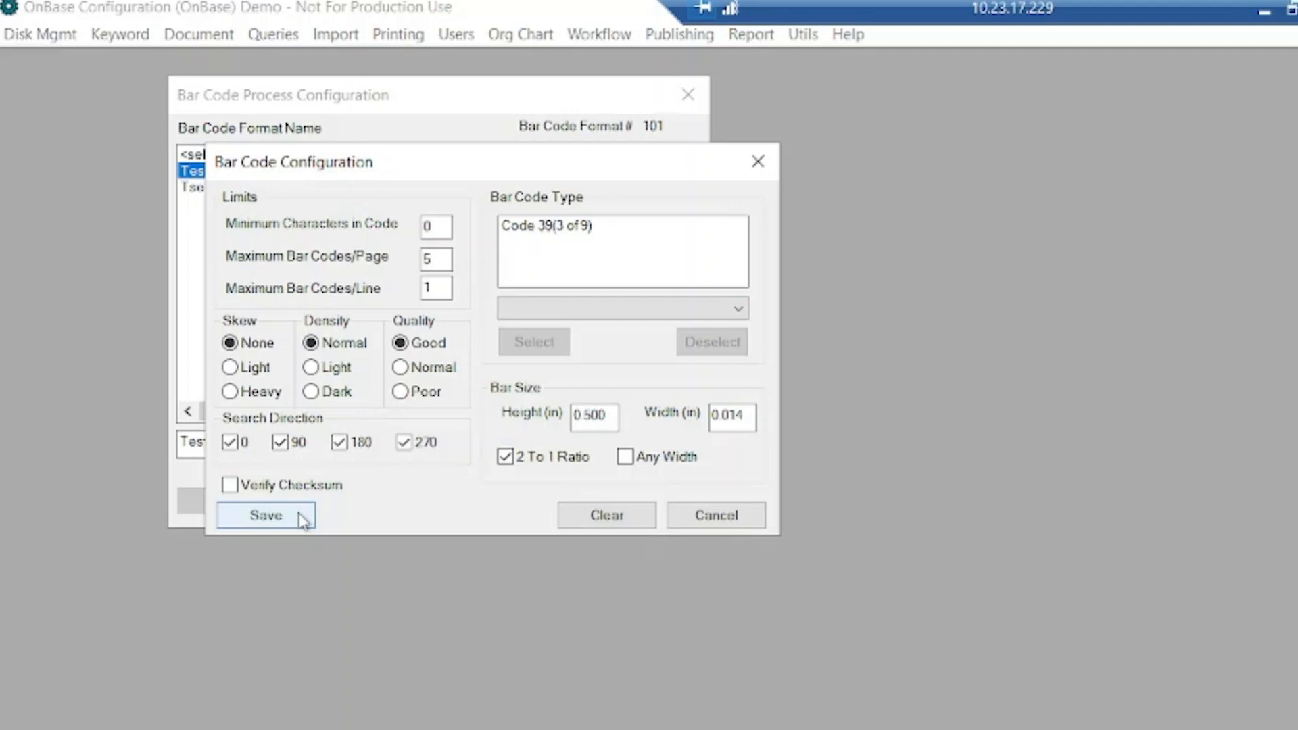
# Save the bar code configuration and review the five assigned AP check document types
pyautogui.click(265, 515)
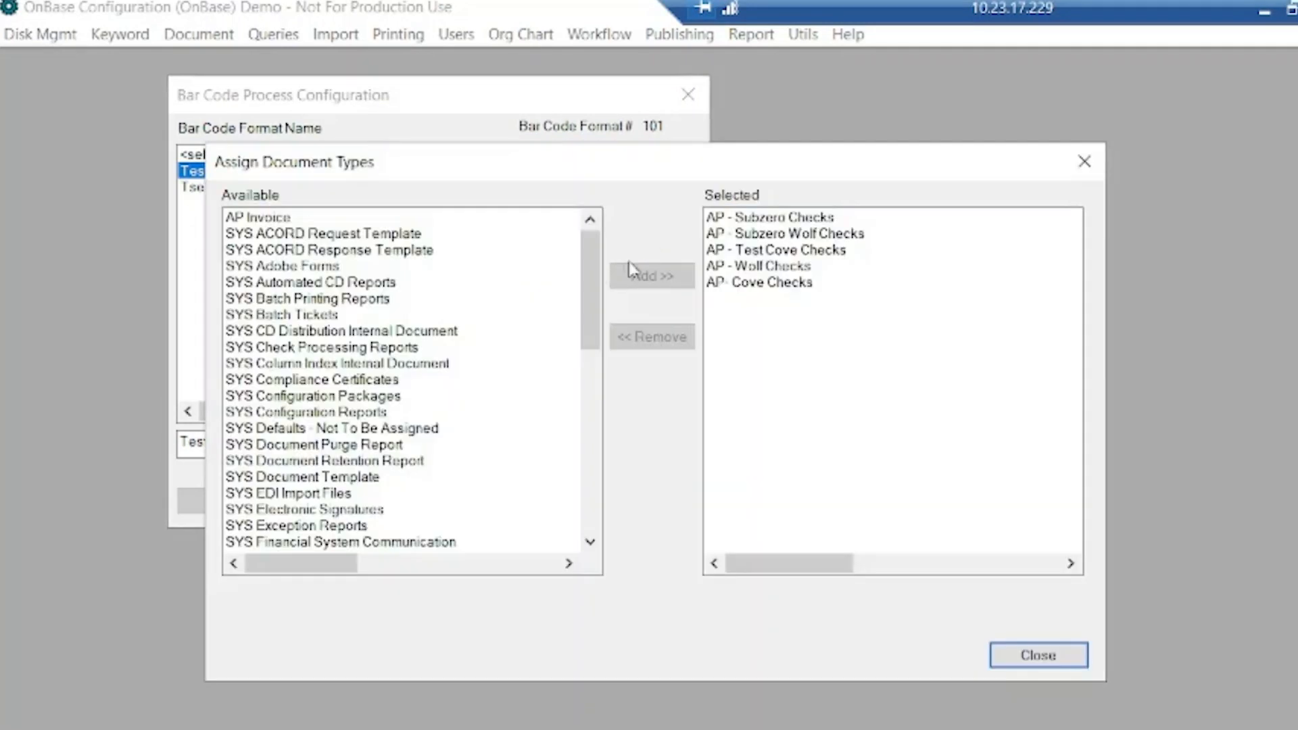
pyautogui.moveTo(467, 299)
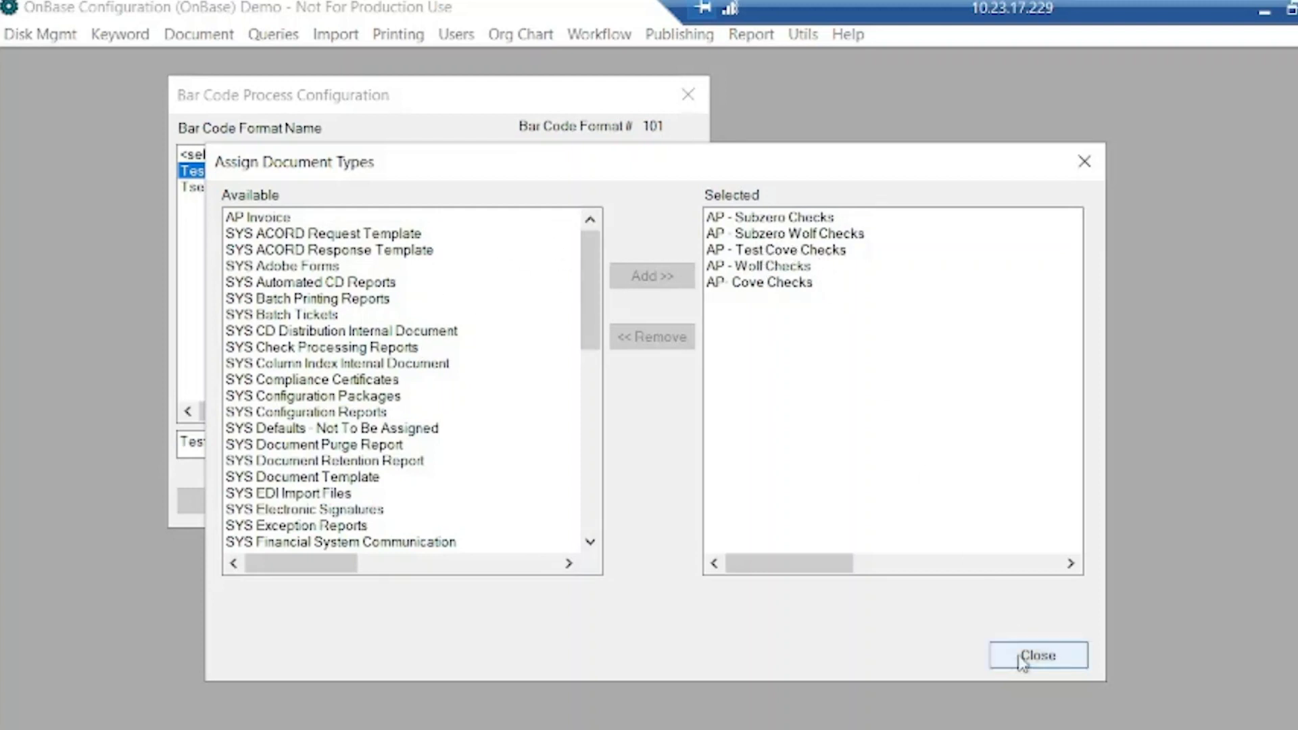
pyautogui.click(1038, 655)
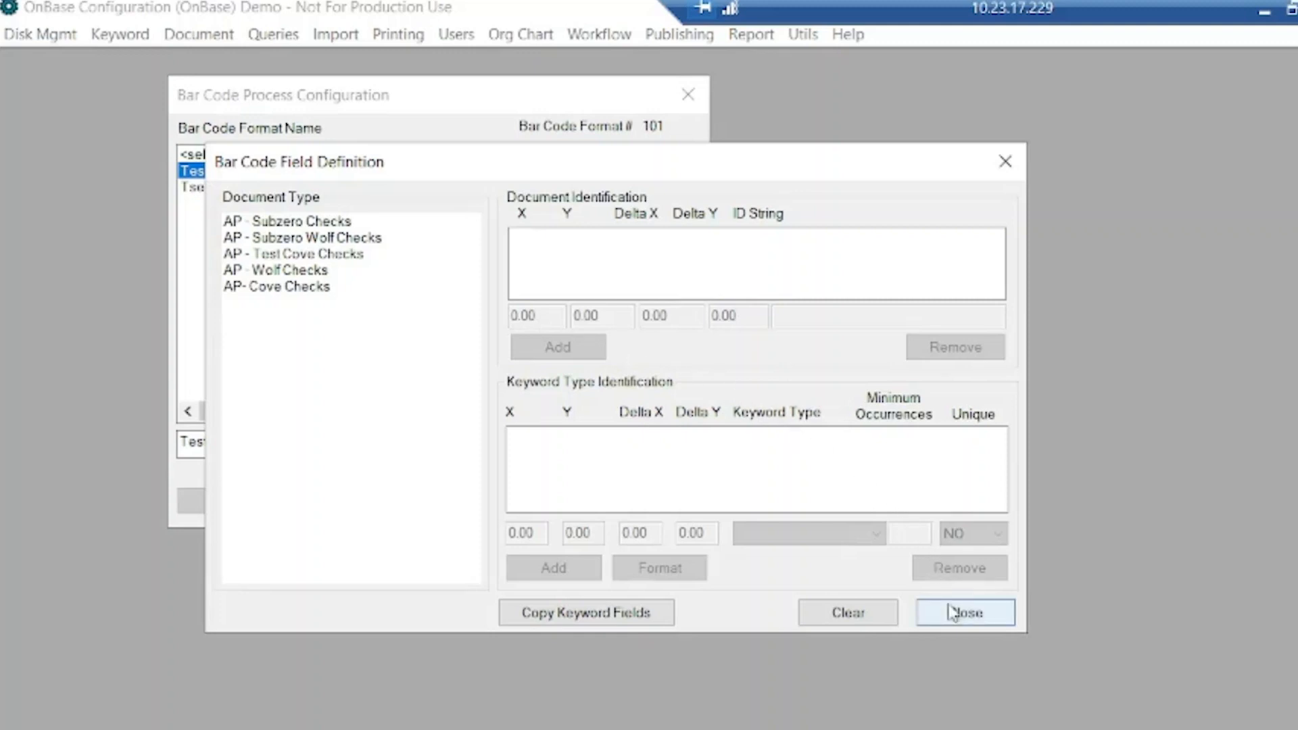
# Close the Test format's bar code field definitions, returning to the process list
pyautogui.click(964, 613)
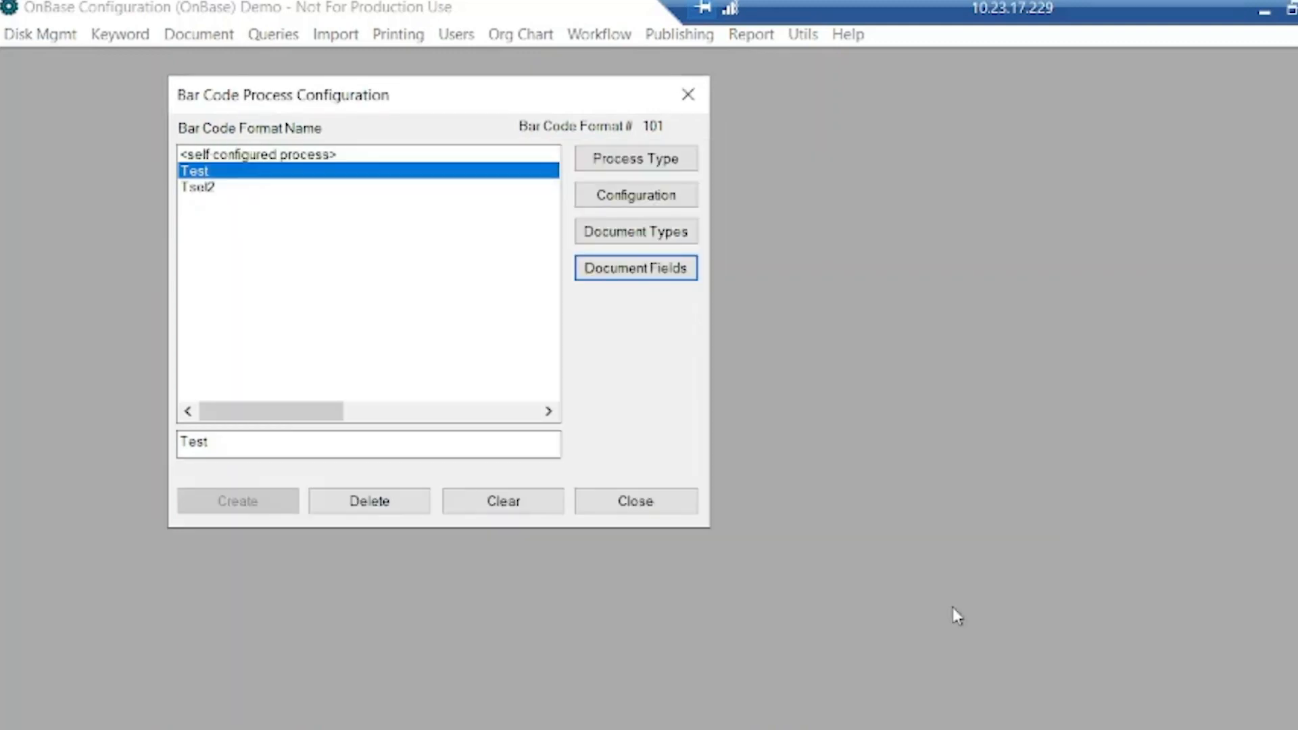
pyautogui.moveTo(890, 291)
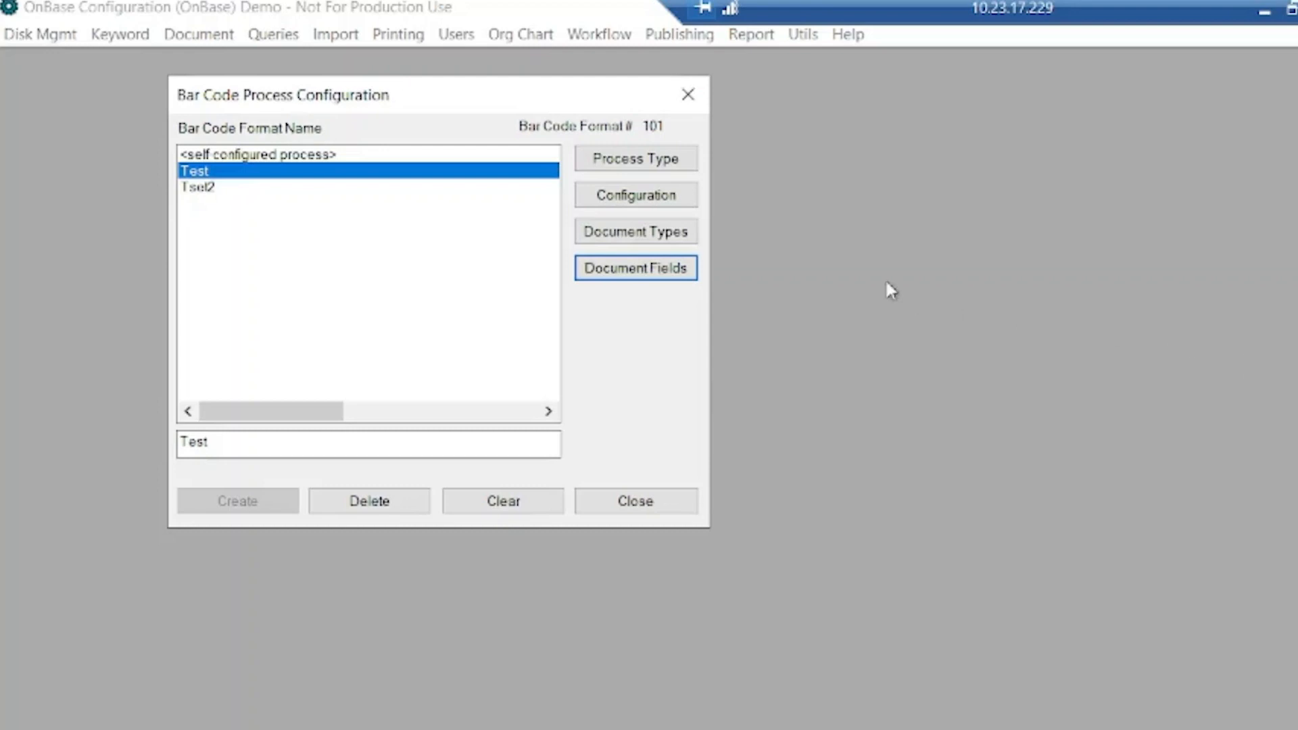
pyautogui.moveTo(680, 435)
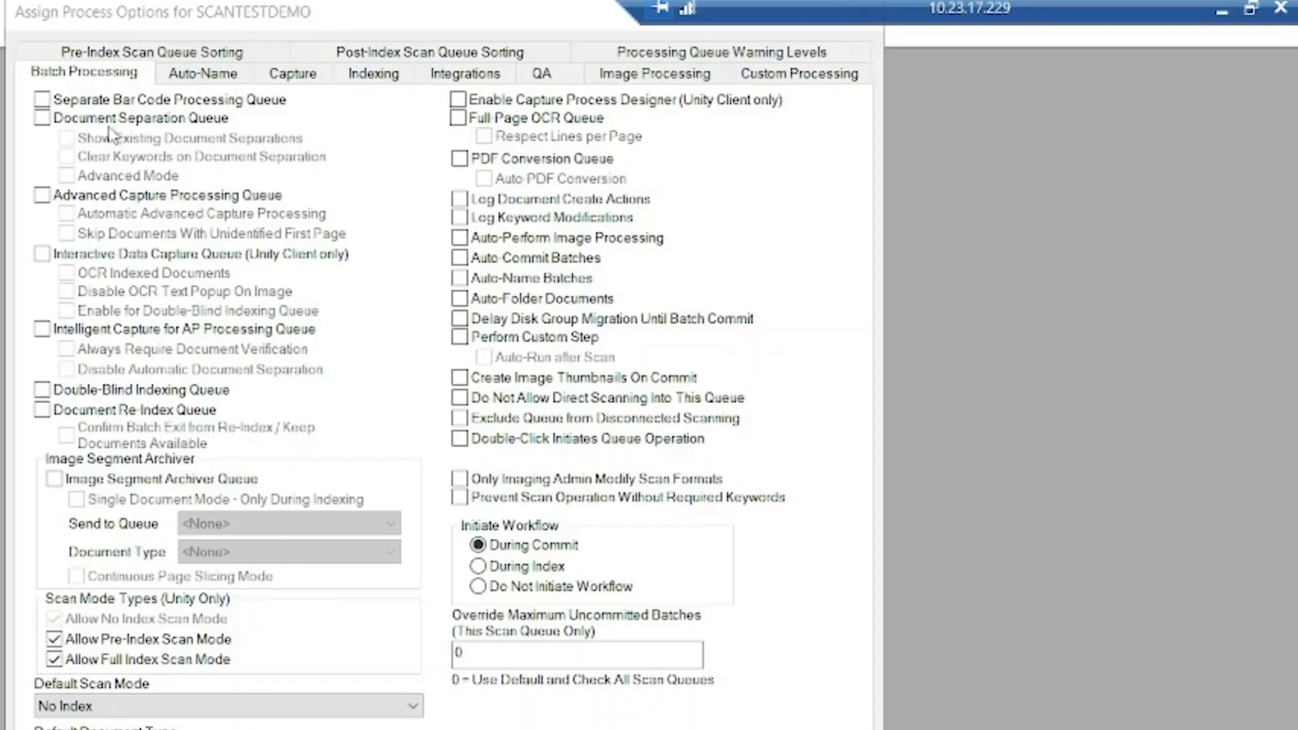
pyautogui.moveTo(110, 145)
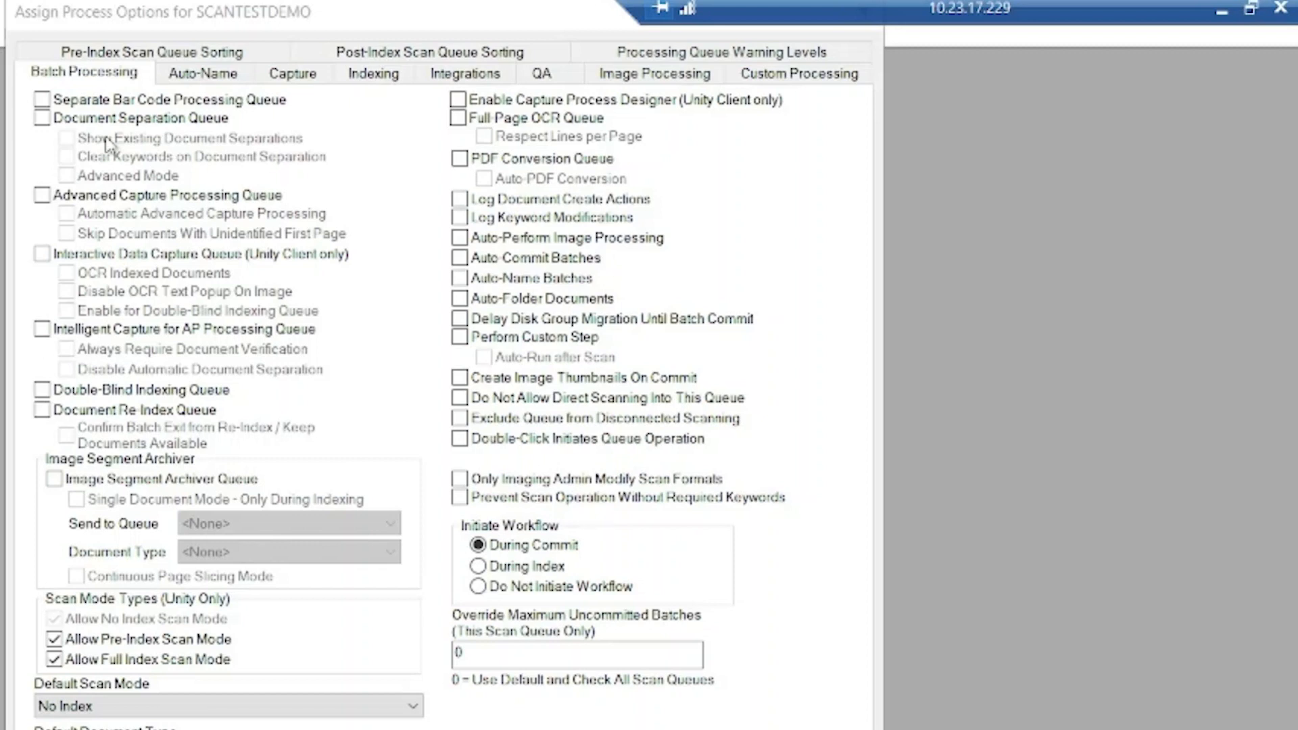
pyautogui.moveTo(97, 197)
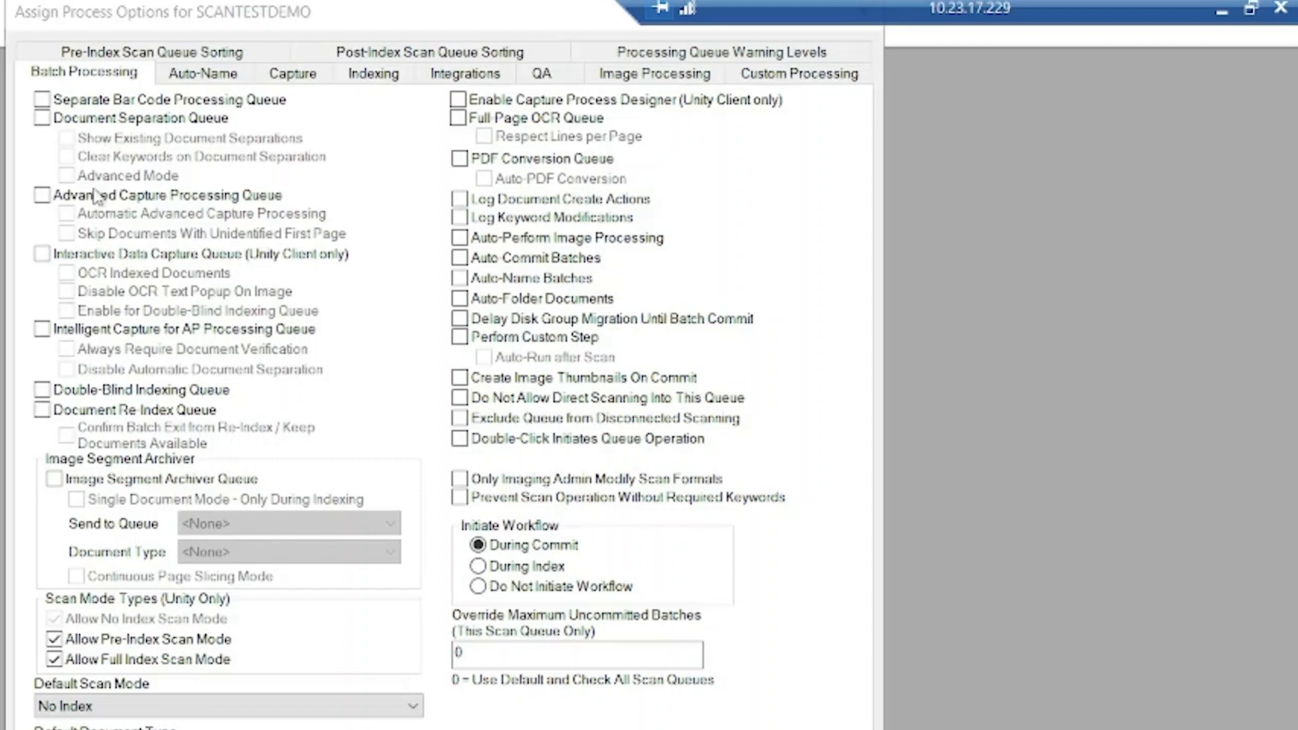
pyautogui.moveTo(114, 204)
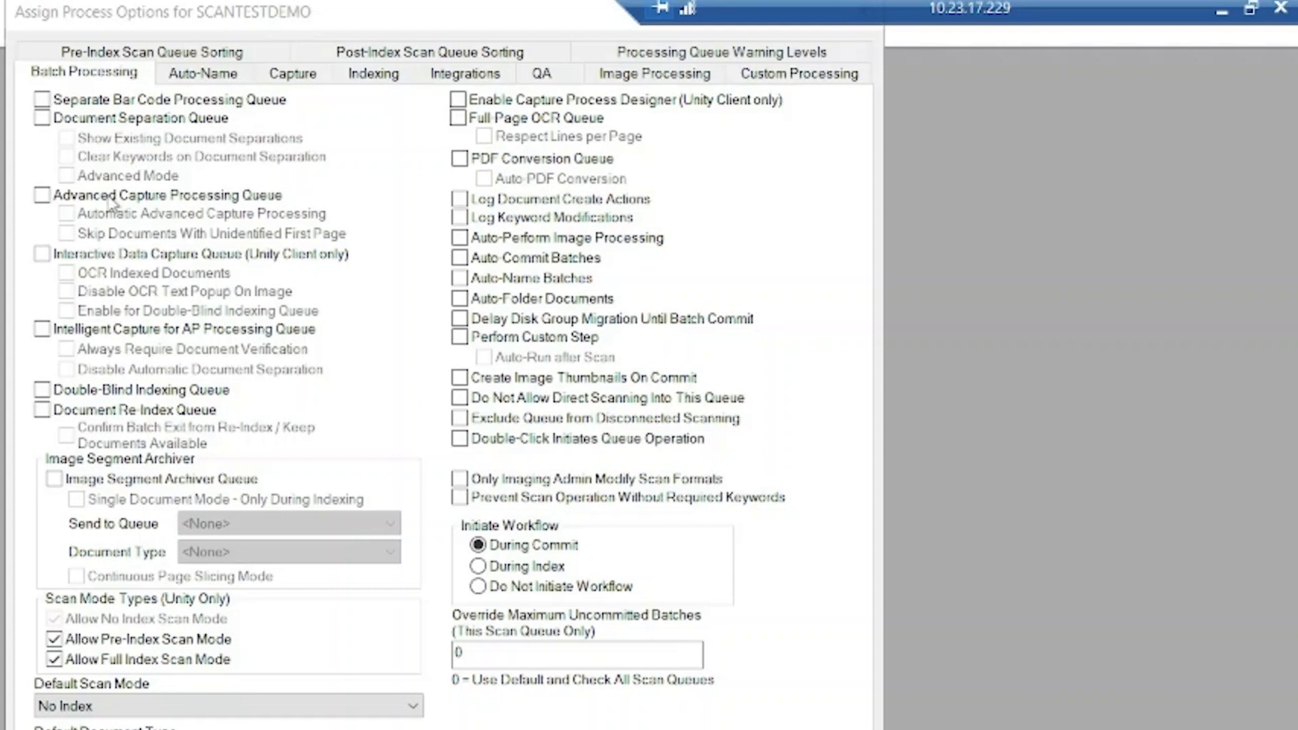
pyautogui.moveTo(110, 210)
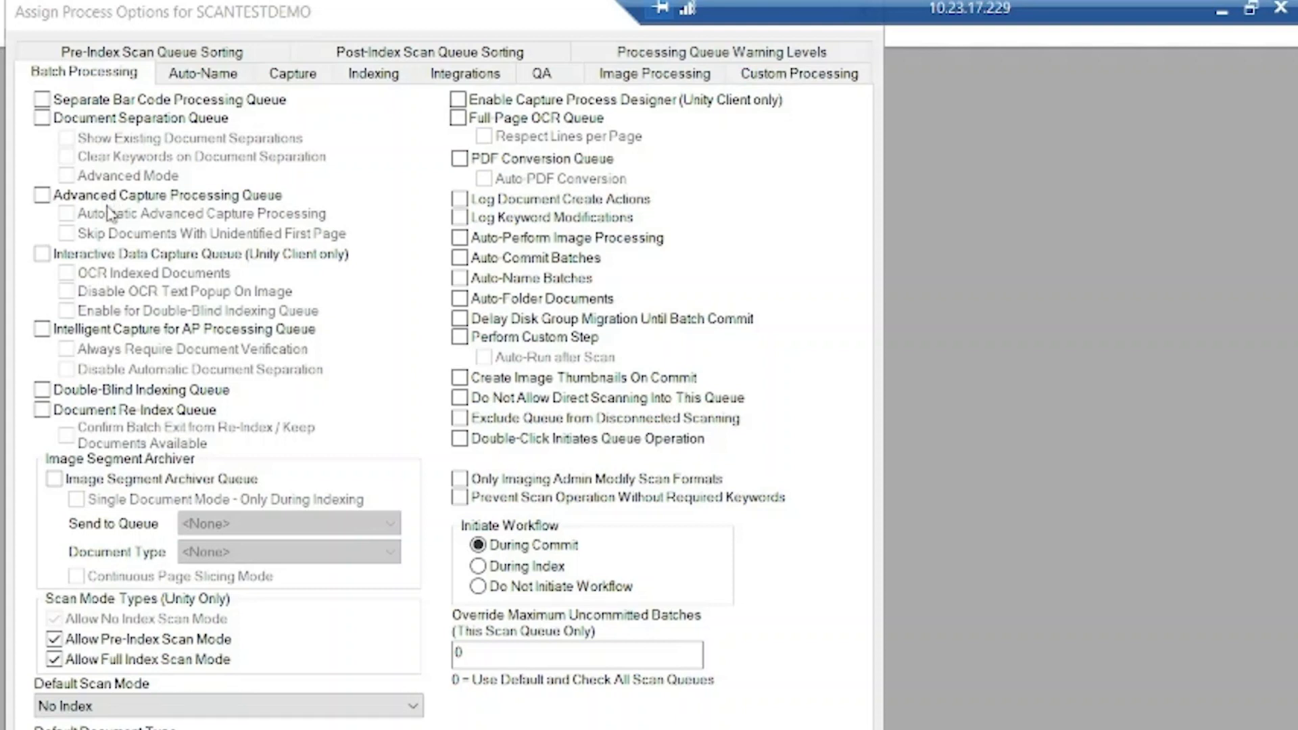
pyautogui.moveTo(99, 264)
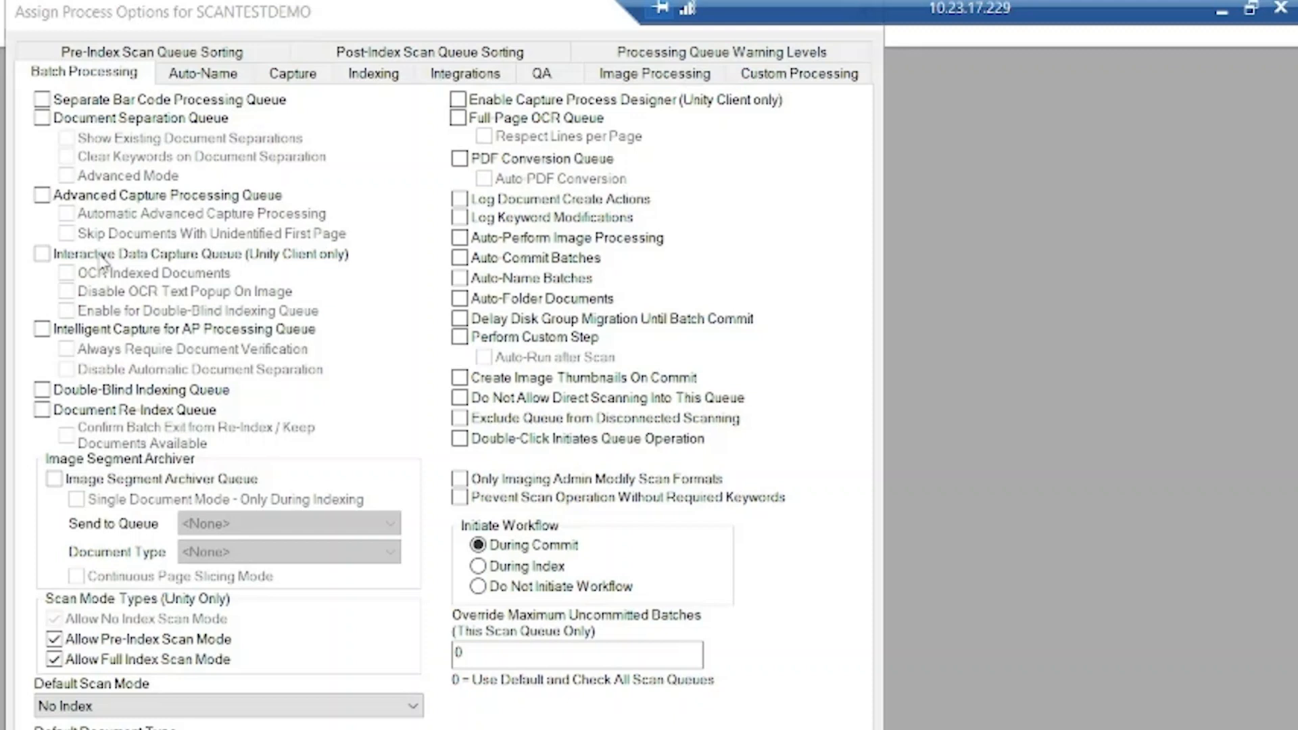
pyautogui.moveTo(115, 337)
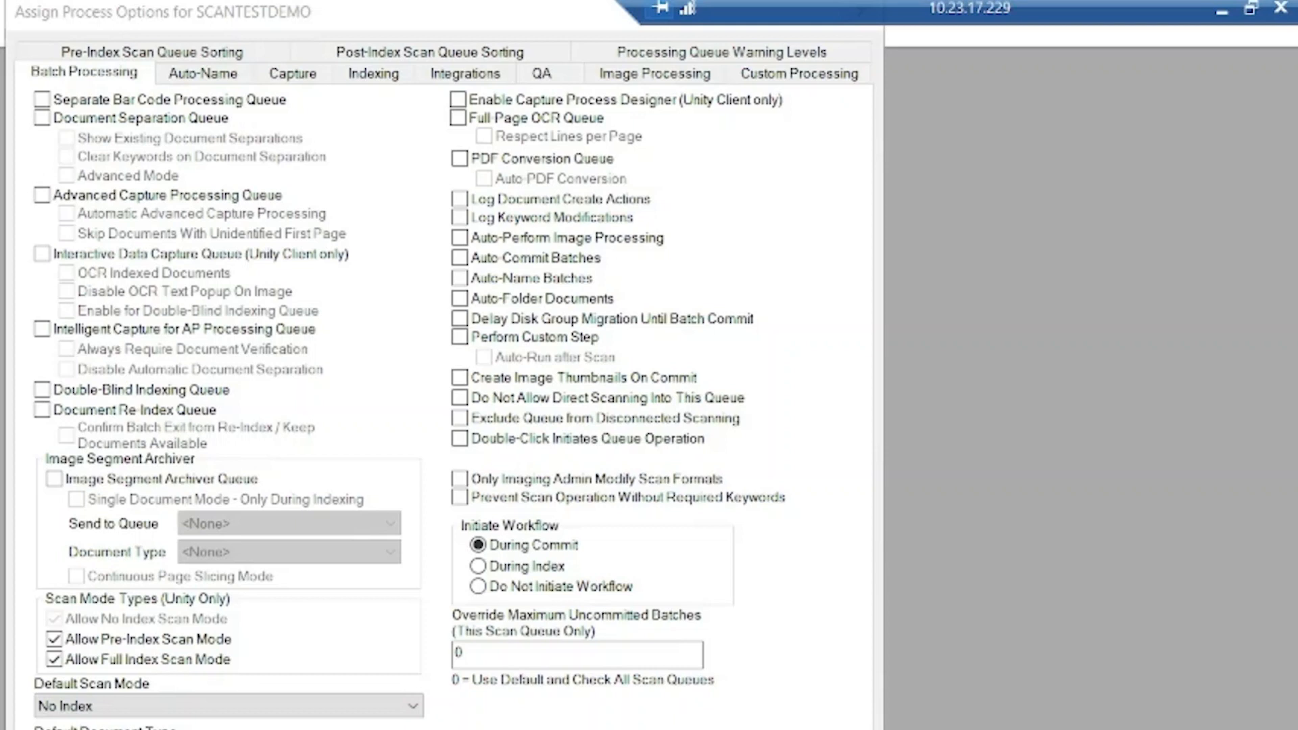
pyautogui.moveTo(267, 397)
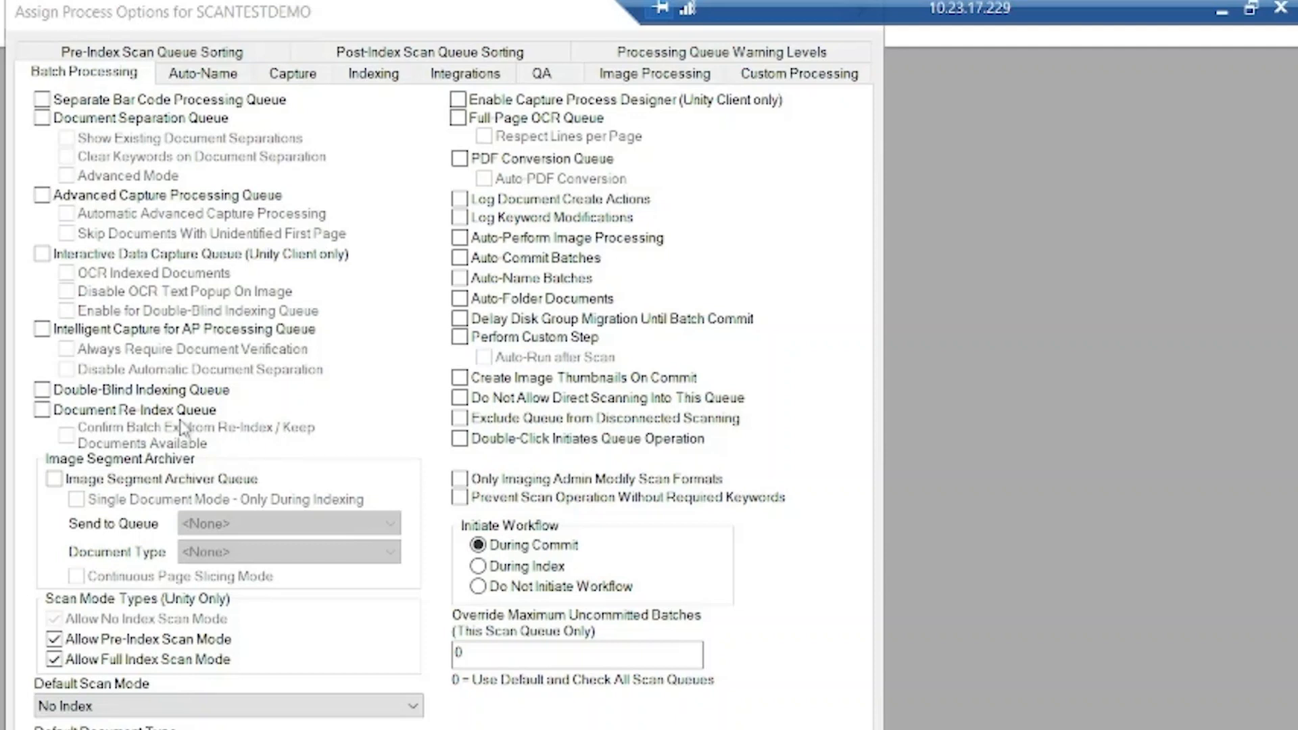
pyautogui.moveTo(133, 609)
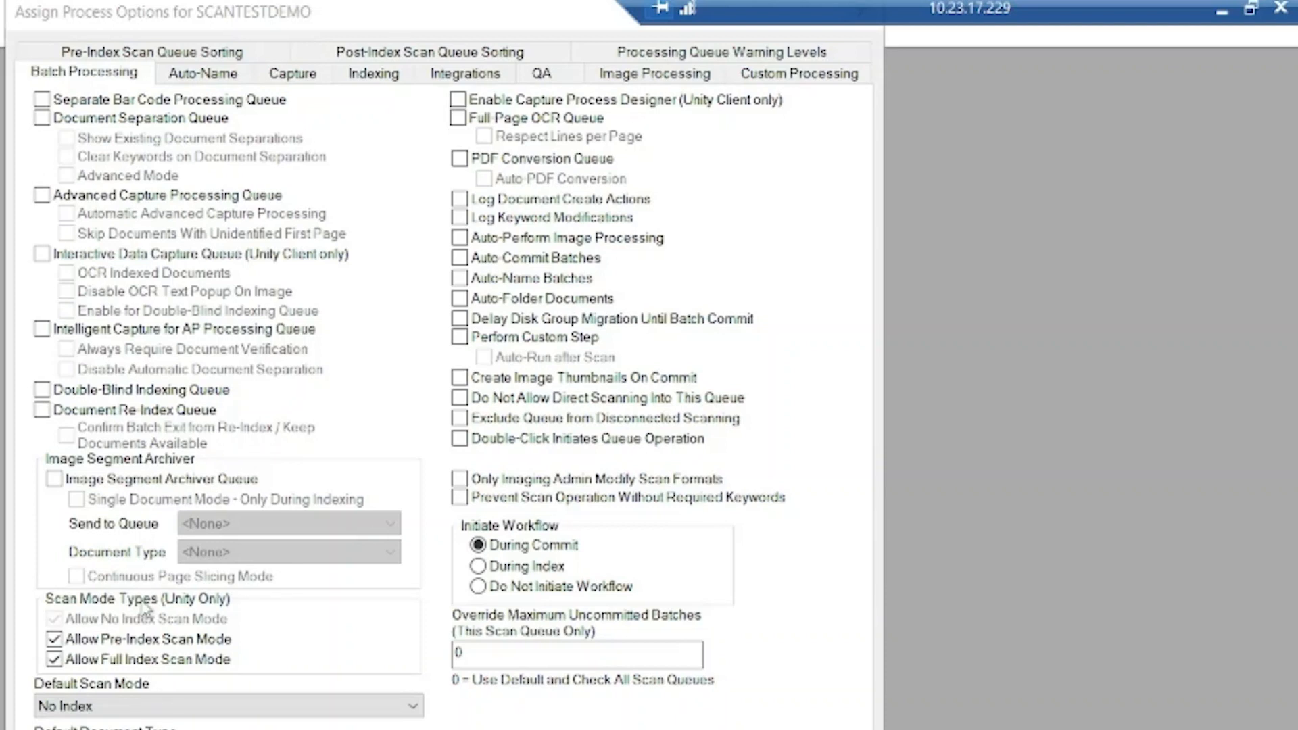
pyautogui.moveTo(141, 671)
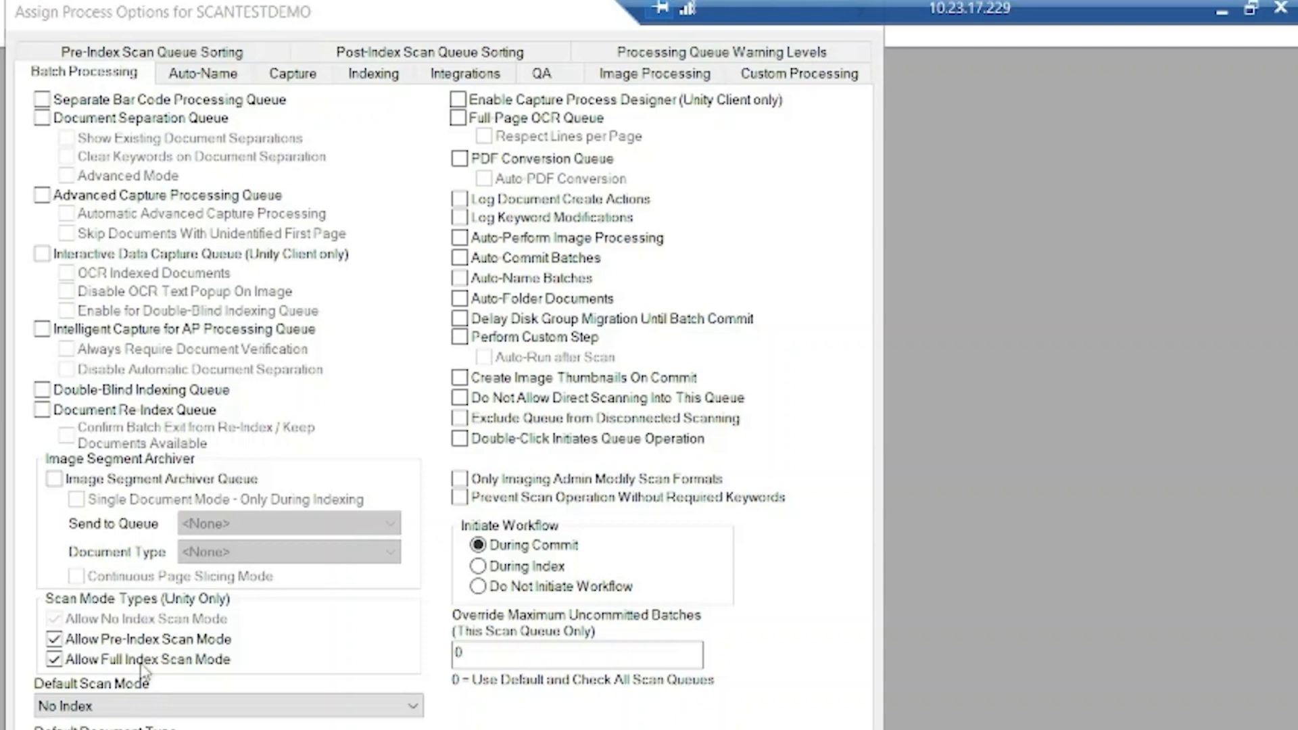
pyautogui.moveTo(142, 661)
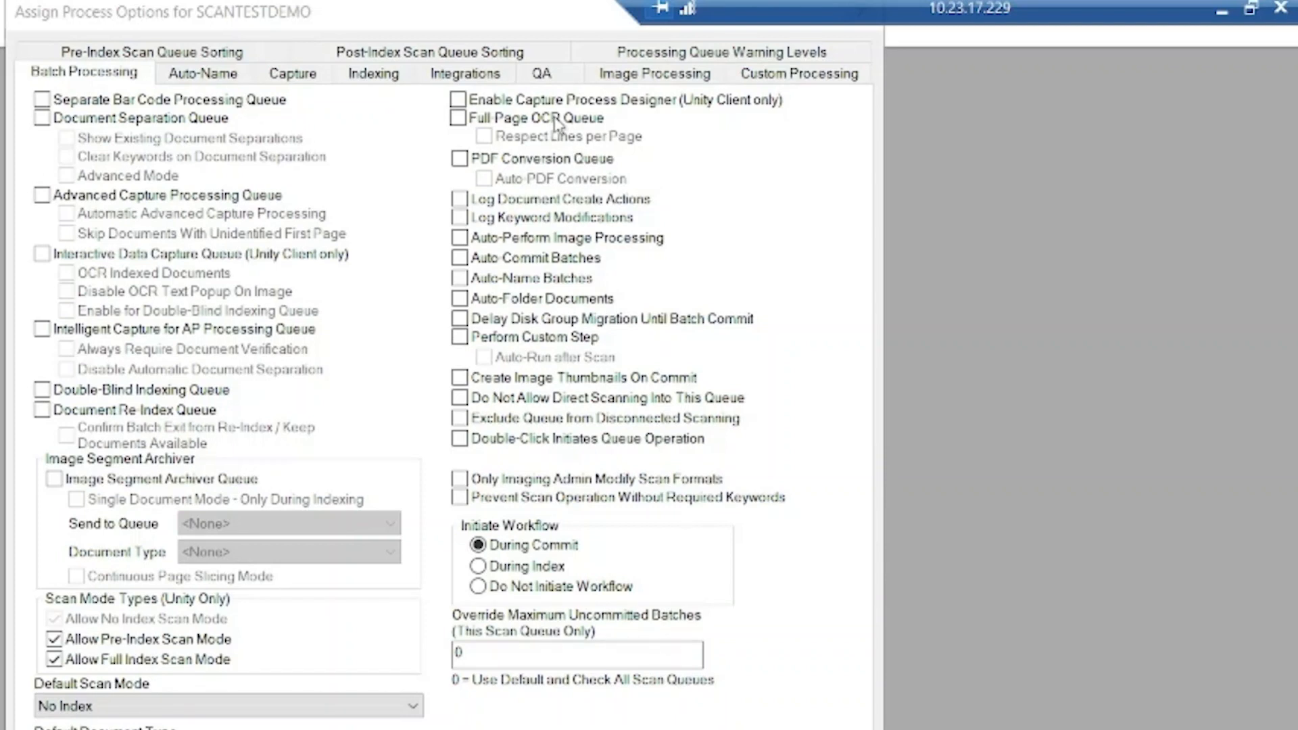
pyautogui.moveTo(572, 163)
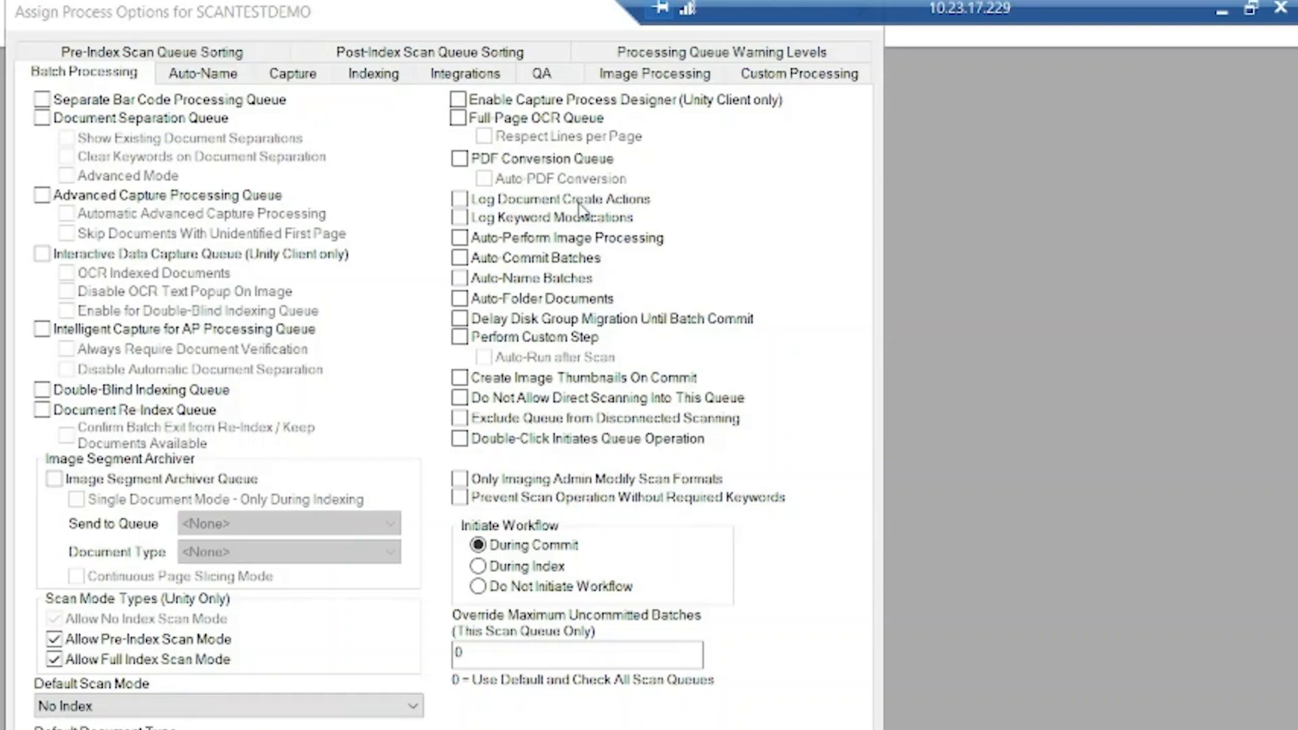
pyautogui.moveTo(581, 215)
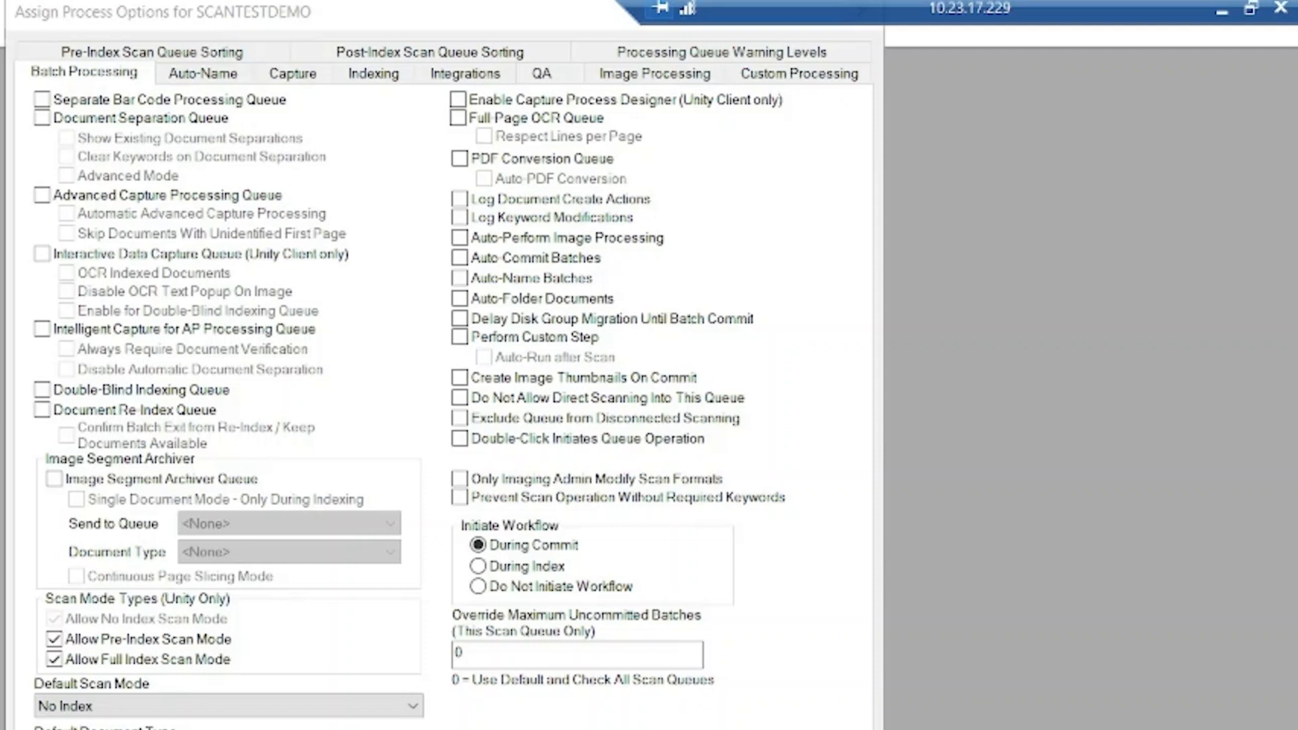
pyautogui.moveTo(569, 226)
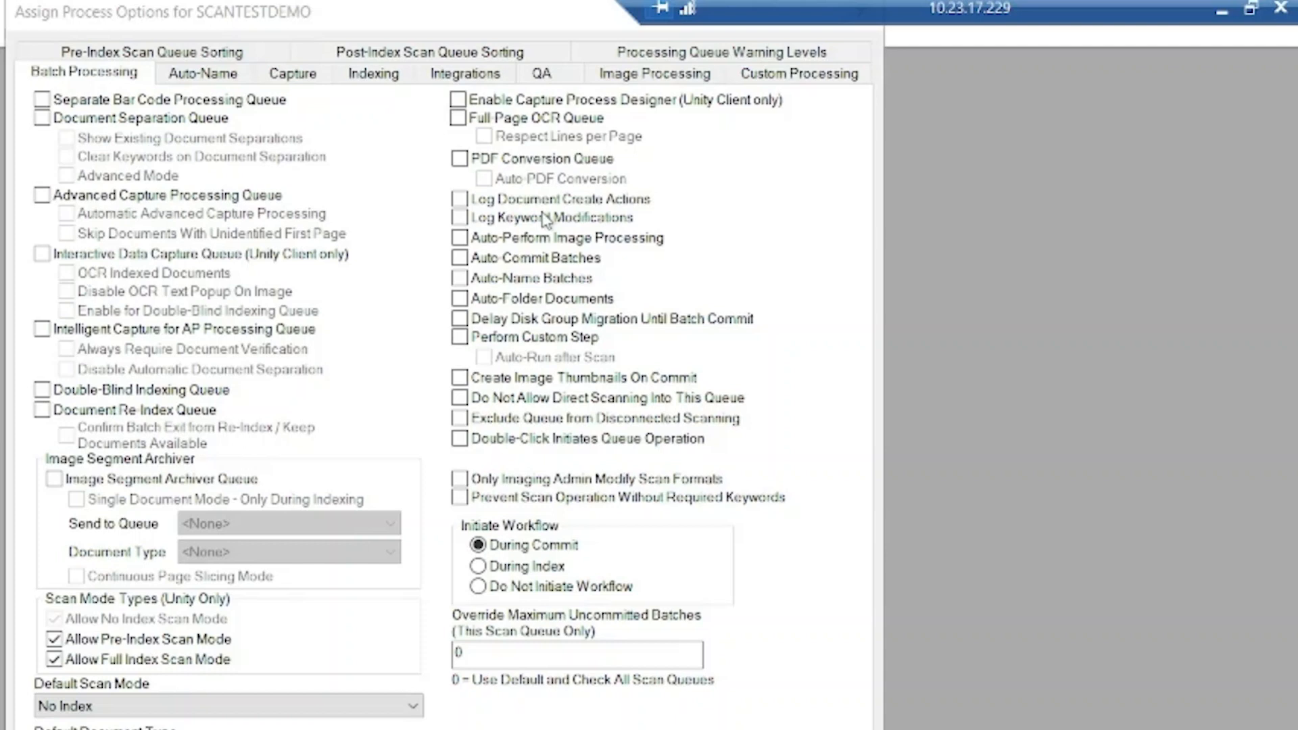
pyautogui.moveTo(558, 245)
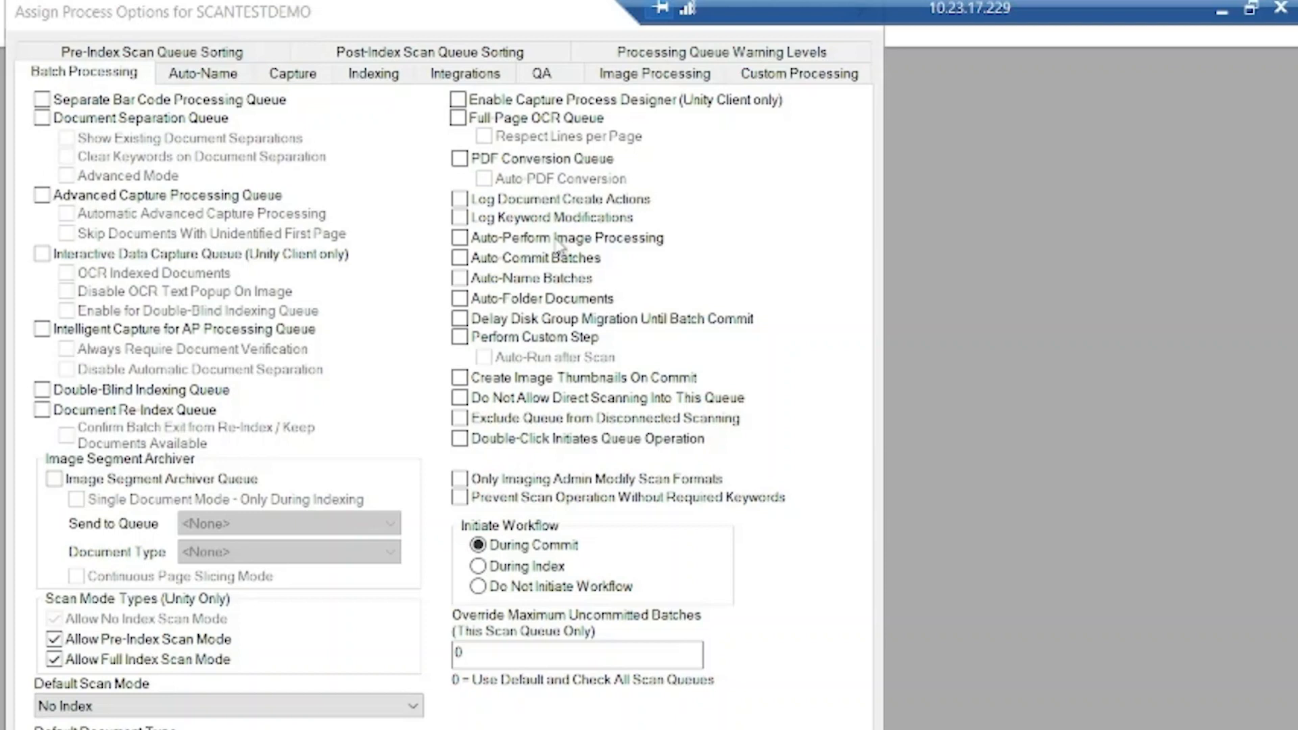
pyautogui.moveTo(553, 268)
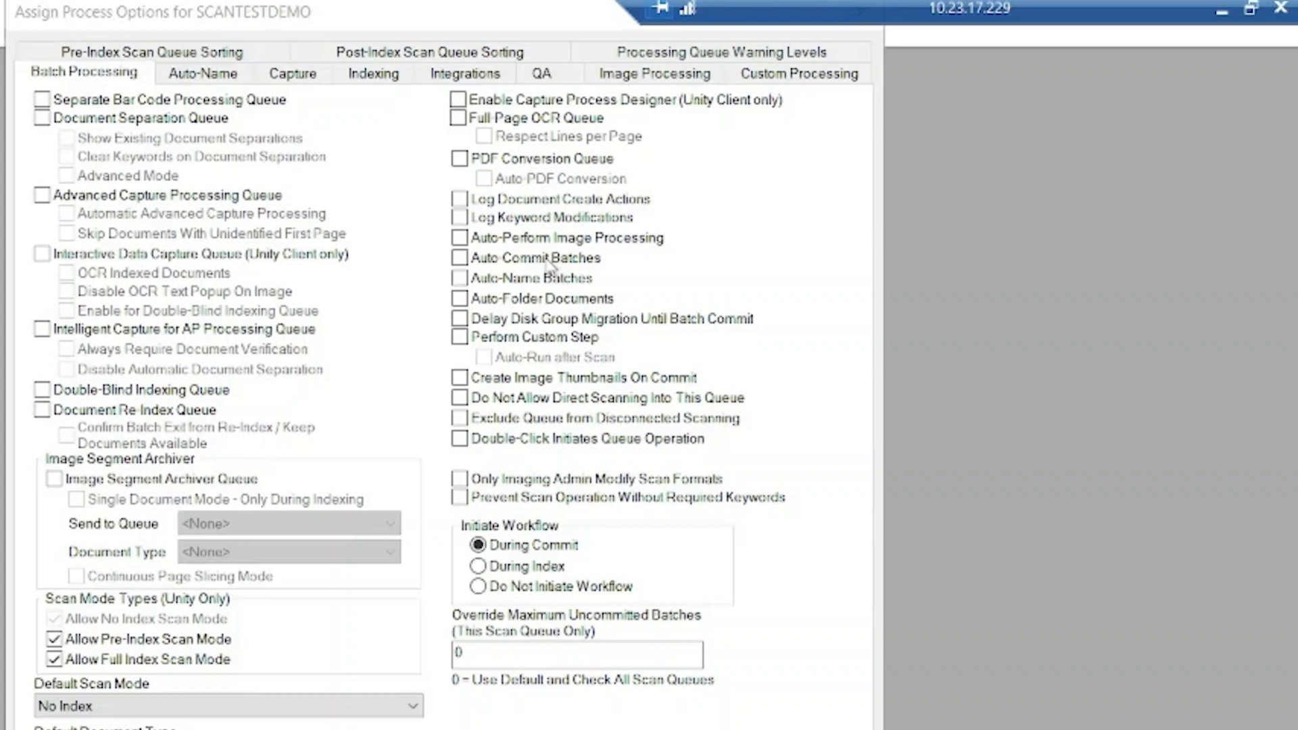
pyautogui.moveTo(551, 269)
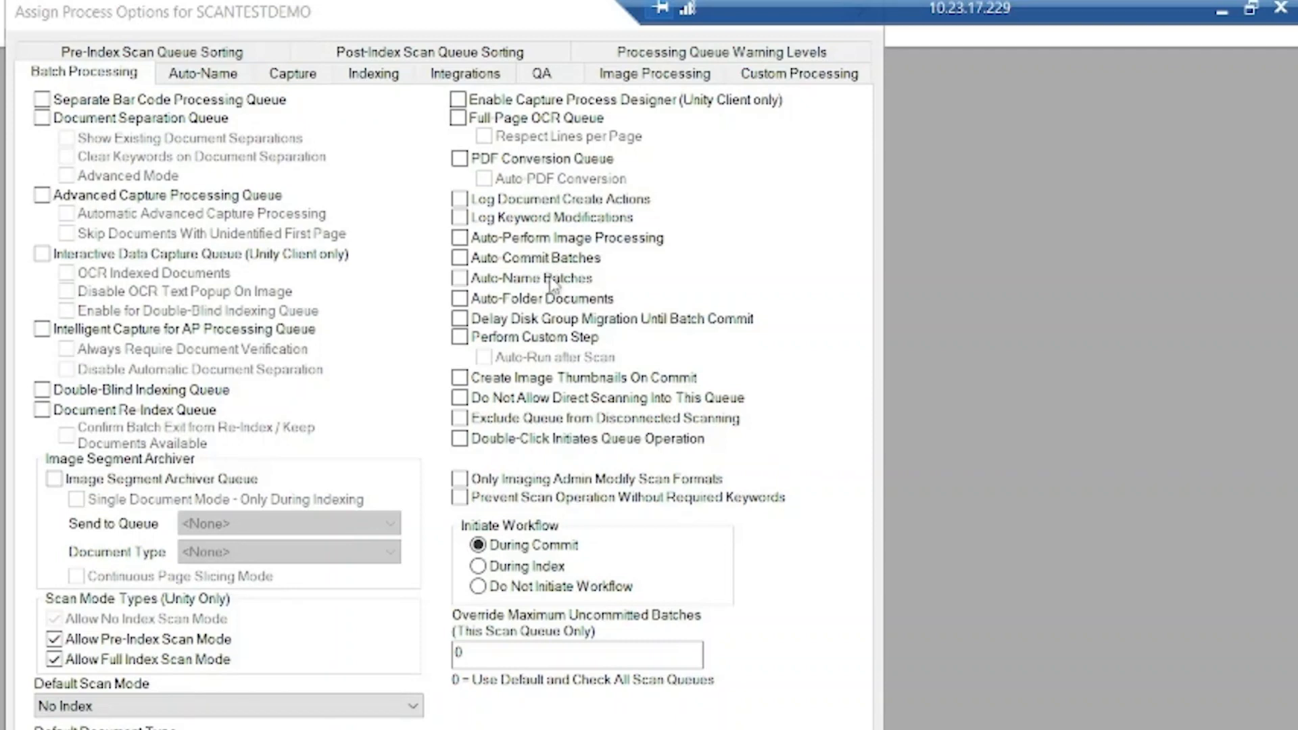
pyautogui.moveTo(551, 285)
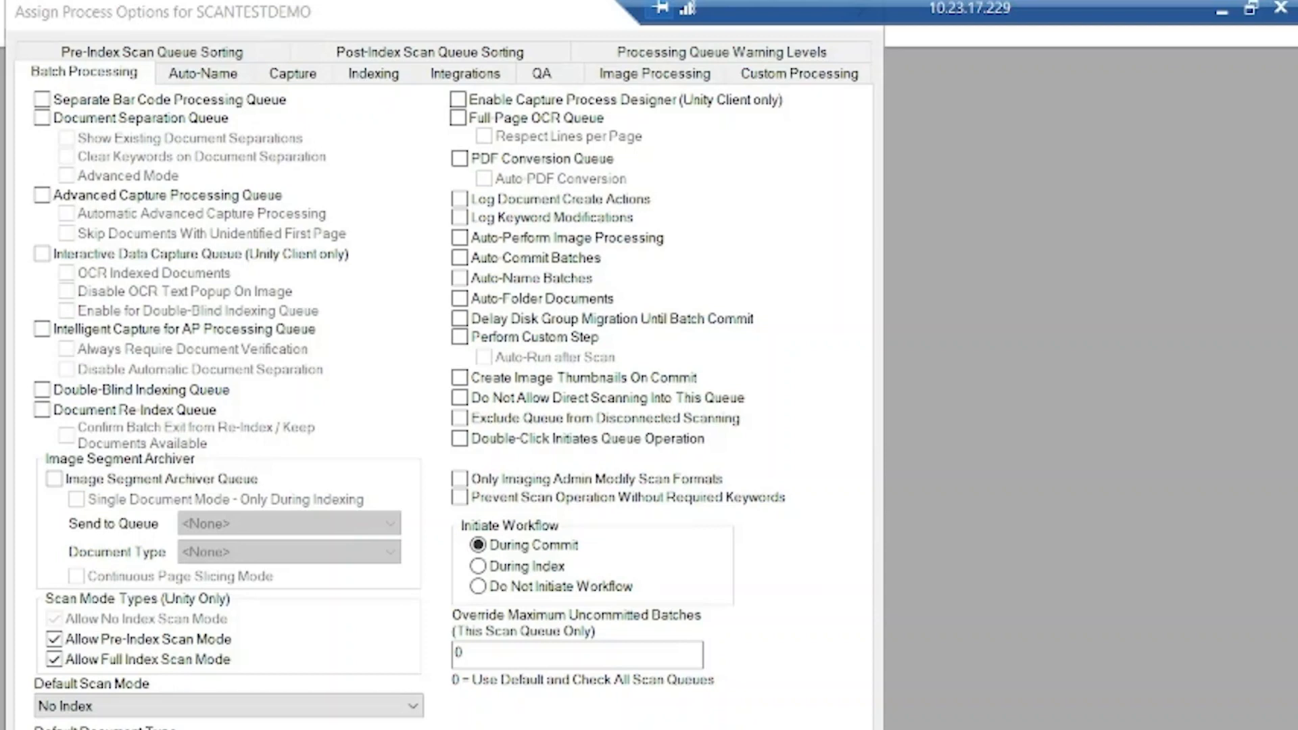
pyautogui.moveTo(537, 303)
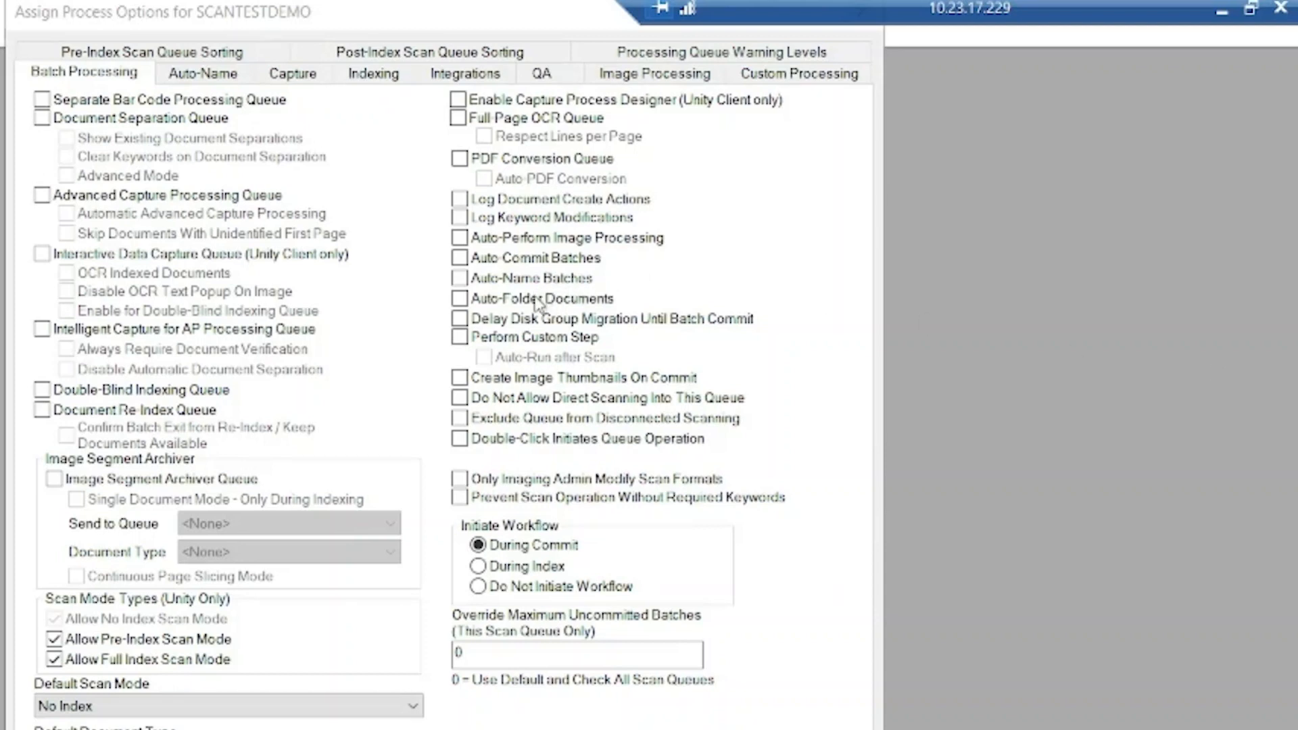
pyautogui.moveTo(537, 305)
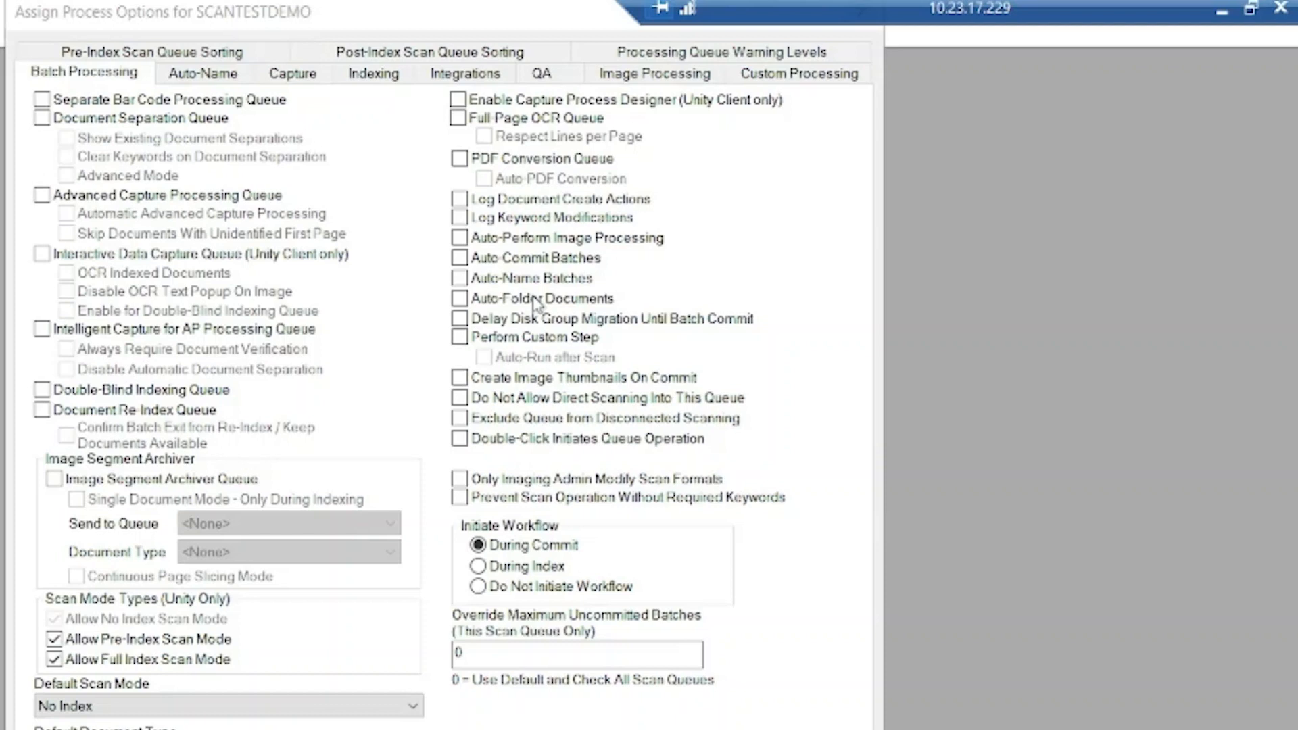
# Close the SCANTESTDEMO process options, leaving the remote desktop showing
pyautogui.click(1285, 8)
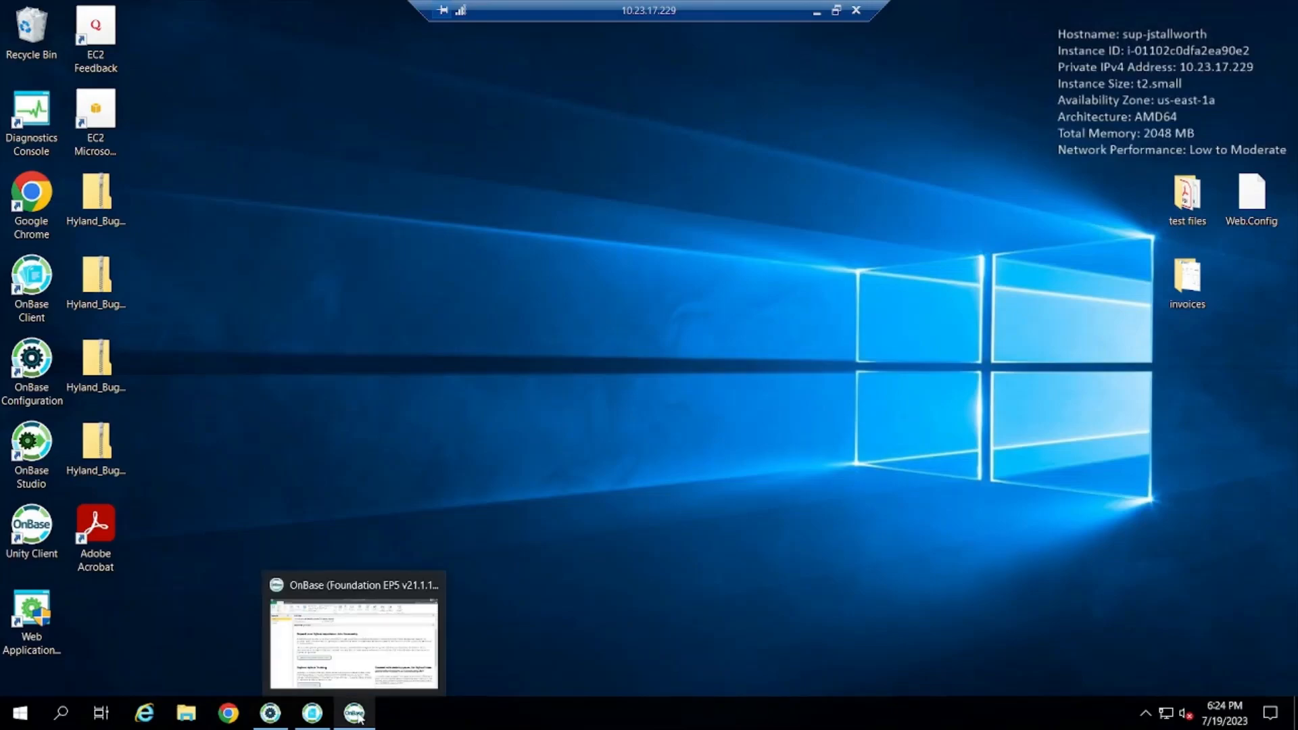
# Start Batch Scanning in Unity Client and ignore the ISIS Xpress scanner exception
pyautogui.click(354, 713)
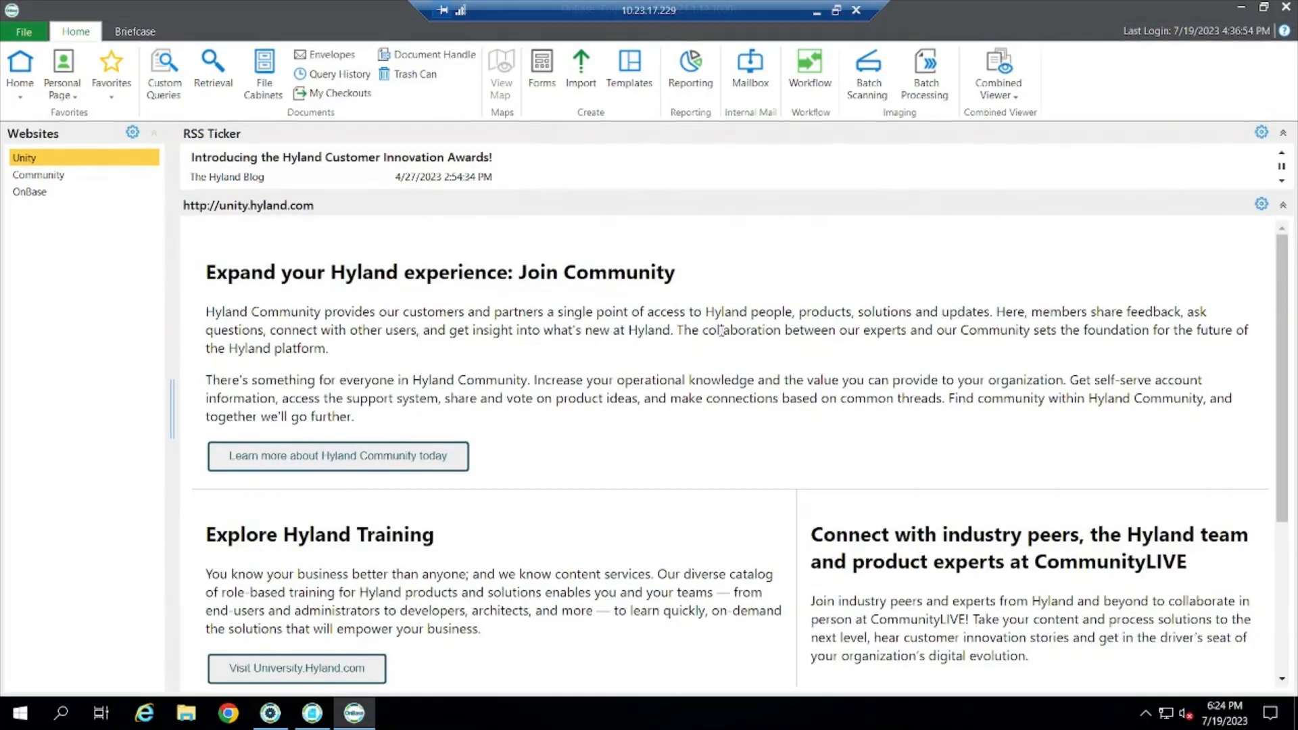
pyautogui.moveTo(869, 73)
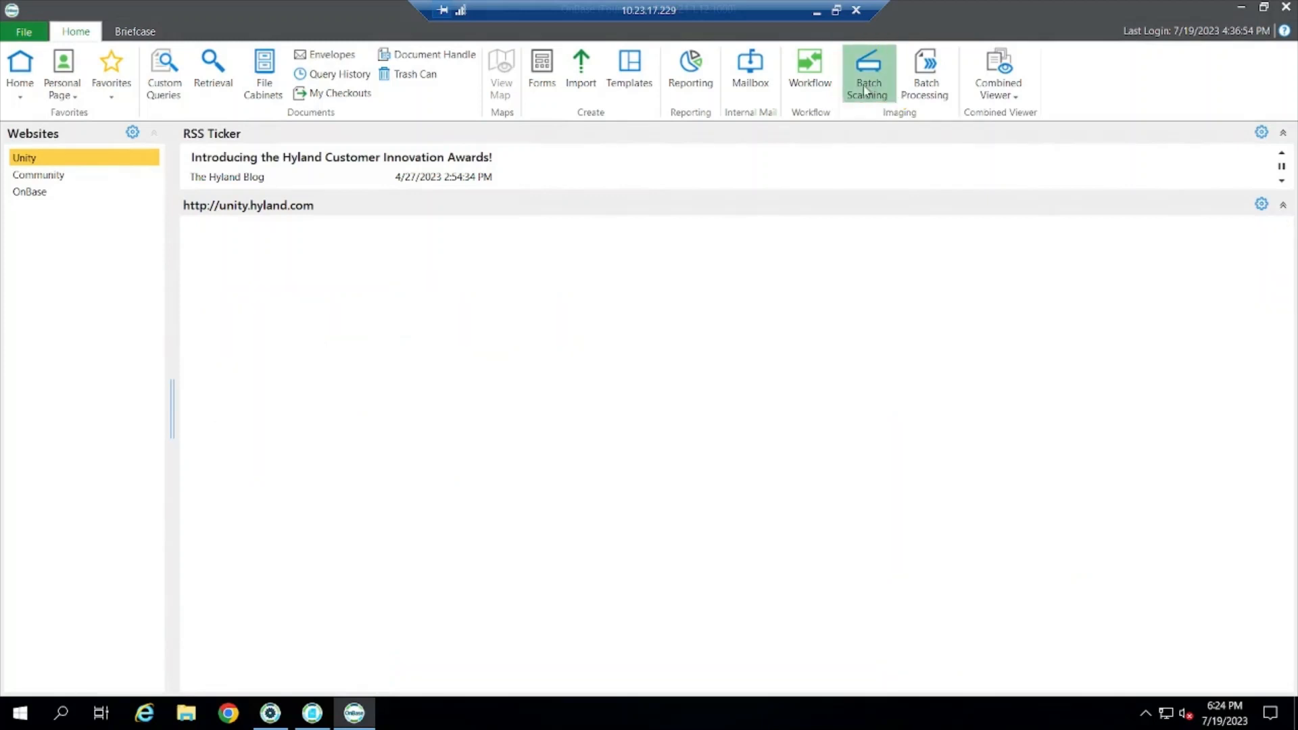
pyautogui.click(868, 73)
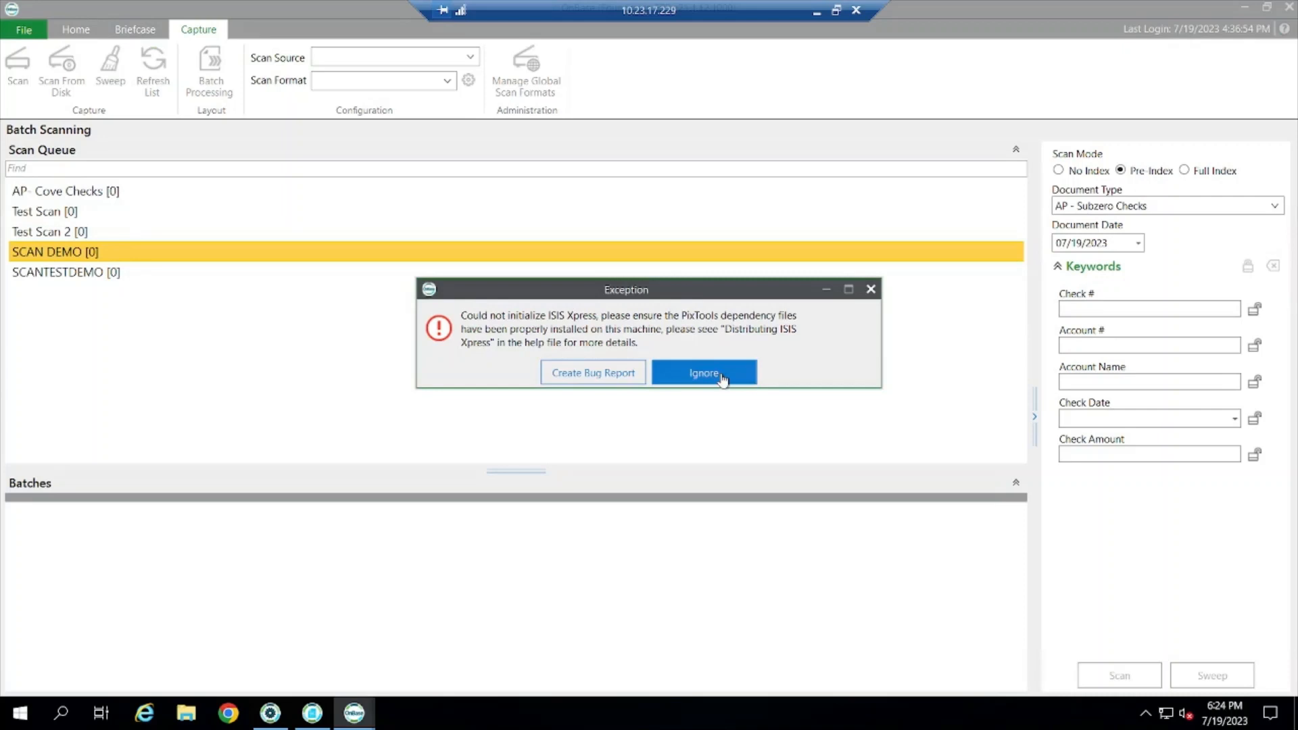
pyautogui.click(703, 373)
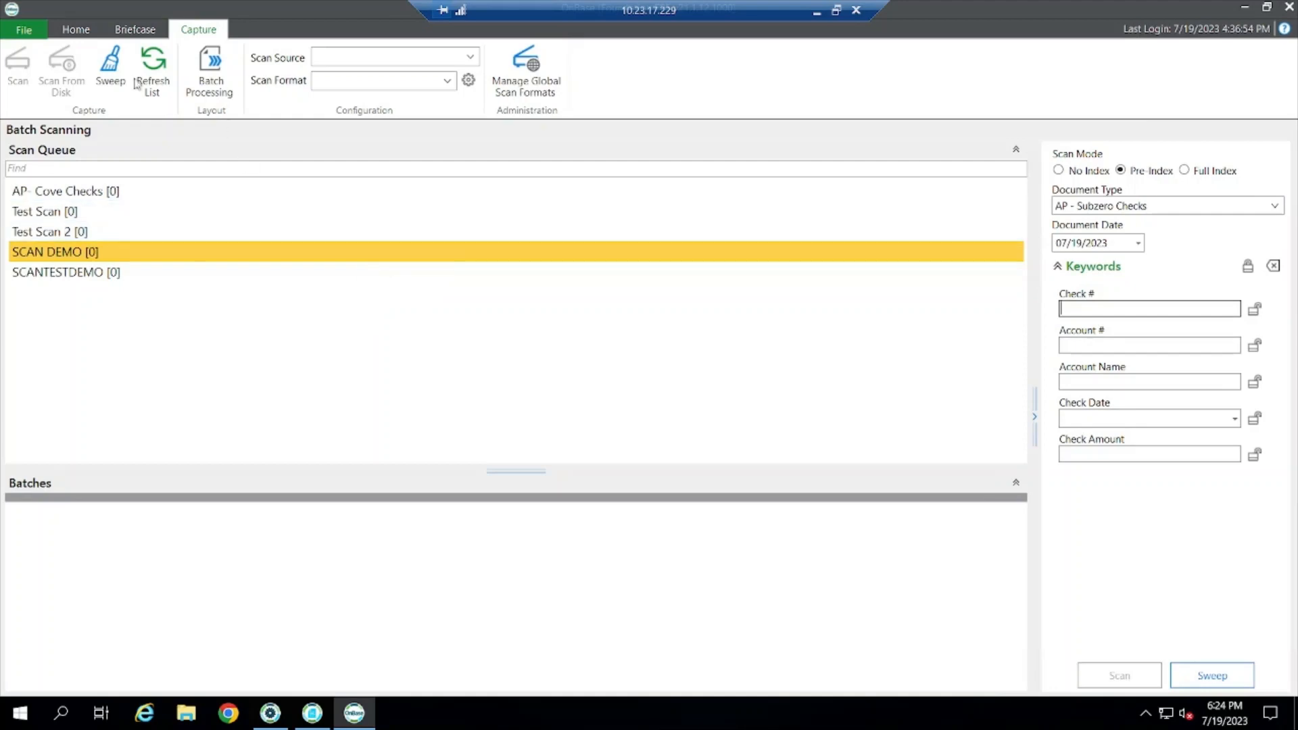
# Sweep the file into SCANTESTDEMO as new batch 134 with one document awaiting index
pyautogui.click(110, 70)
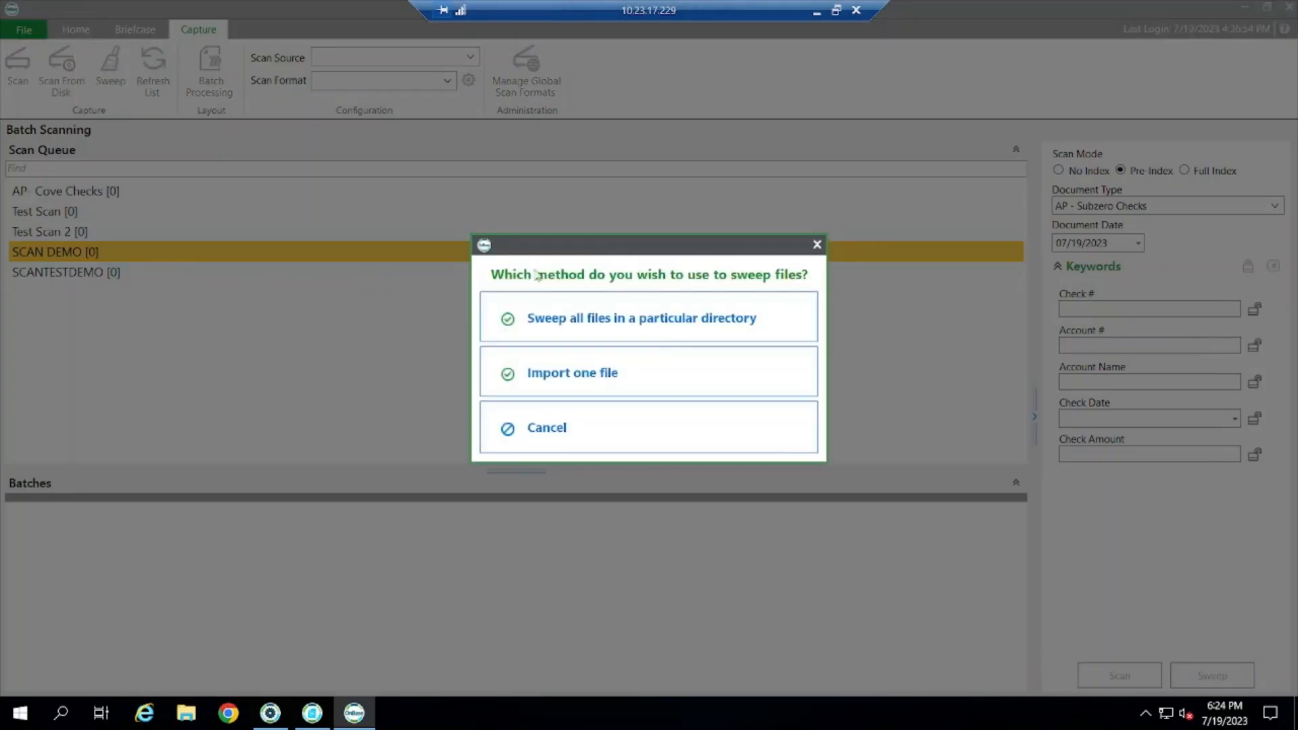
pyautogui.click(648, 316)
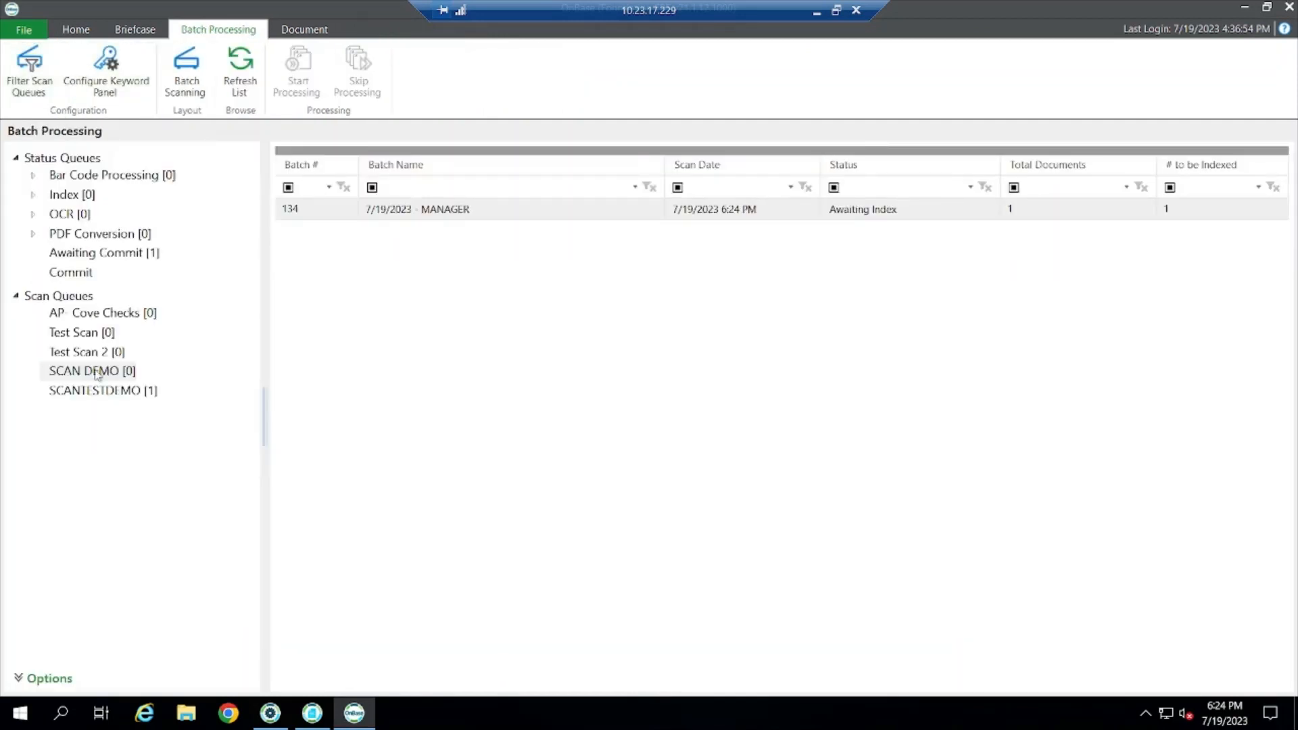
# Start processing batch 134 so its example invoice opens for indexing
pyautogui.click(445, 208)
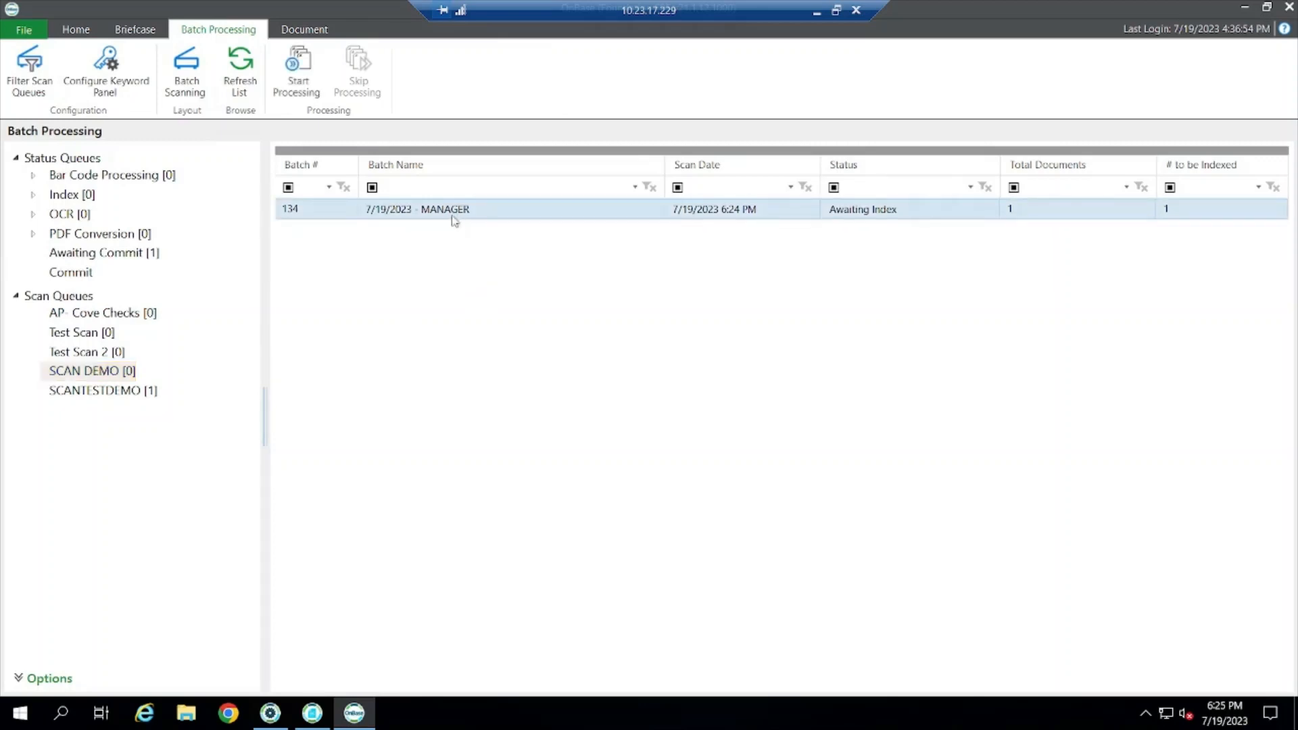
pyautogui.moveTo(384, 215)
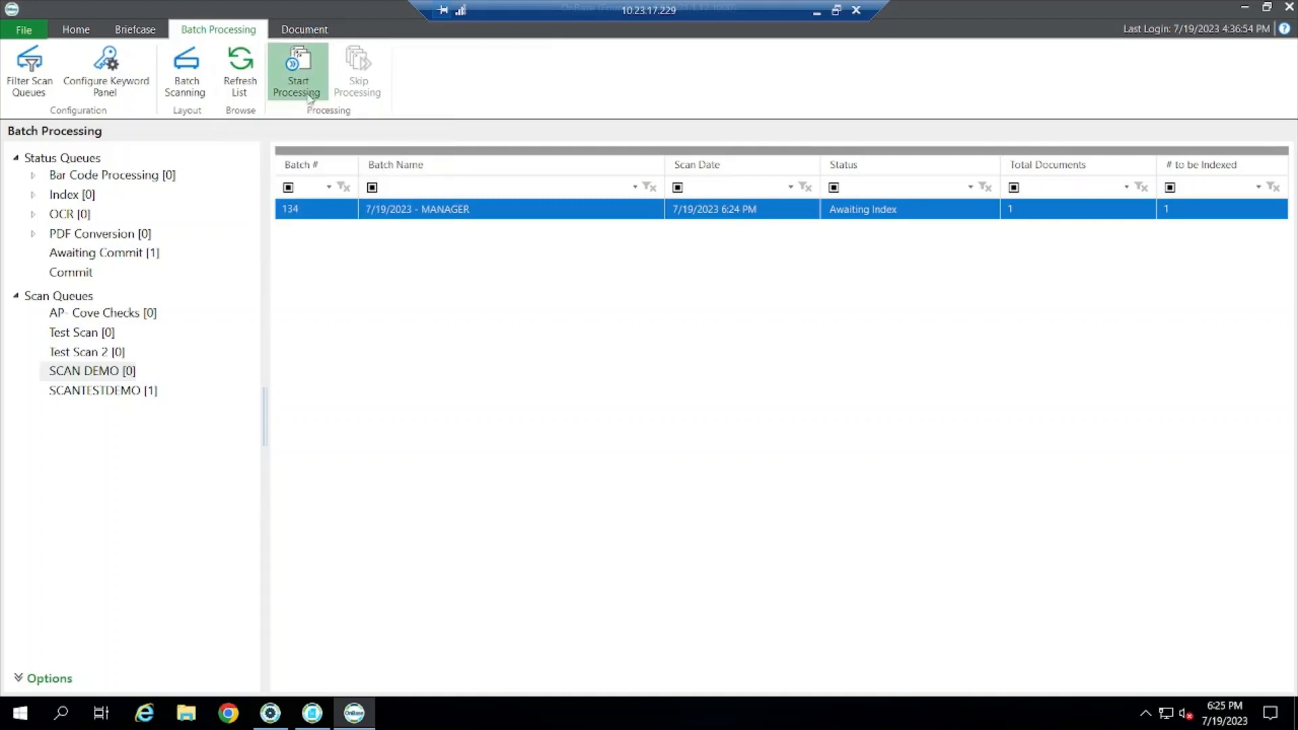
pyautogui.click(296, 70)
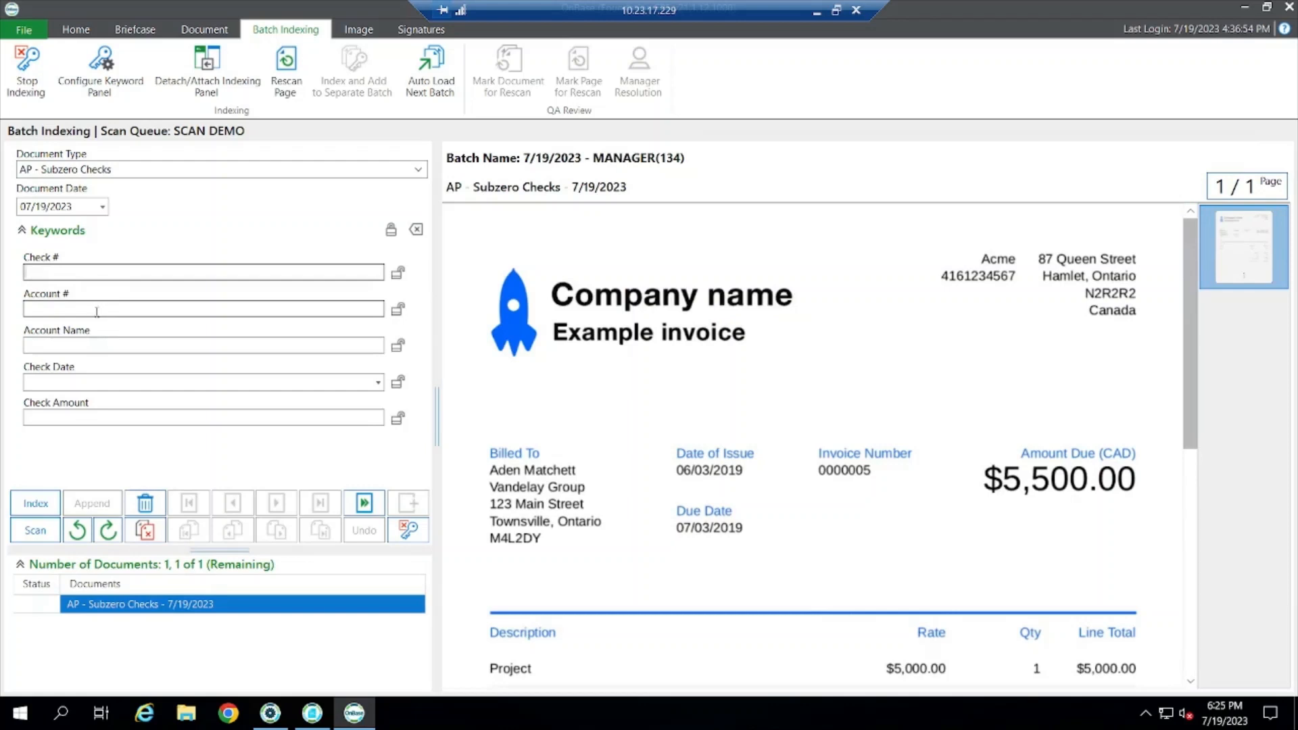
# Index the invoice with check keywords 123, 12/20/2000 and 12, then save and transition batch 134 to Awaiting Commit
pyautogui.write('123')
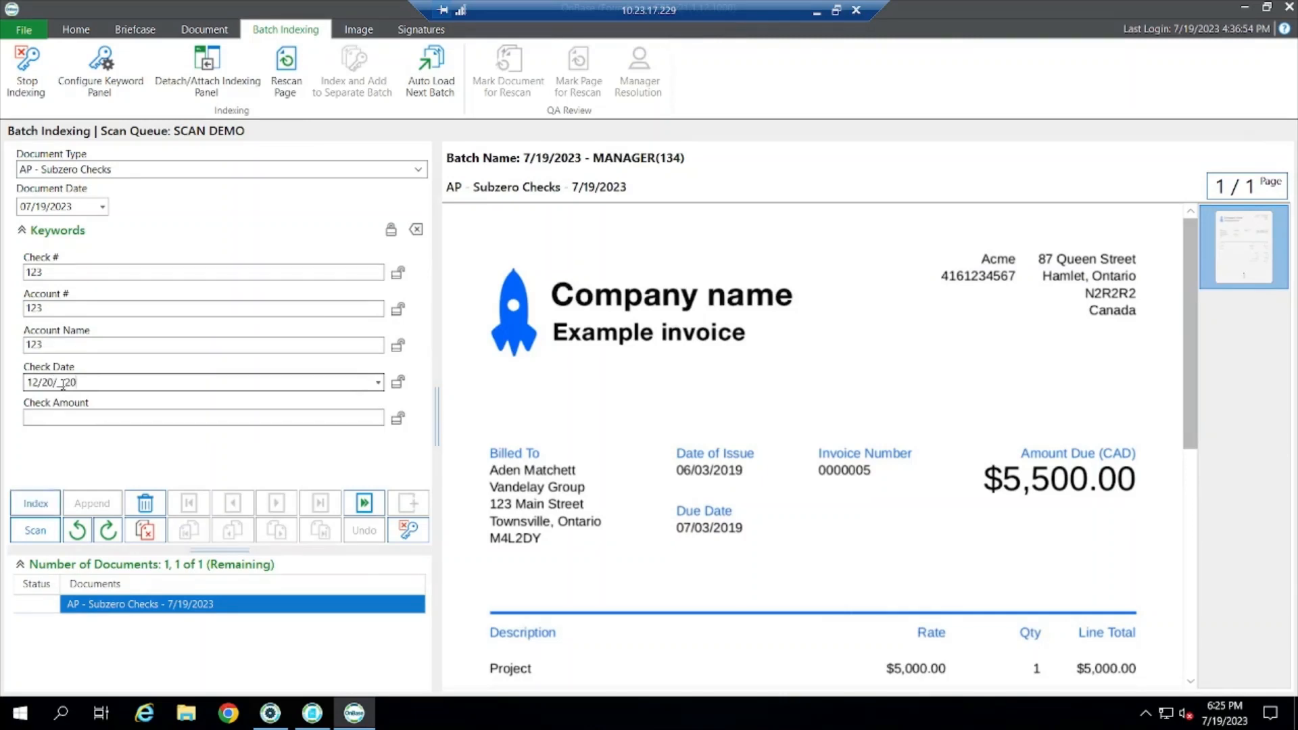
pyautogui.write('12')
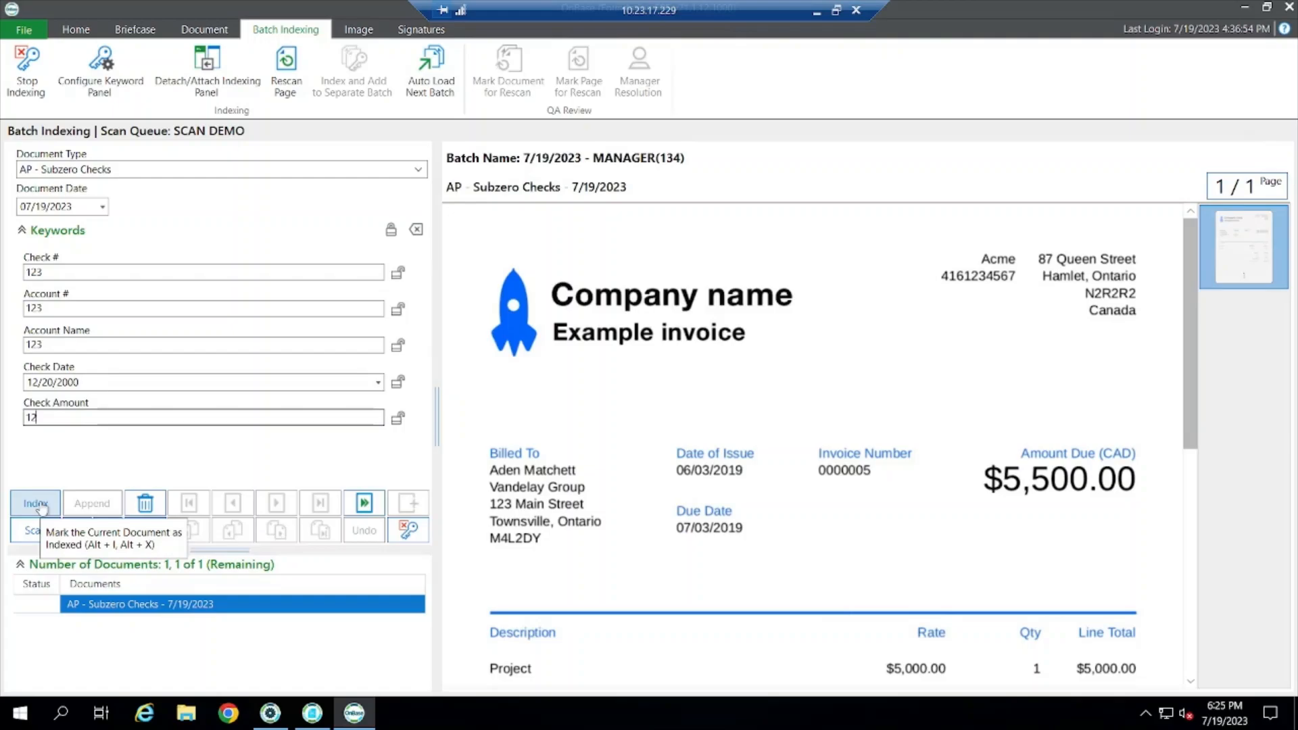
pyautogui.click(35, 503)
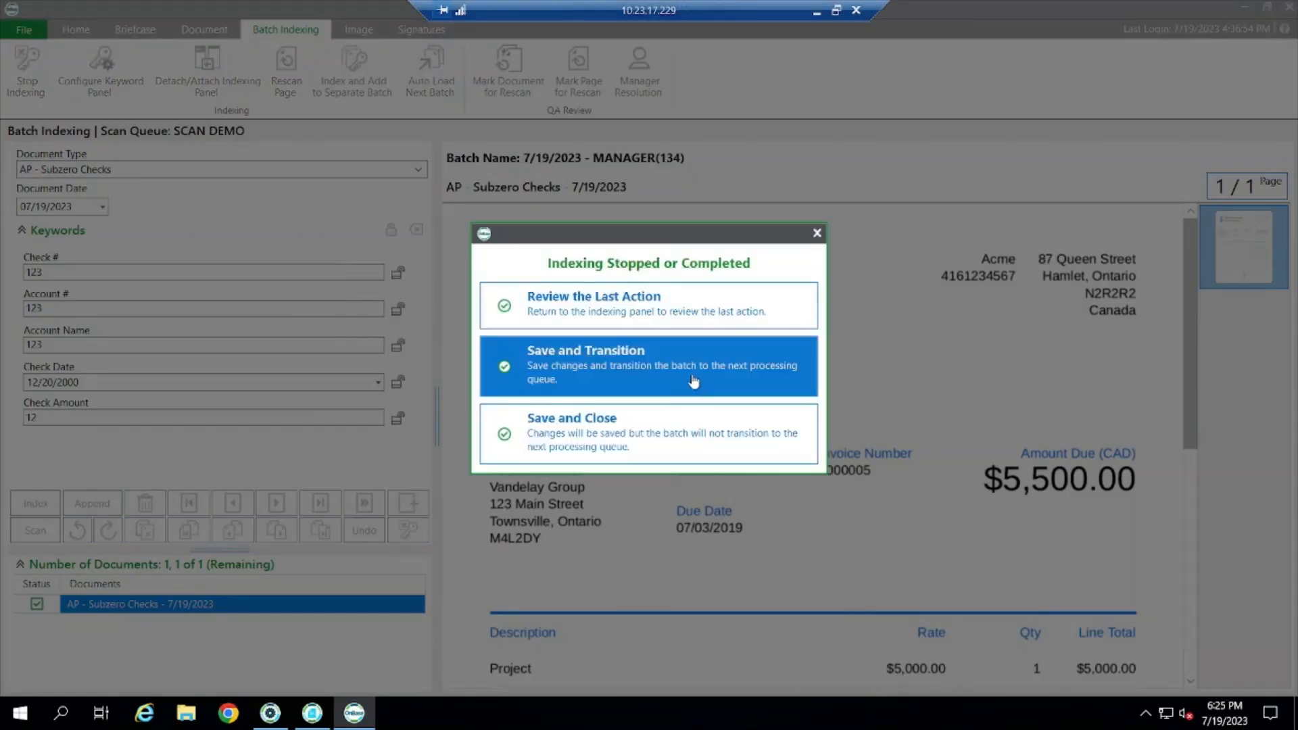
pyautogui.click(648, 365)
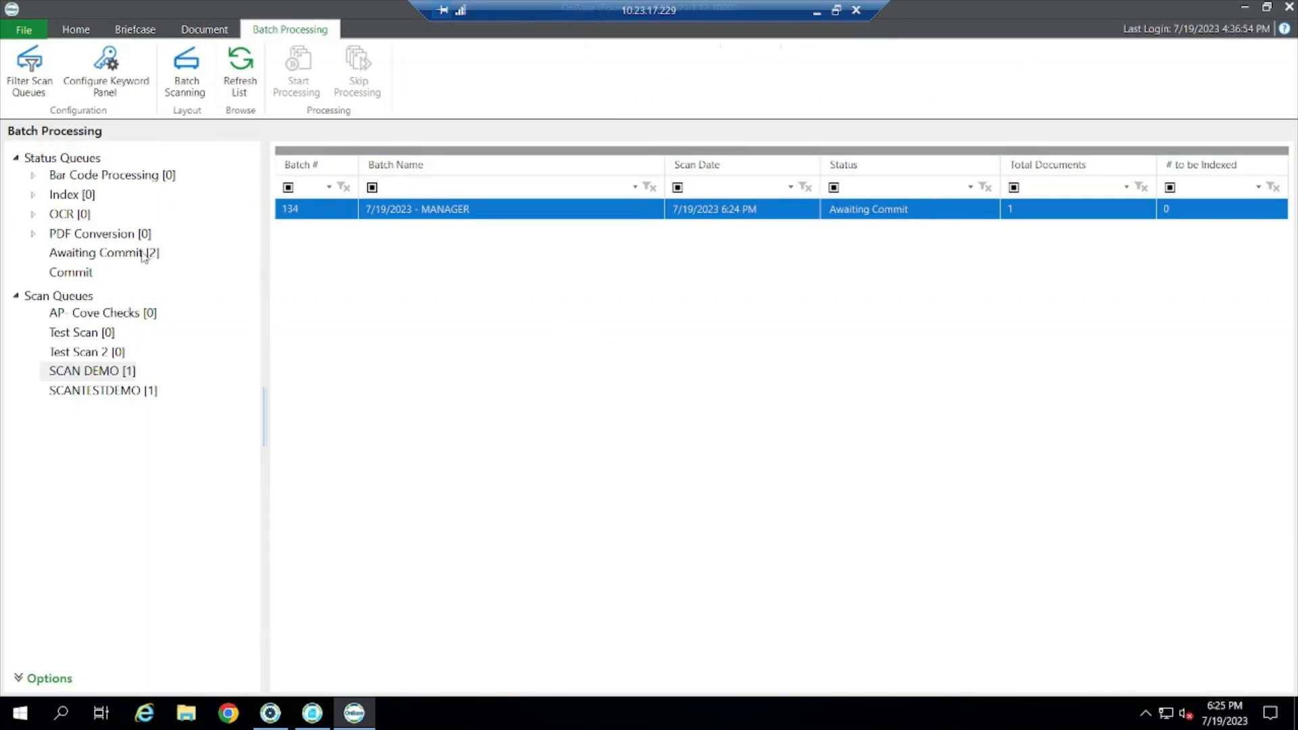
# Commit batch 134 from Awaiting Commit so it reads Pending, then list committed batches 133, 131 and 130
pyautogui.click(99, 253)
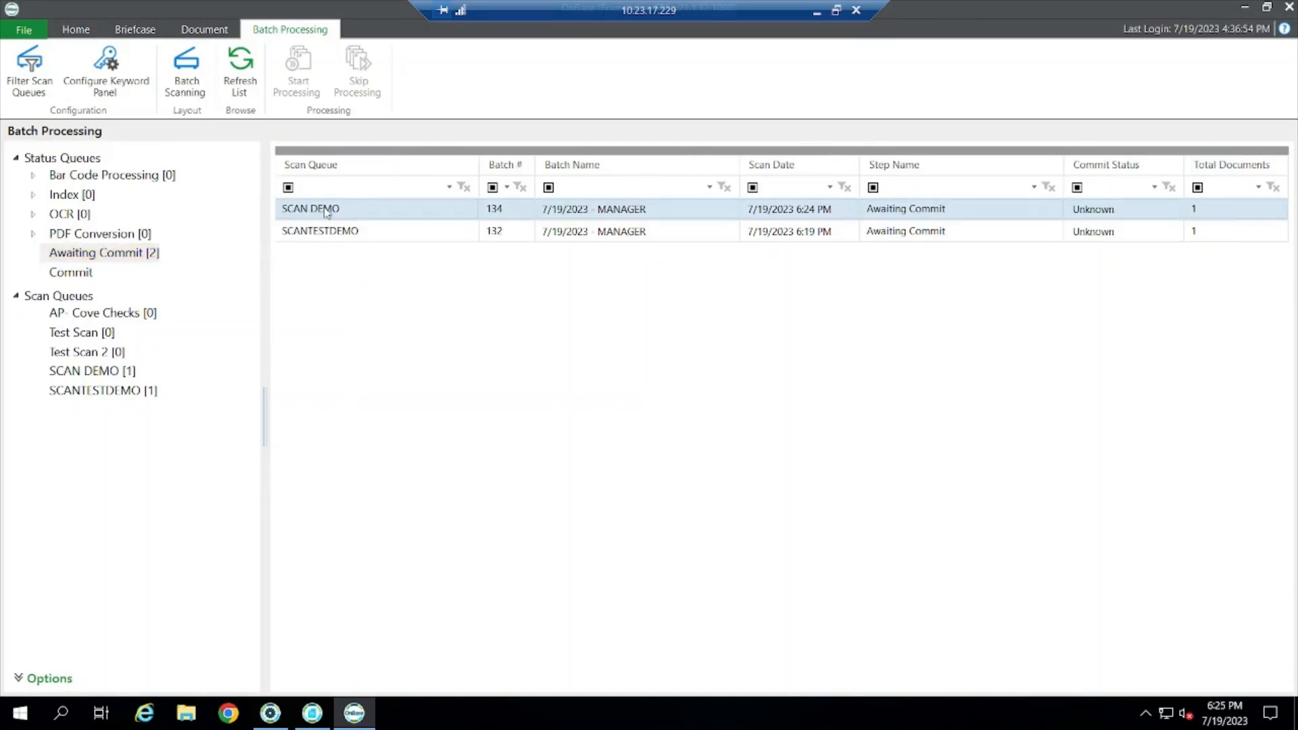
pyautogui.rightClick(309, 208)
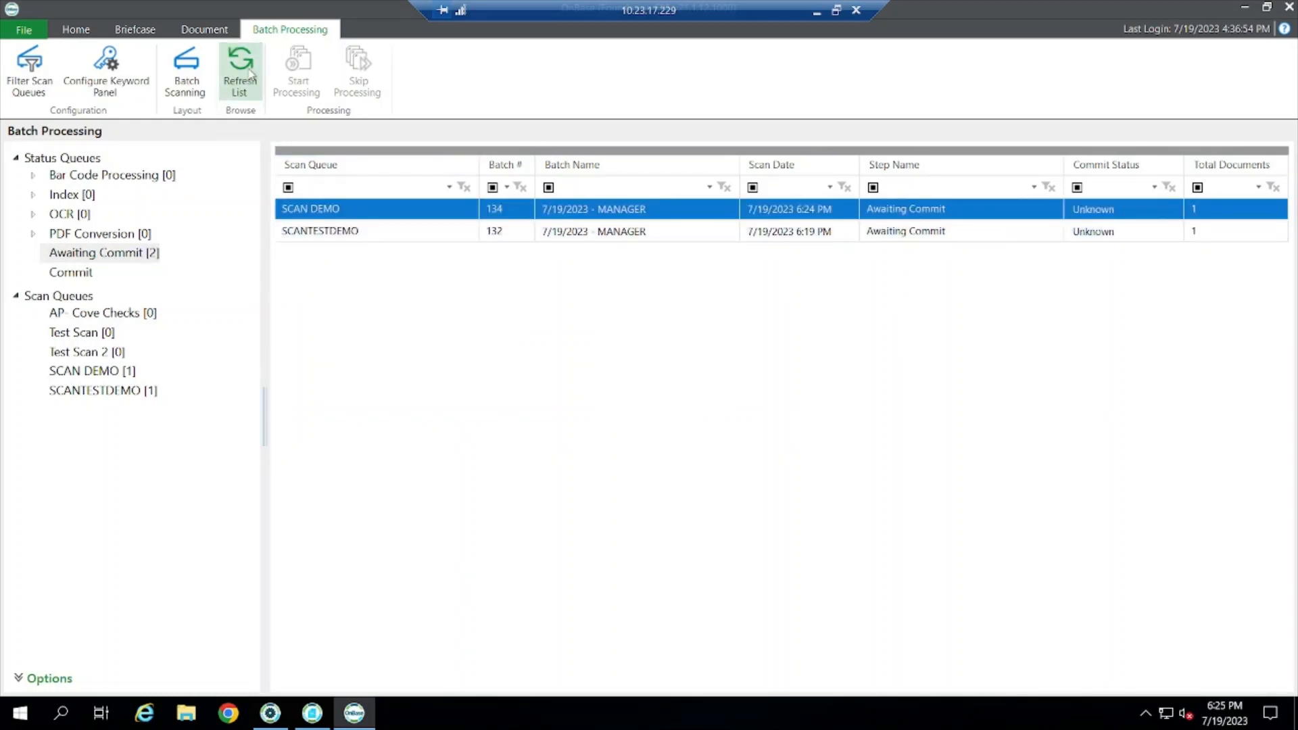
pyautogui.click(99, 234)
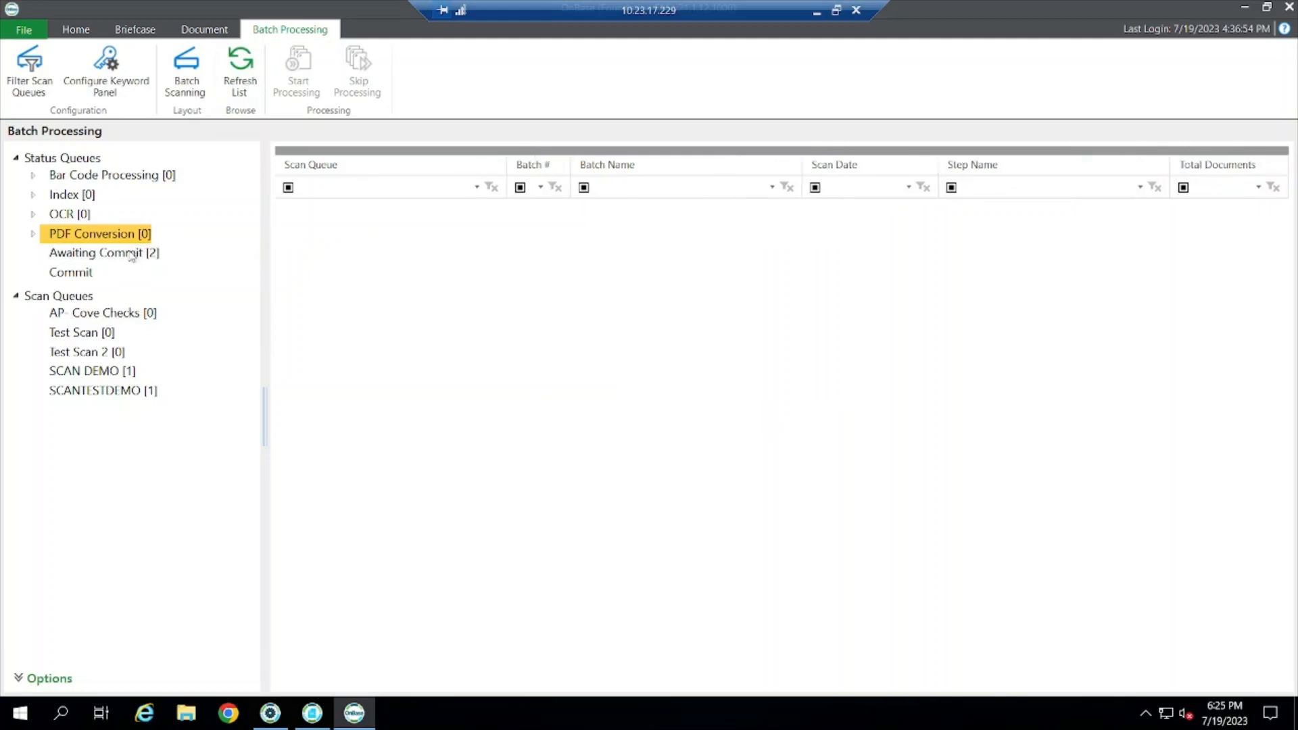
pyautogui.click(103, 253)
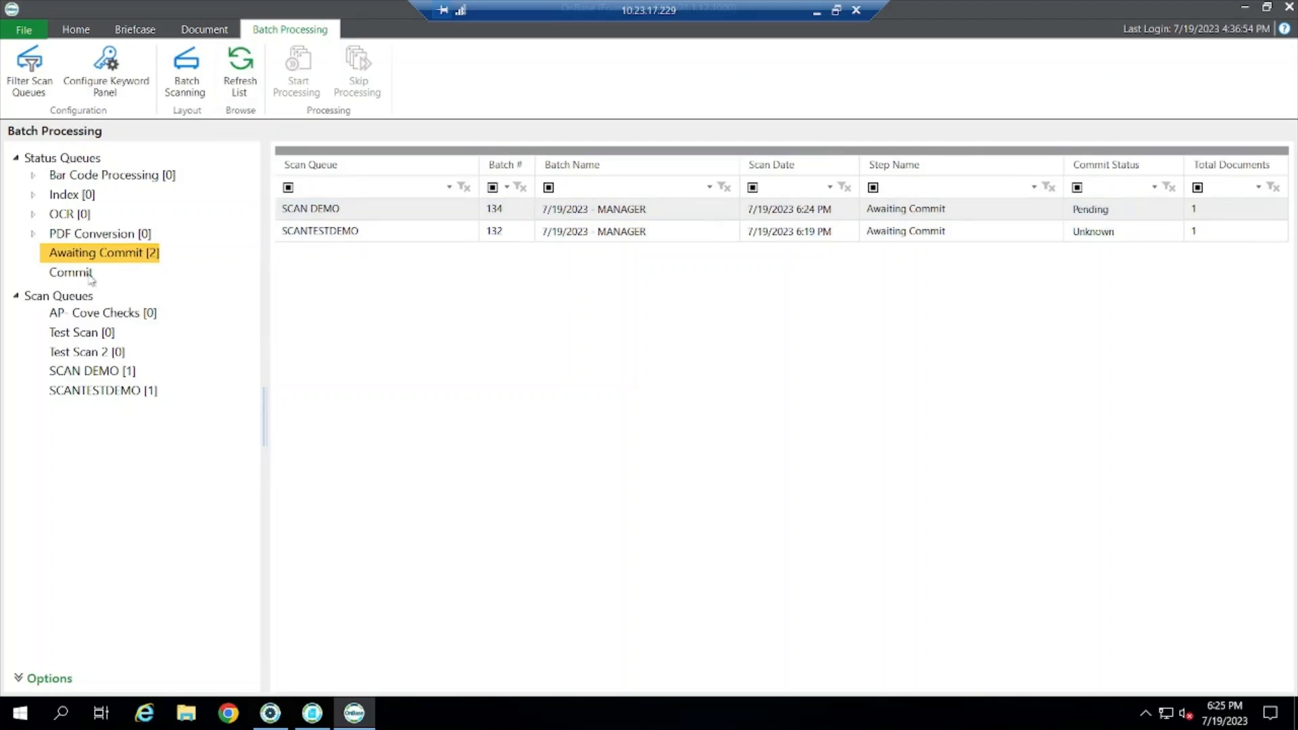
pyautogui.click(69, 272)
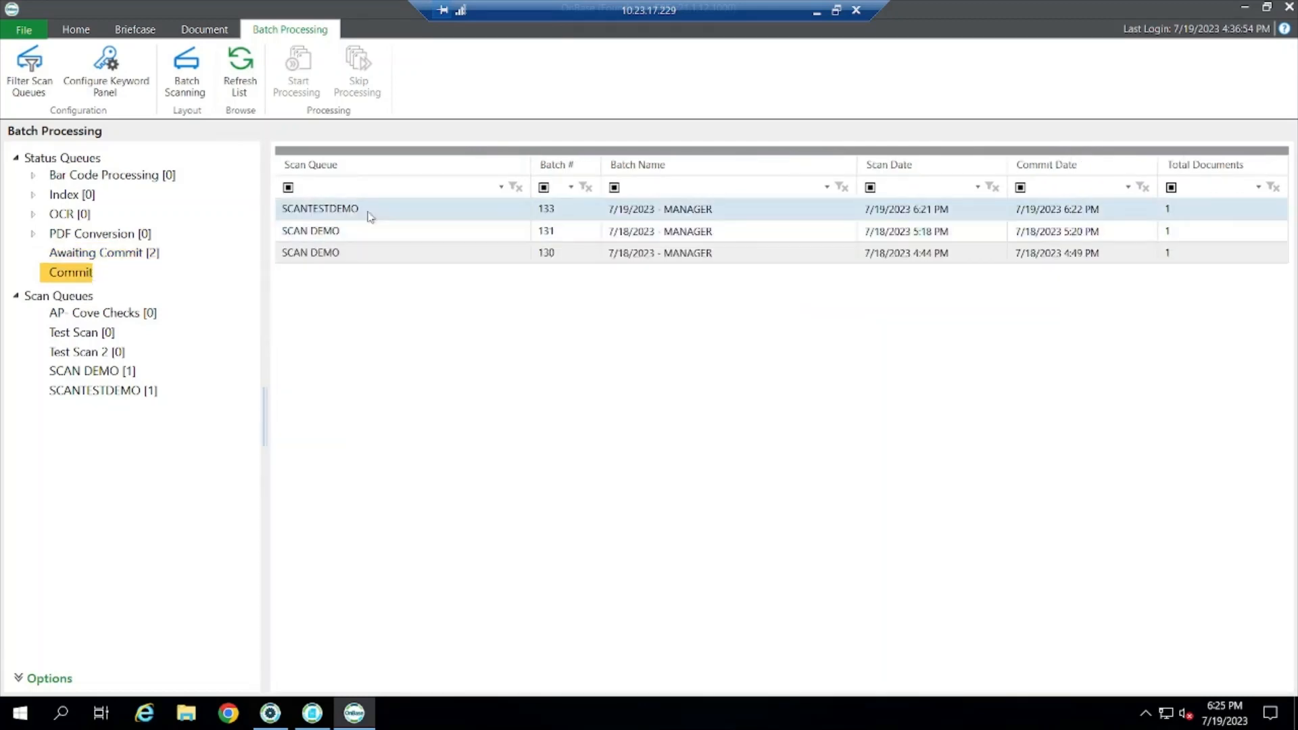